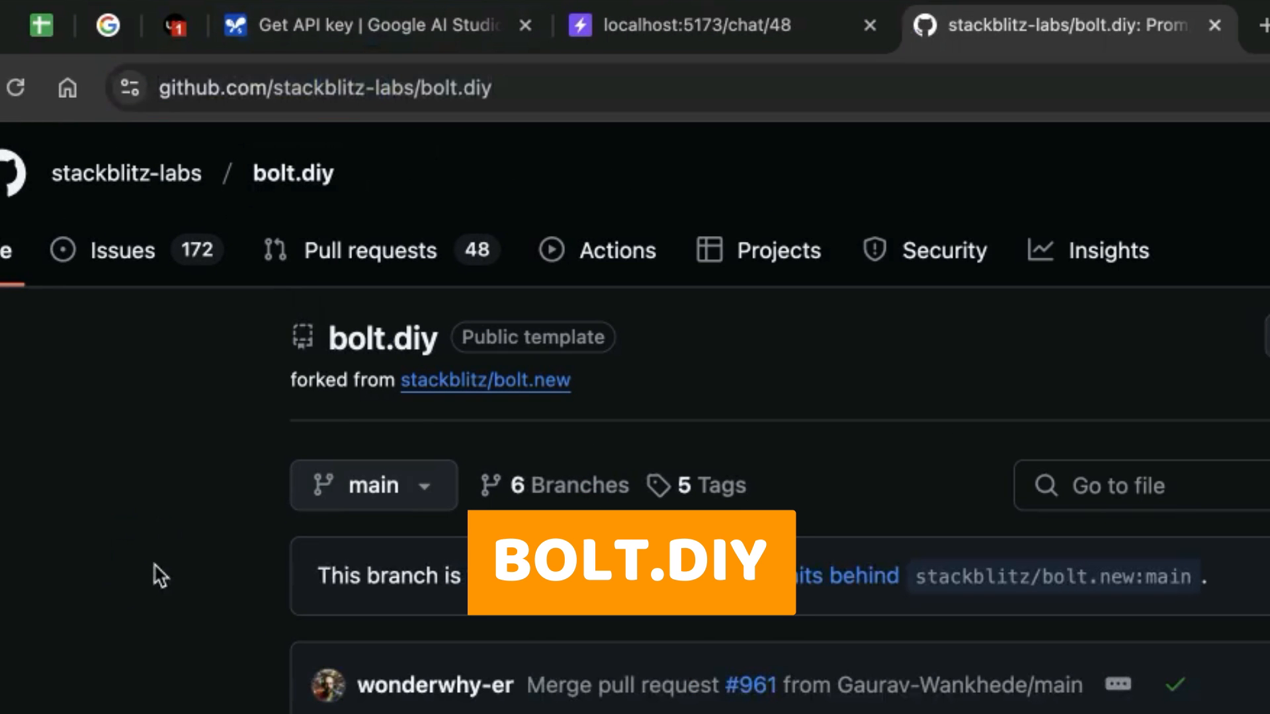
- Scroll the bolt.diy README down through installation and API key setup to the 'Setup Using Git' section
scroll(down, 3)
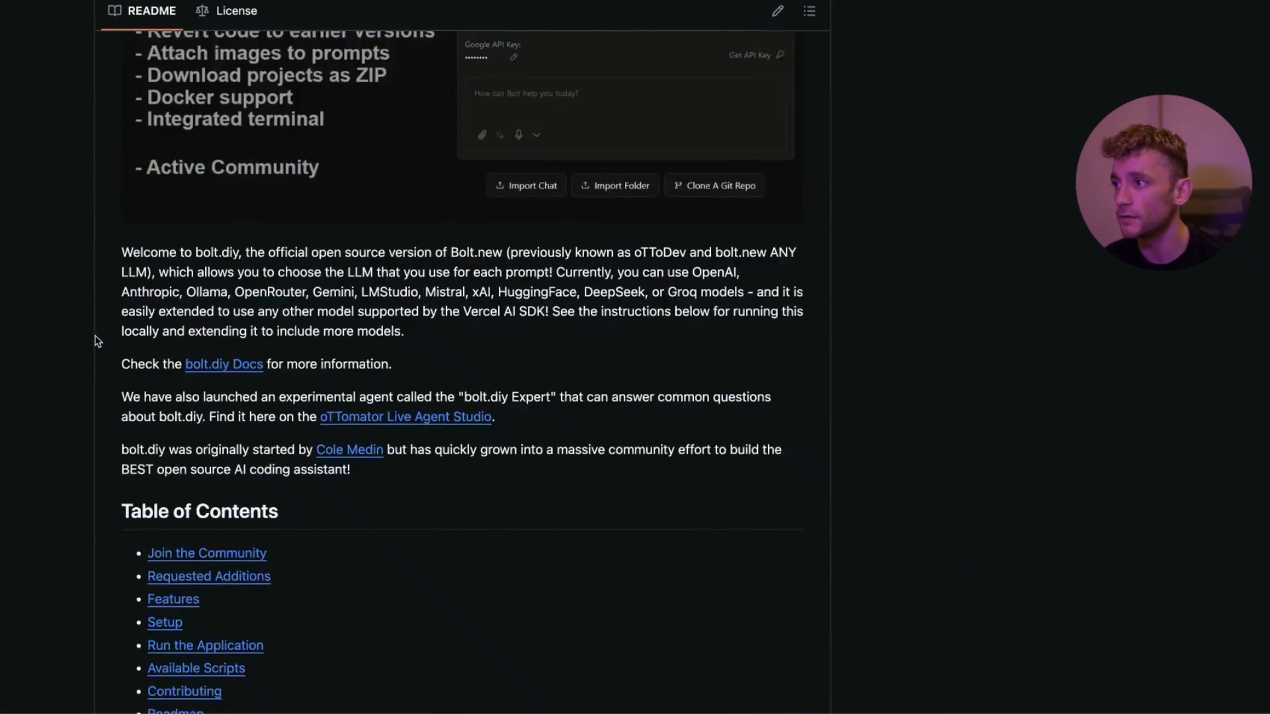
scroll(down, 3)
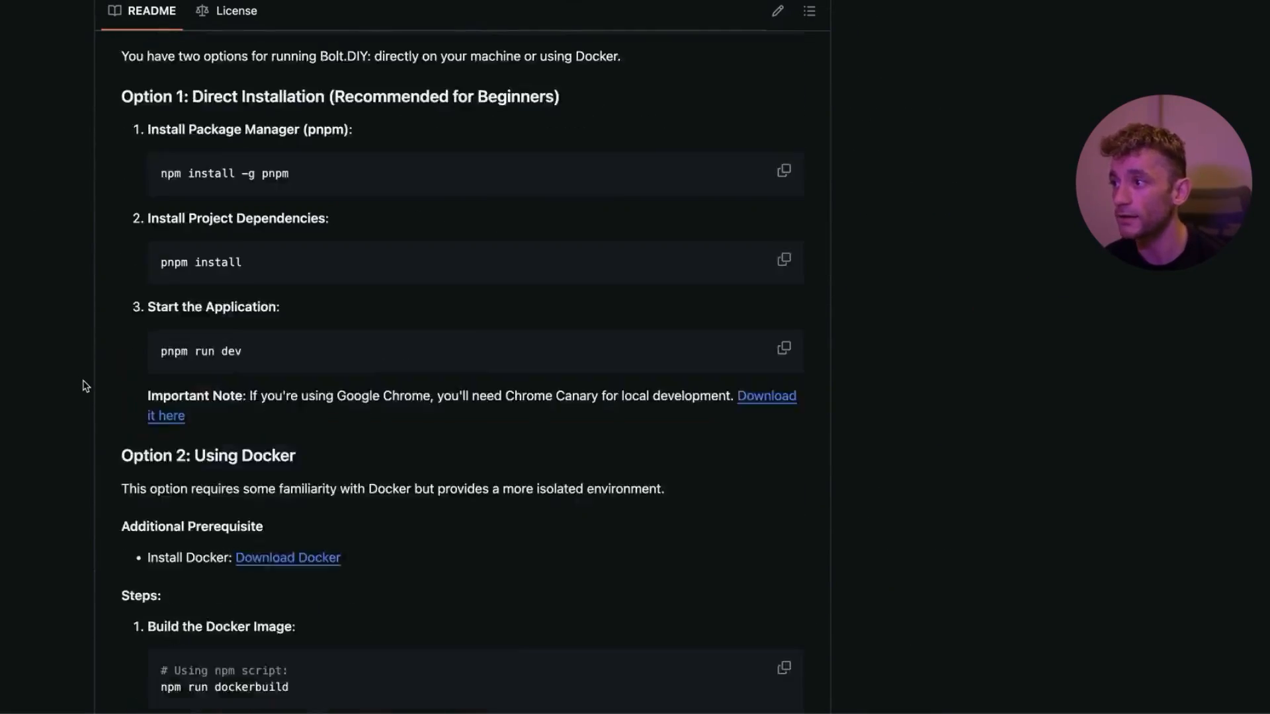
scroll(down, 3)
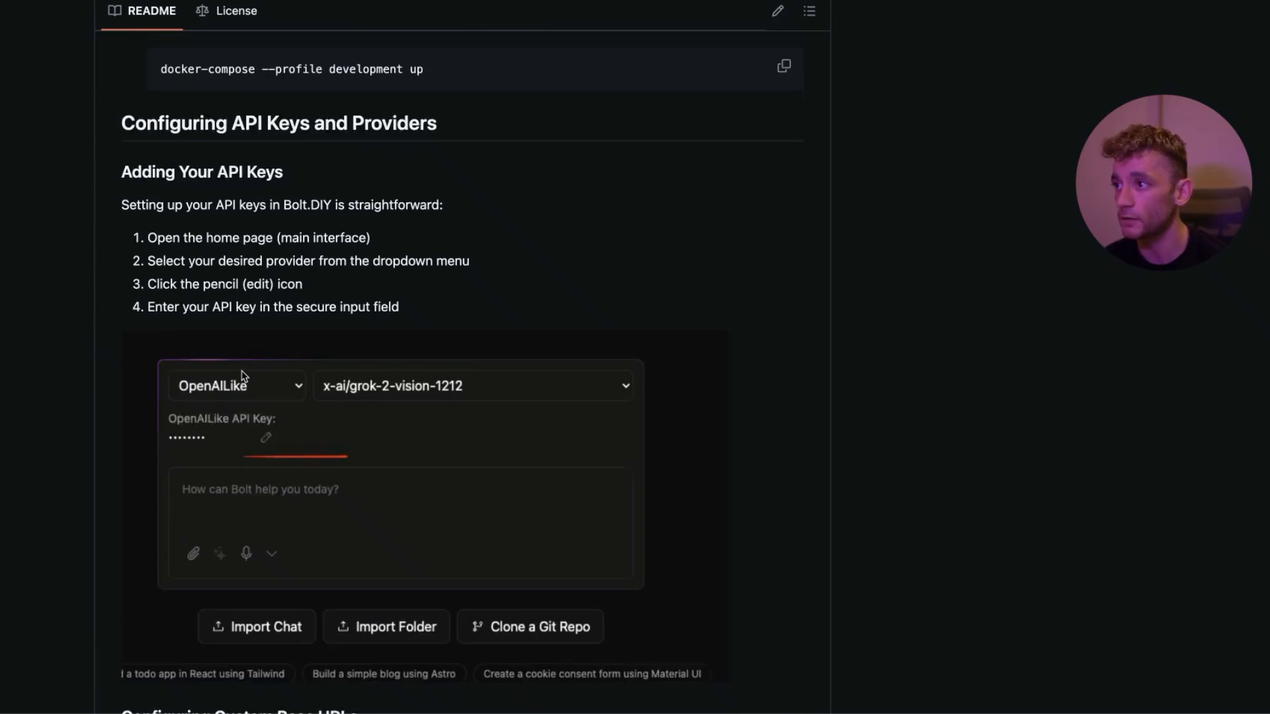
scroll(down, 3)
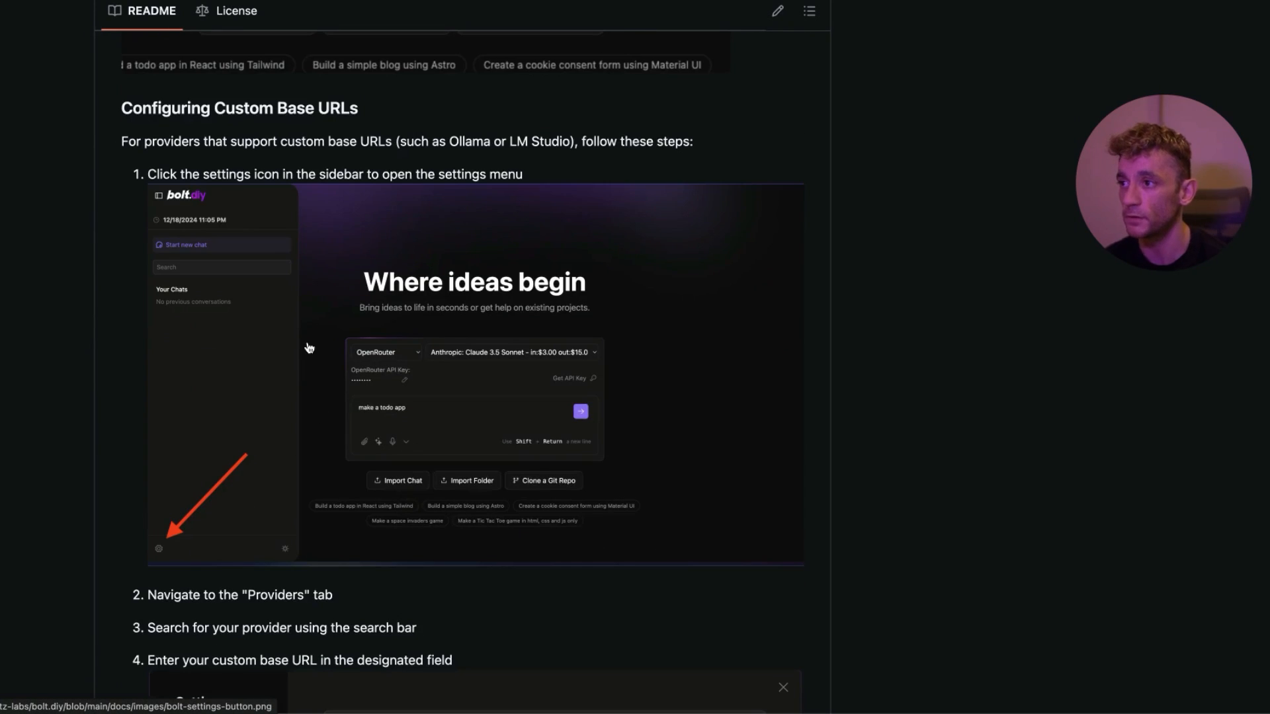
scroll(down, 3)
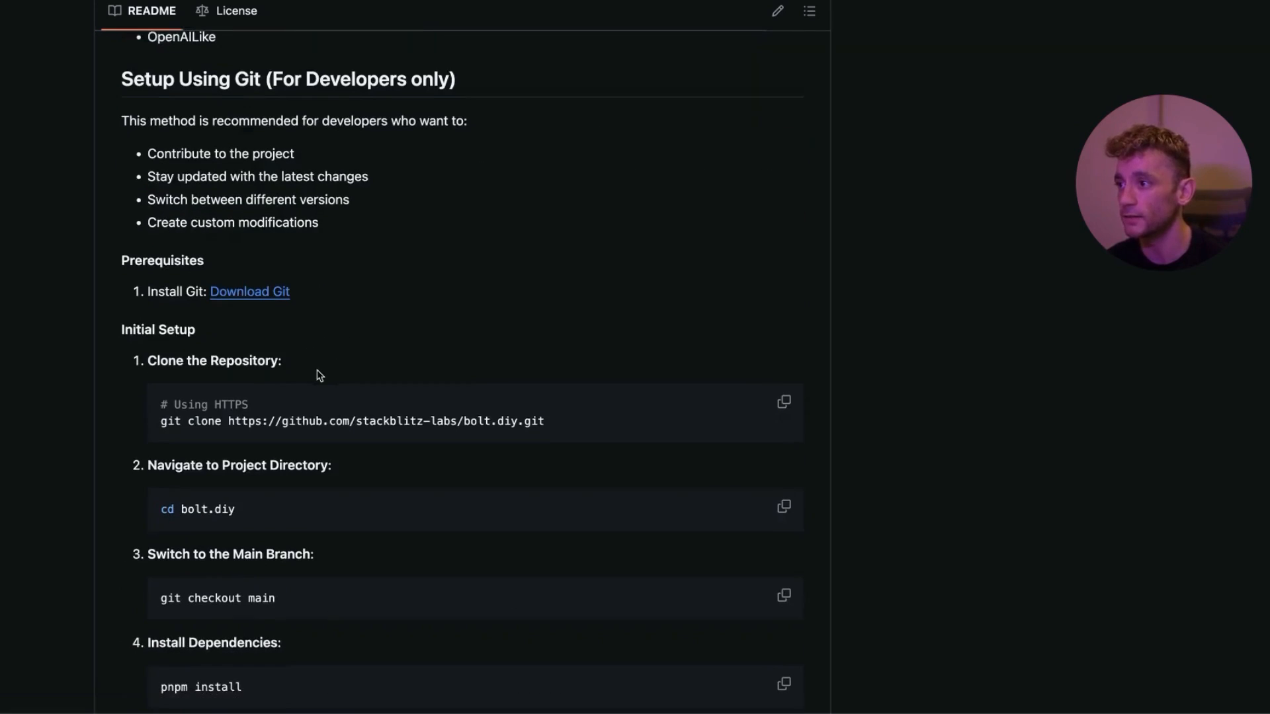
scroll(down, 3)
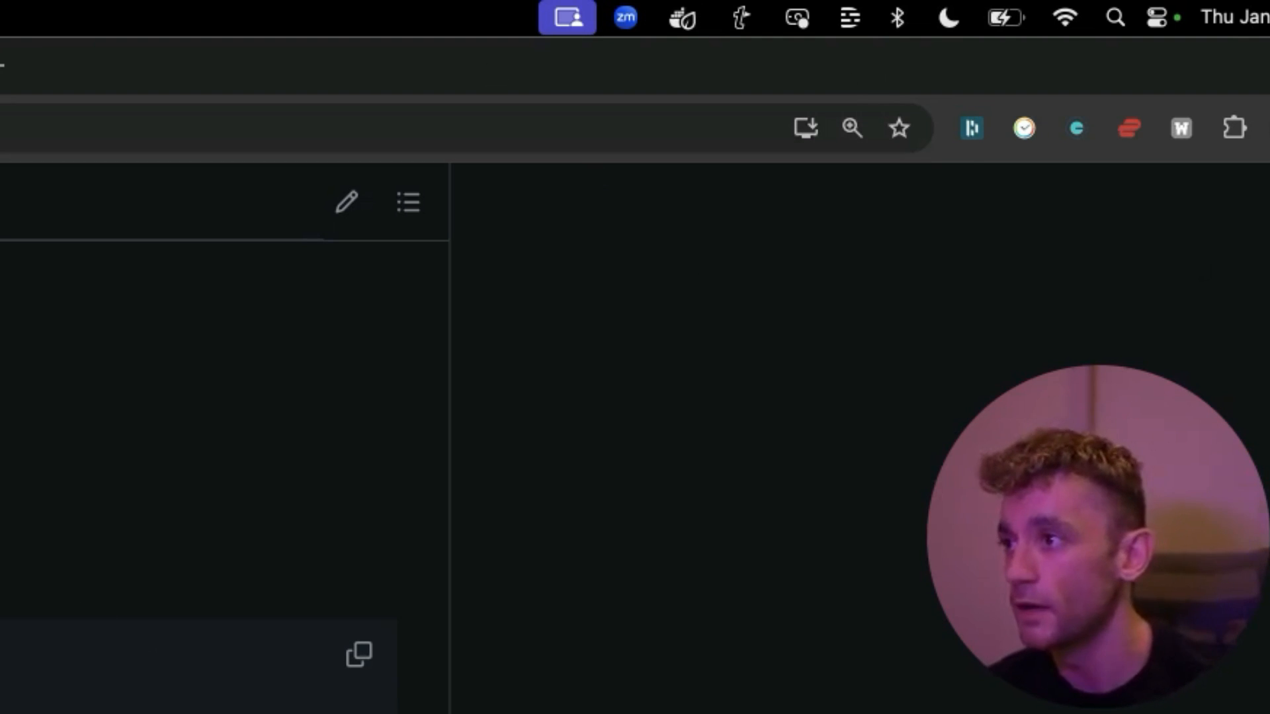
- Run the README's clone, checkout, pnpm install and pnpm run dev commands in Terminal, copying each from the setup instructions
scroll(down, 3)
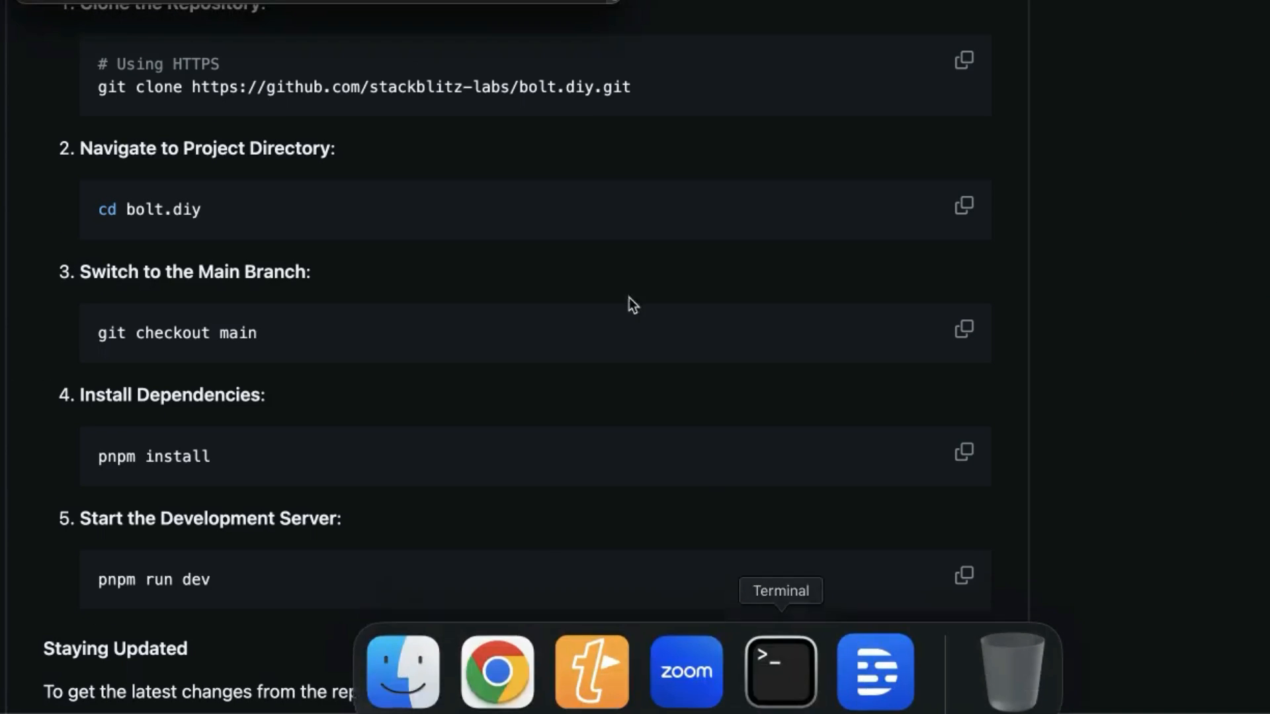
click(779, 670)
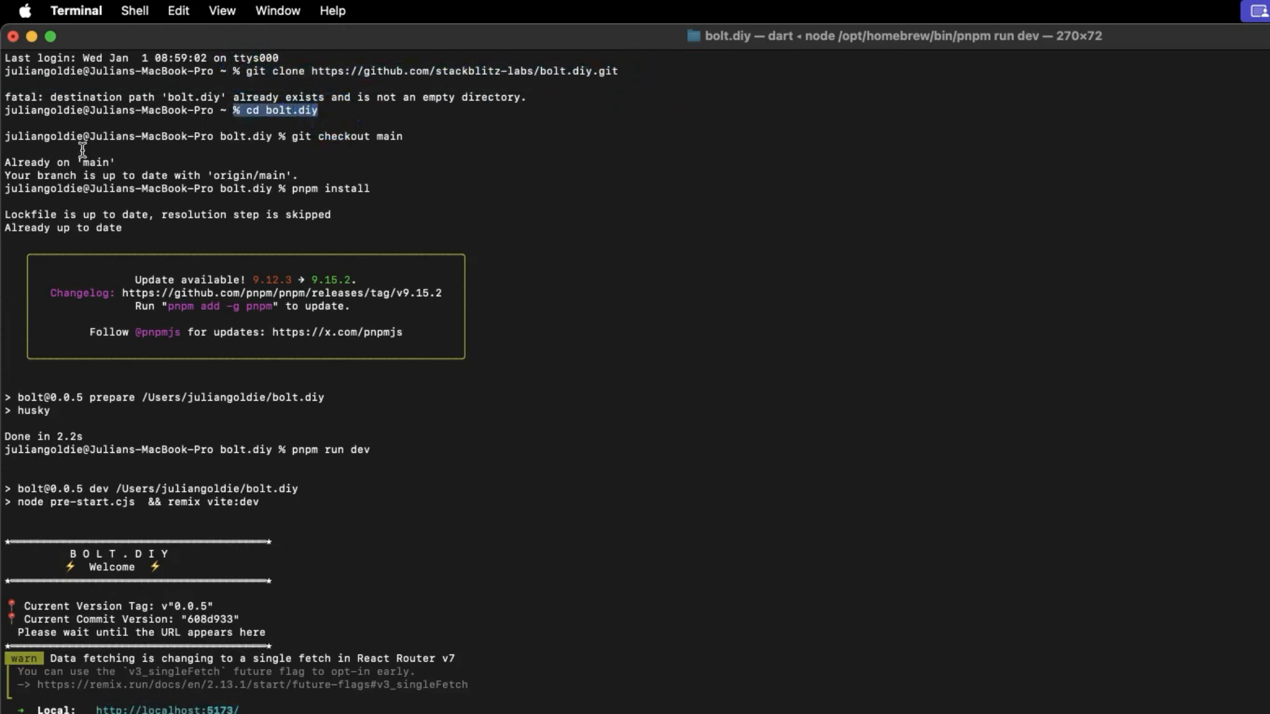
click(1069, 26)
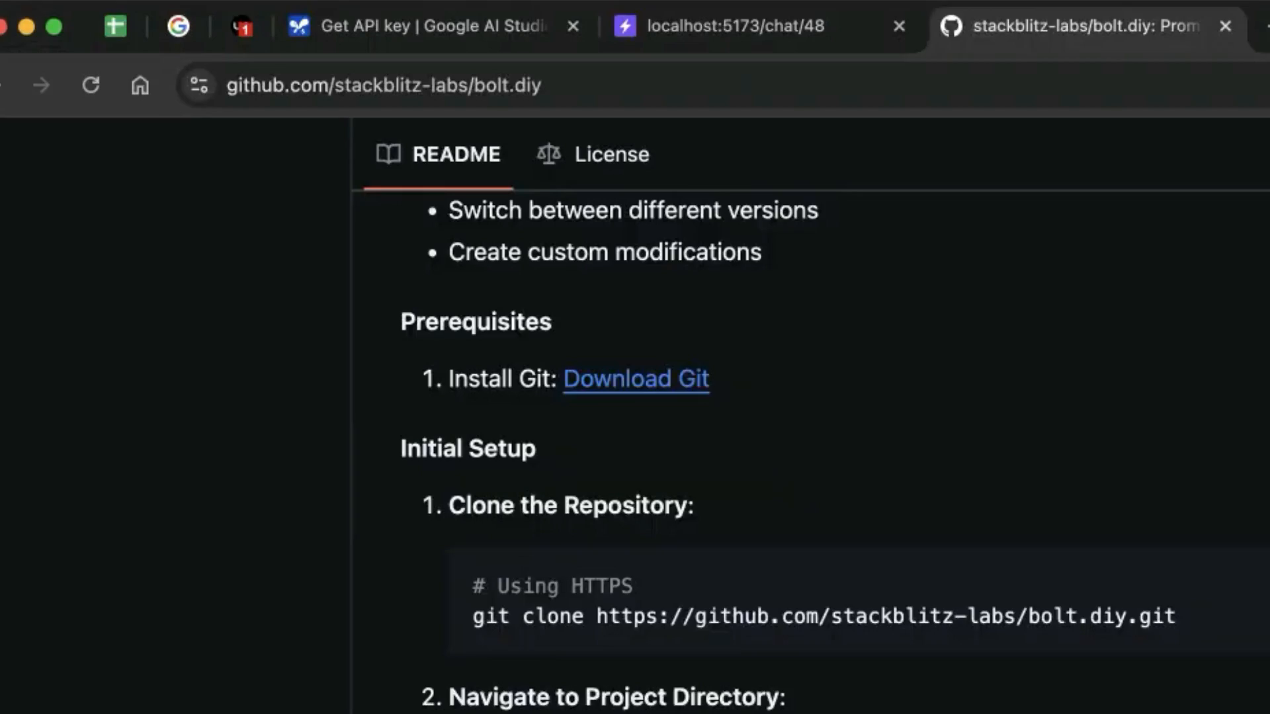
scroll(down, 3)
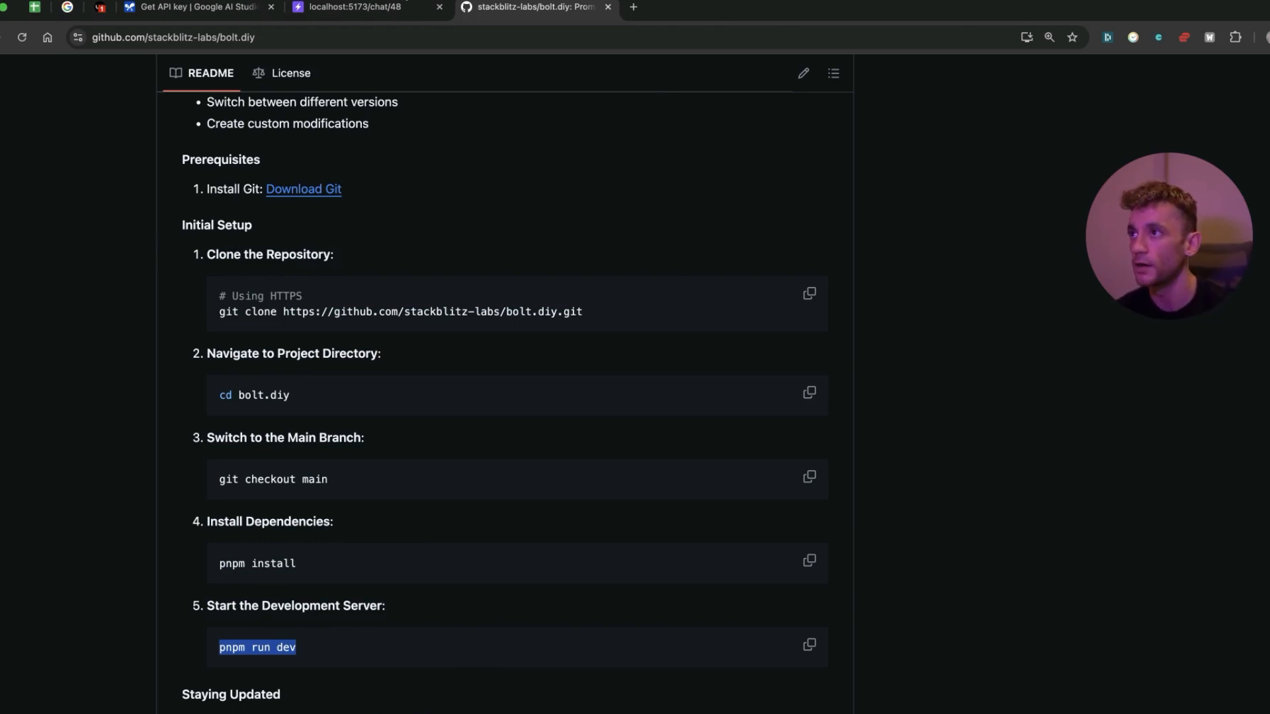
click(534, 6)
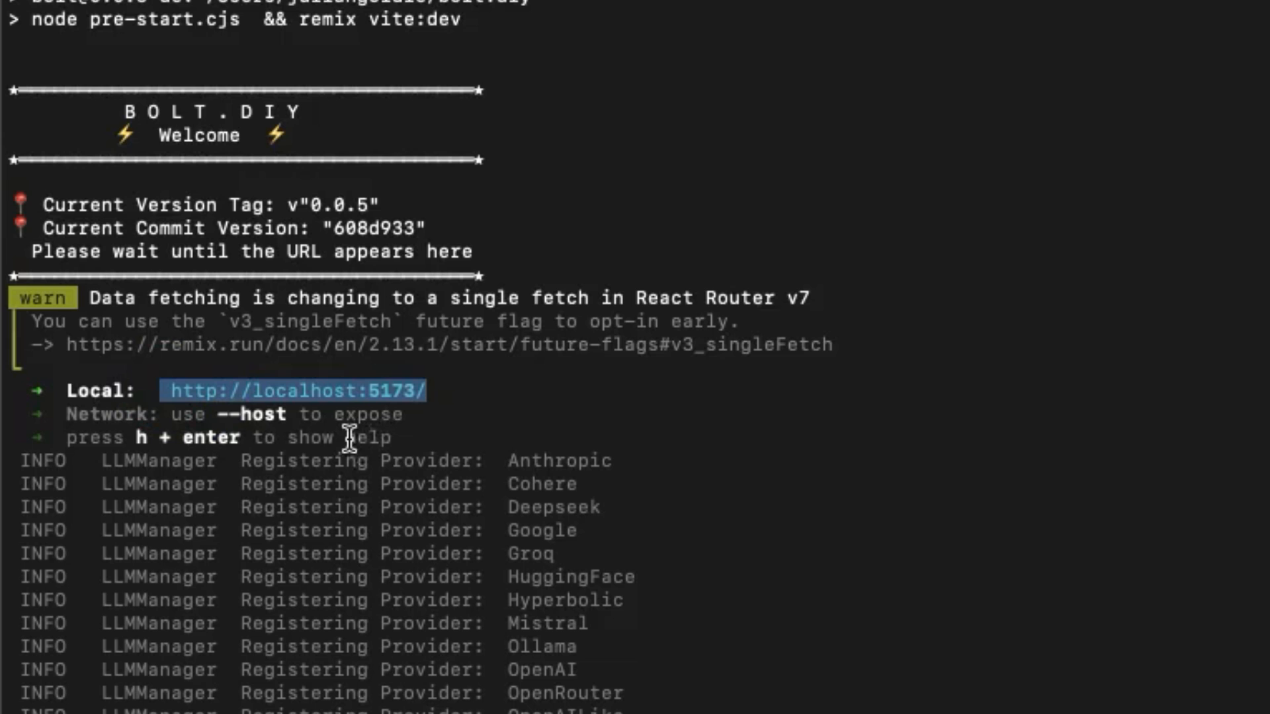
mouse_move(474, 649)
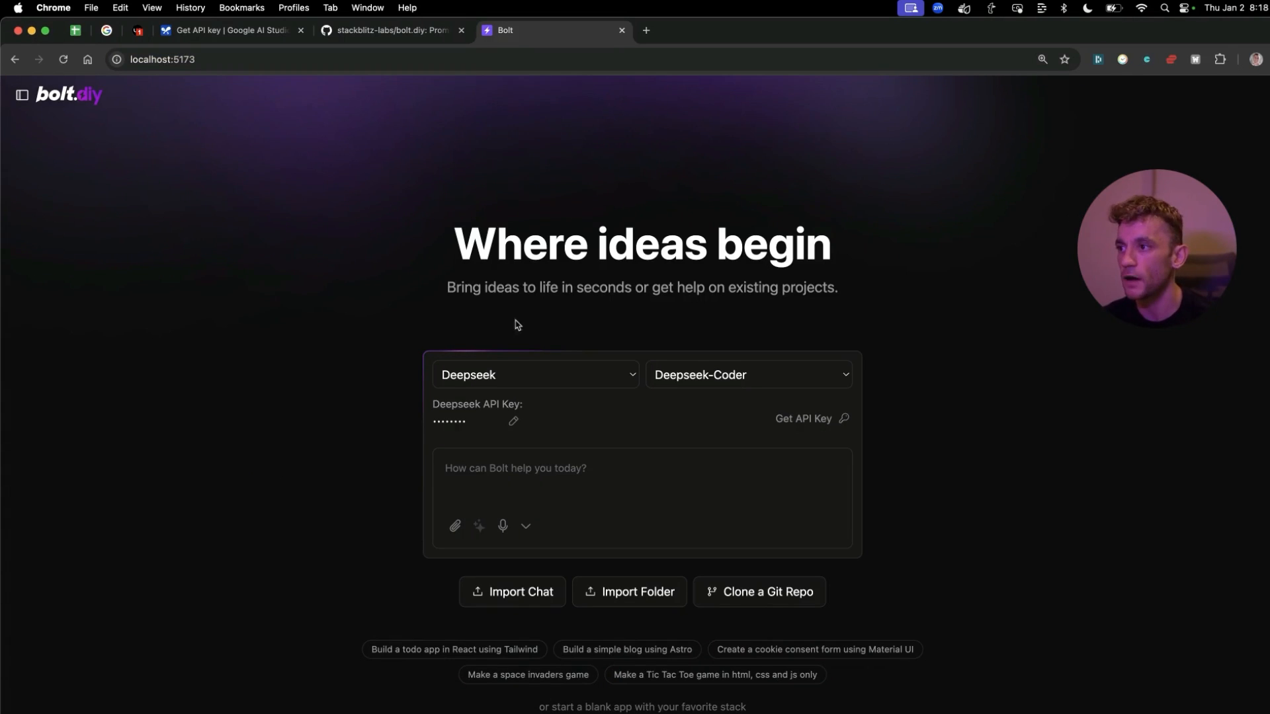
- On the local bolt.diy home page, change the provider from Deepseek to Google and show its Gemini model list
click(162, 60)
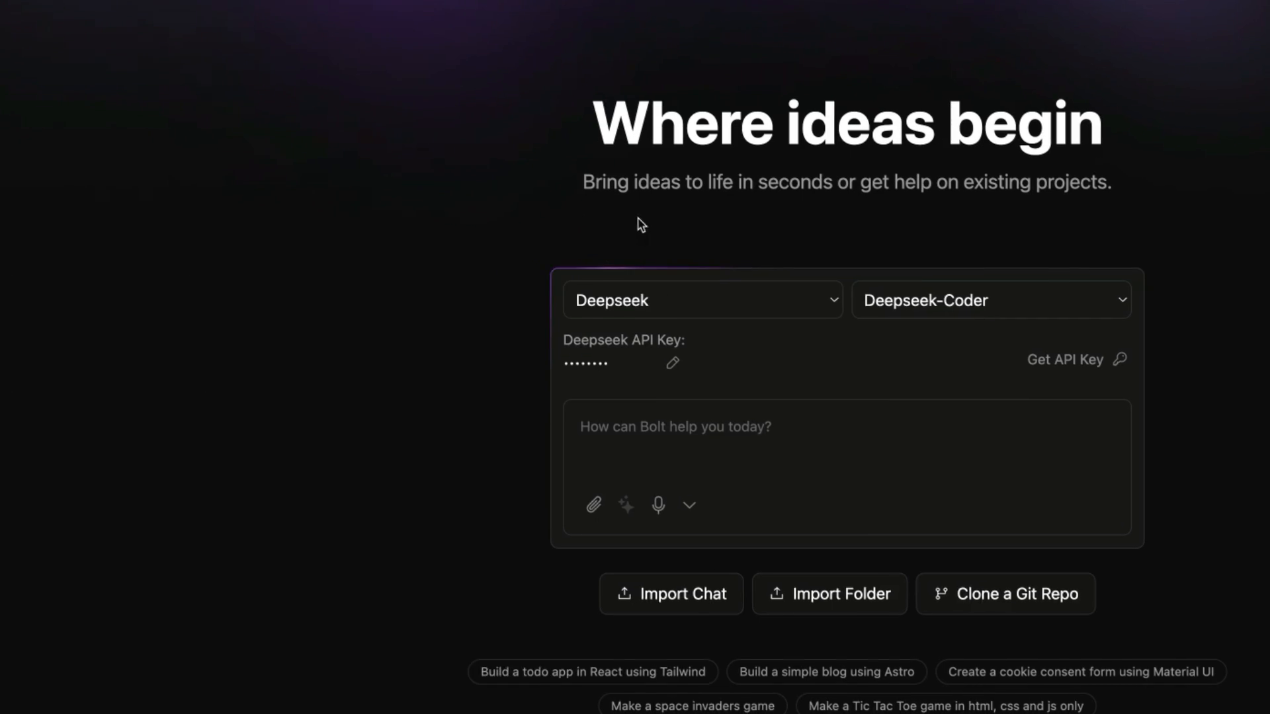
click(701, 300)
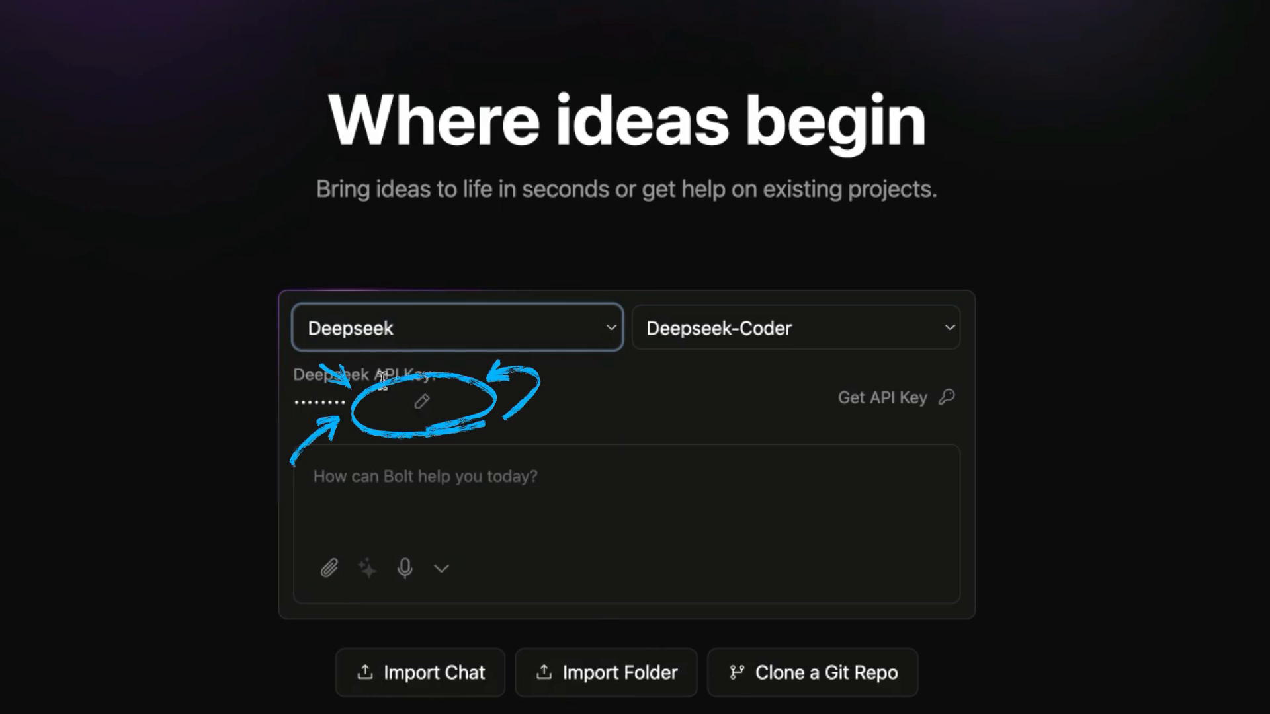
click(795, 326)
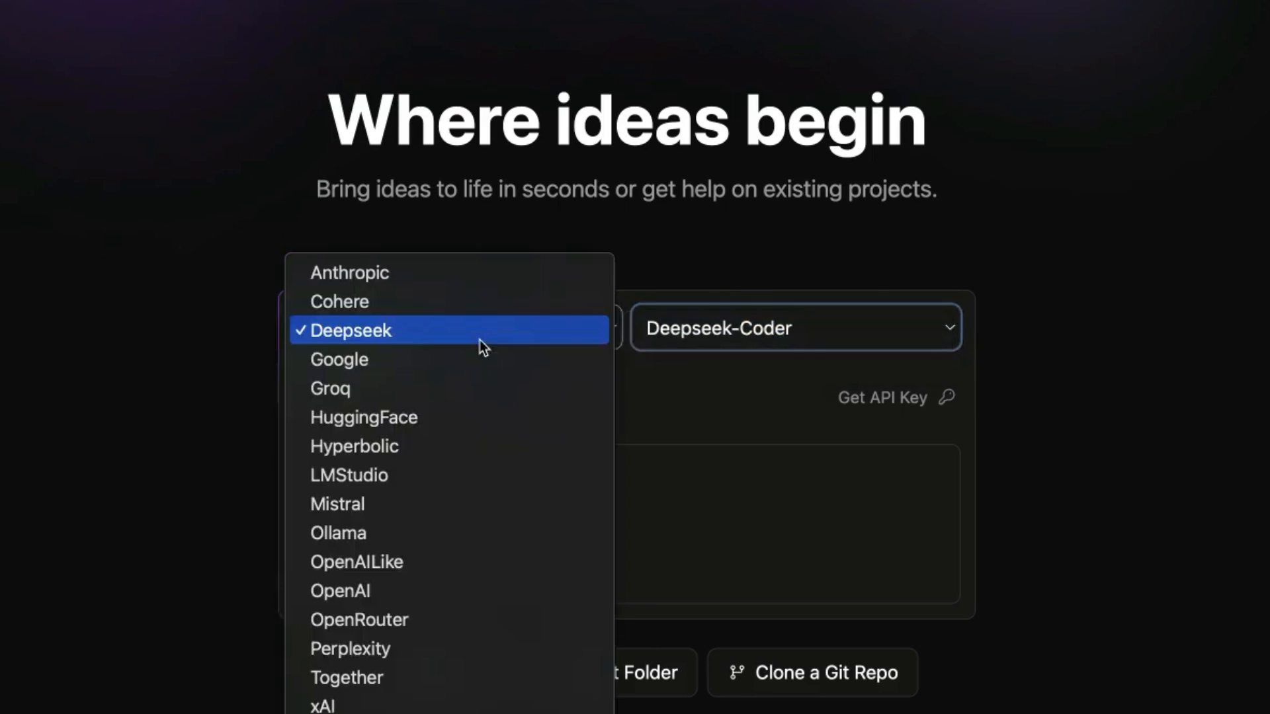
click(339, 358)
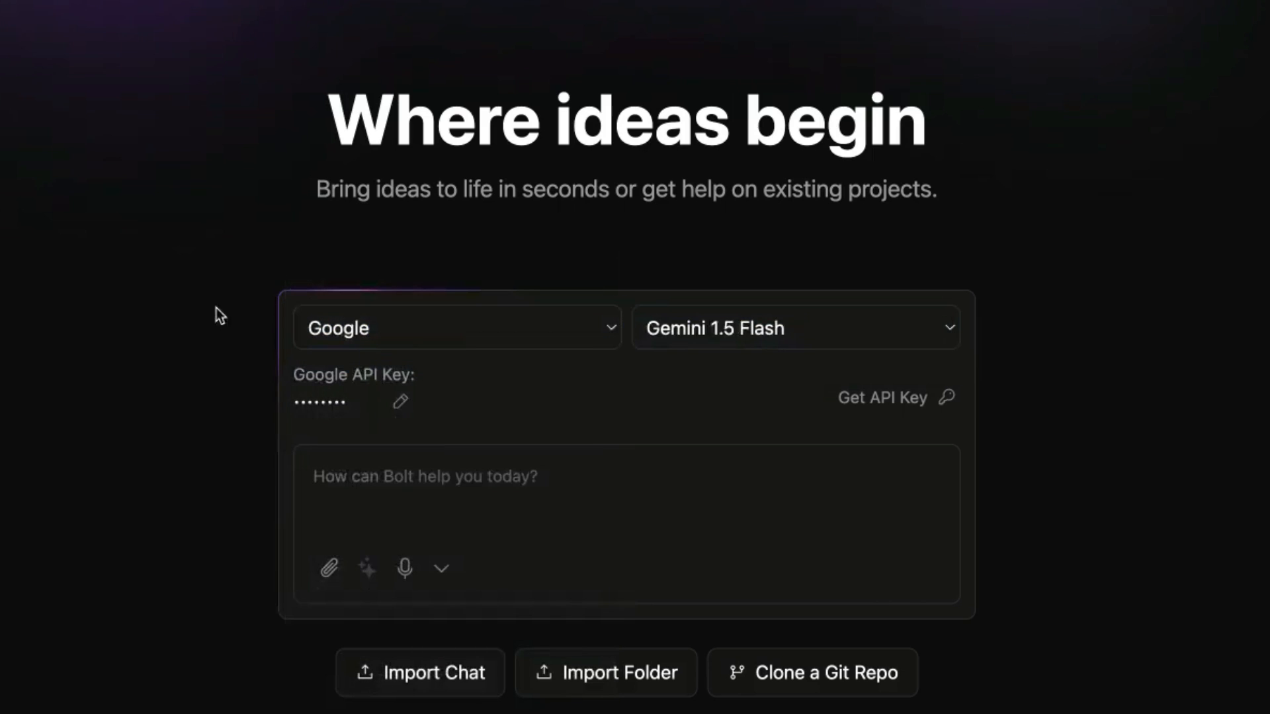
click(794, 327)
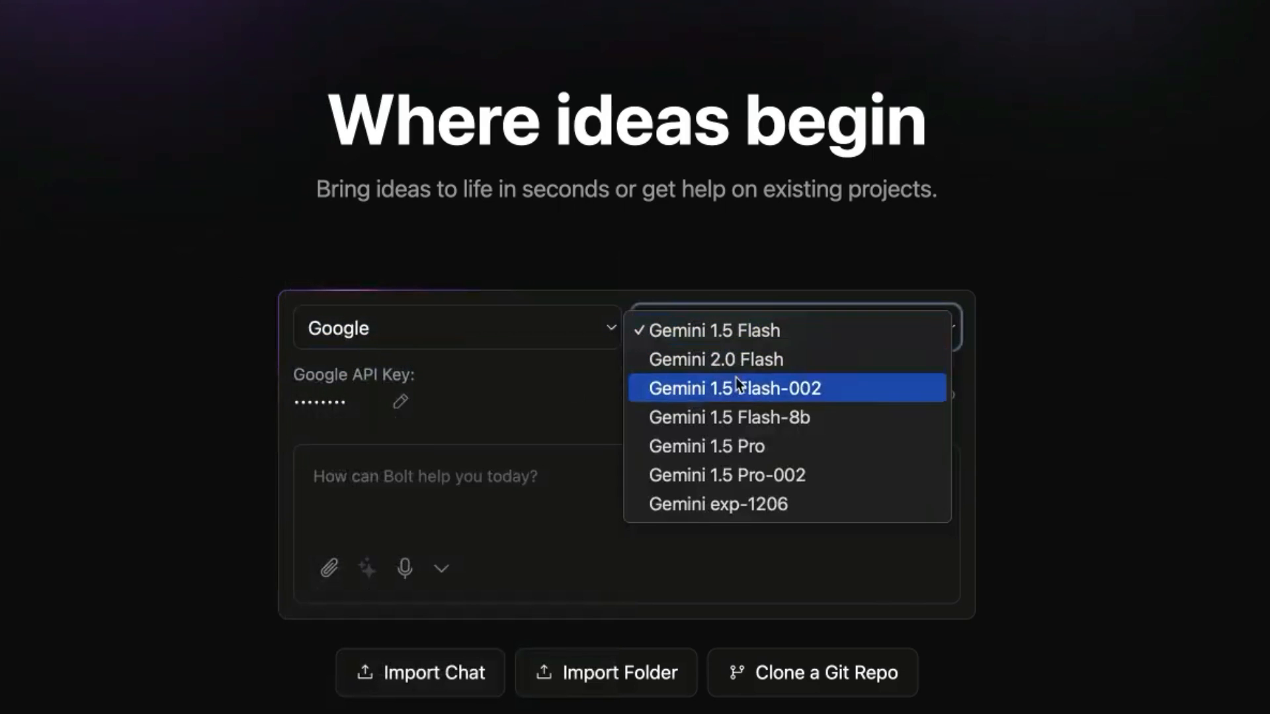
mouse_move(705, 358)
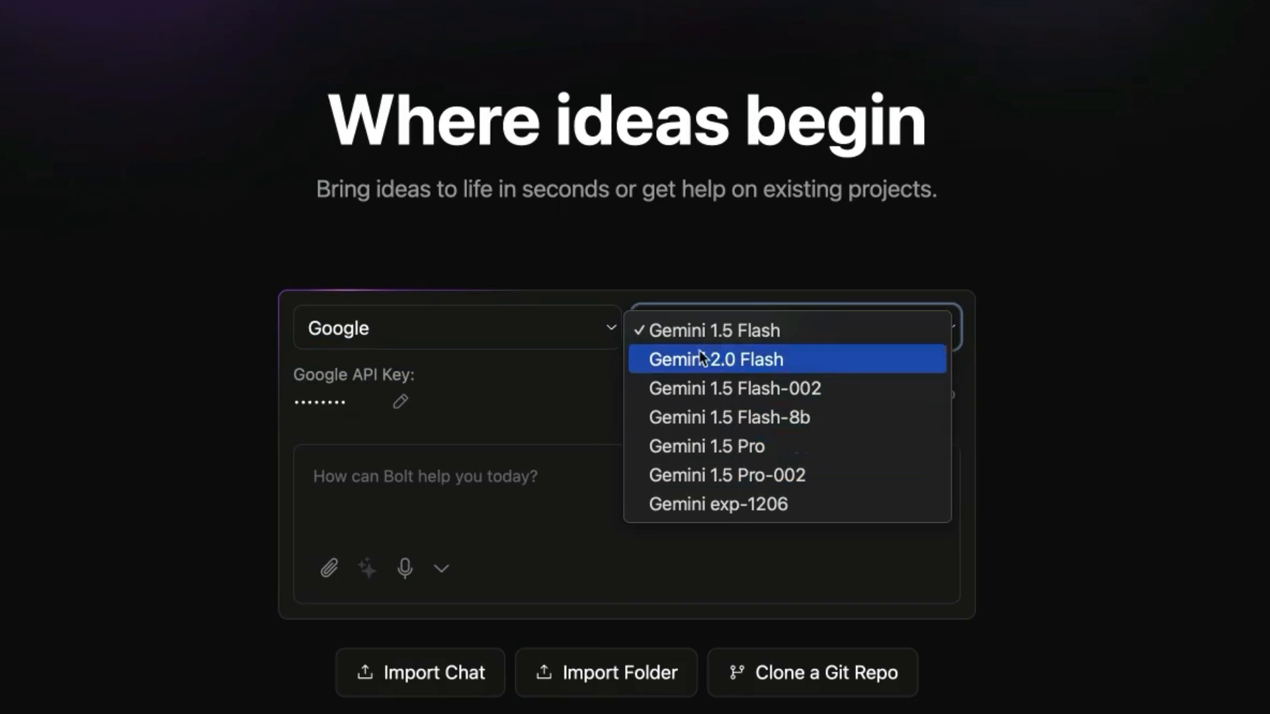
mouse_move(856, 530)
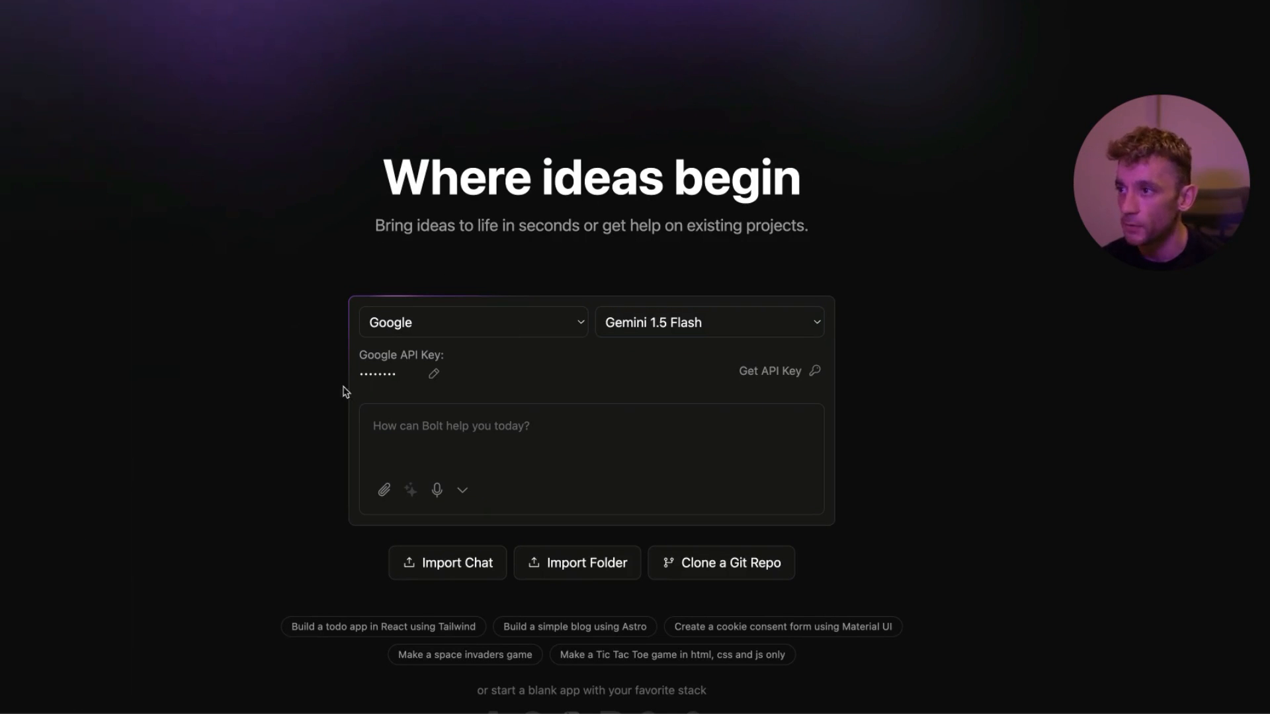
click(472, 322)
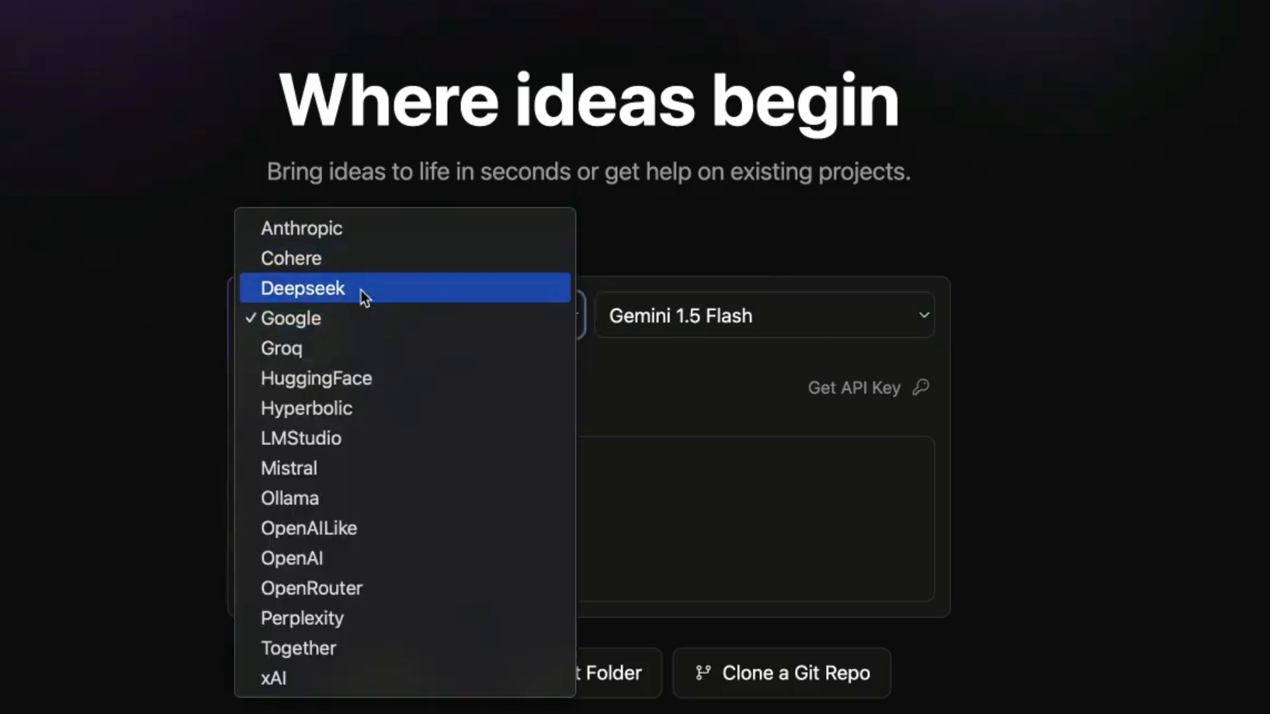
click(301, 288)
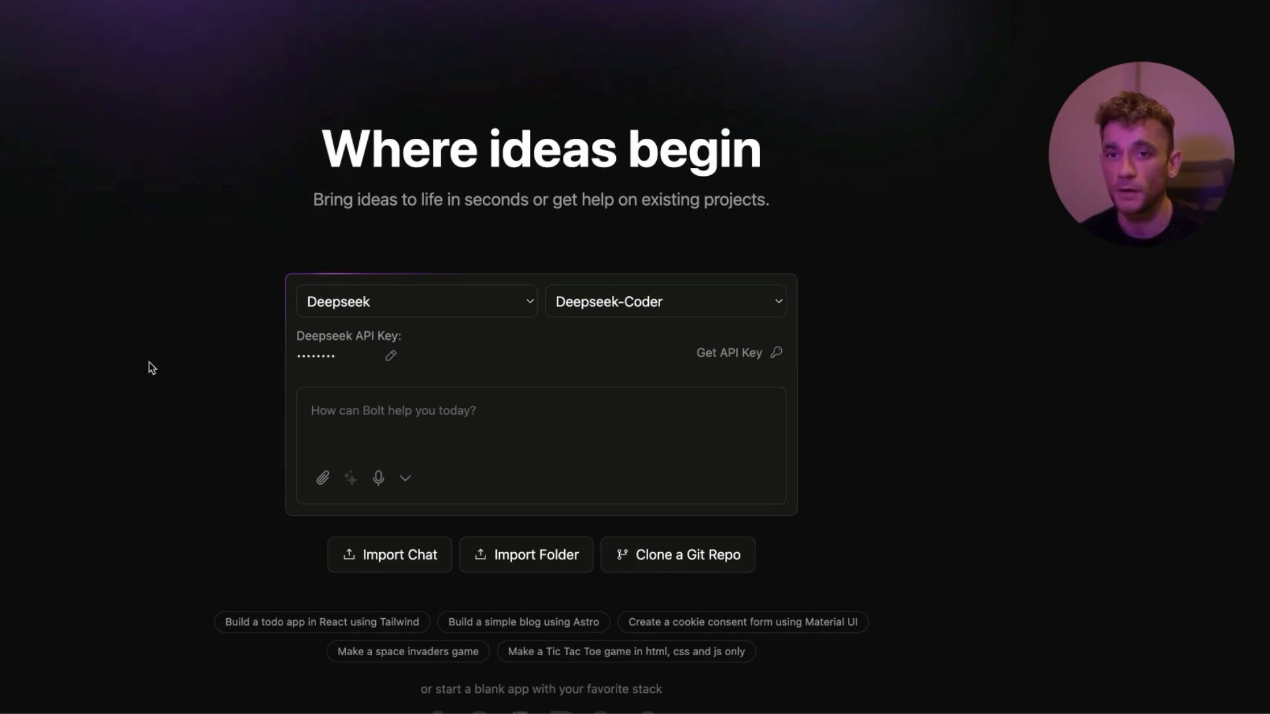
mouse_move(127, 348)
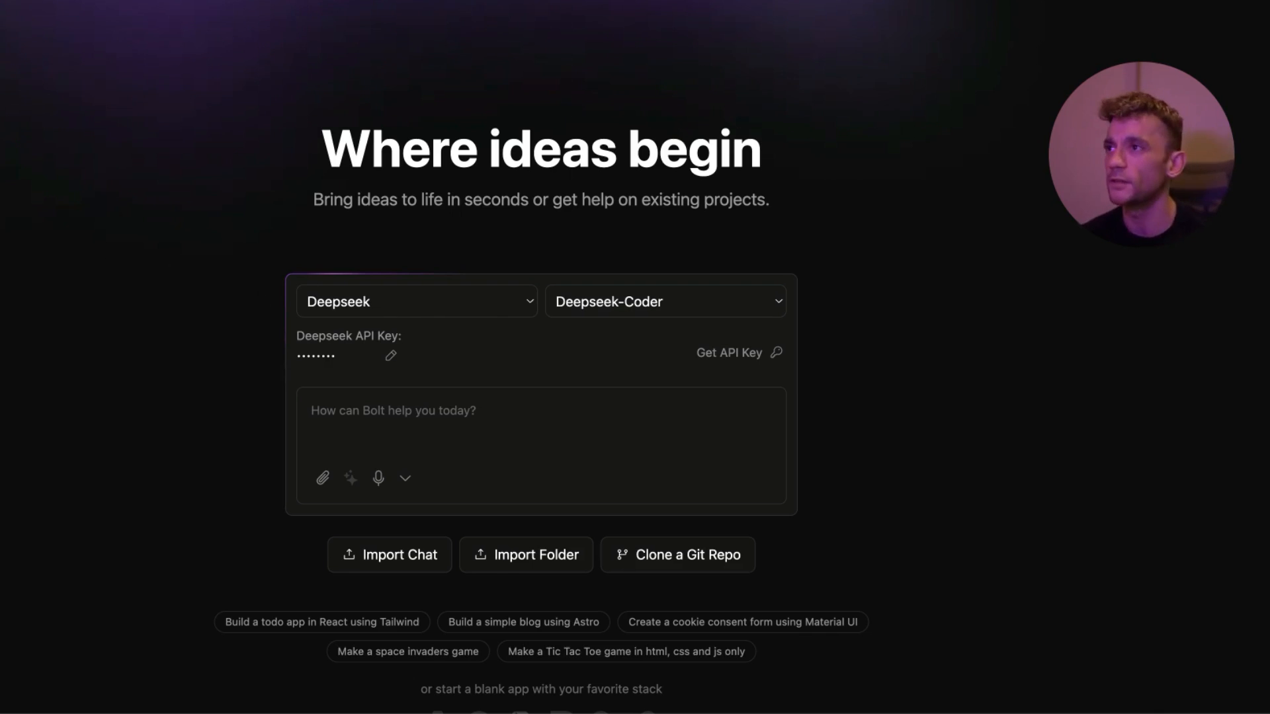
click(728, 352)
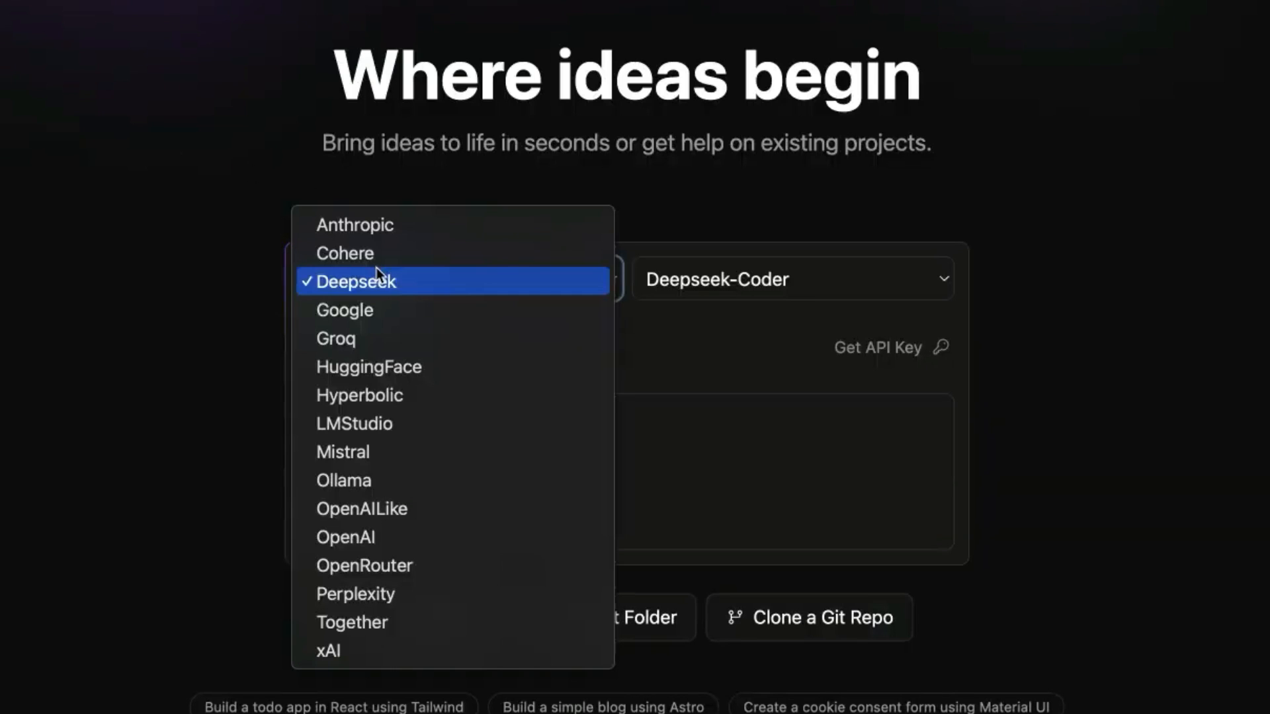
click(344, 310)
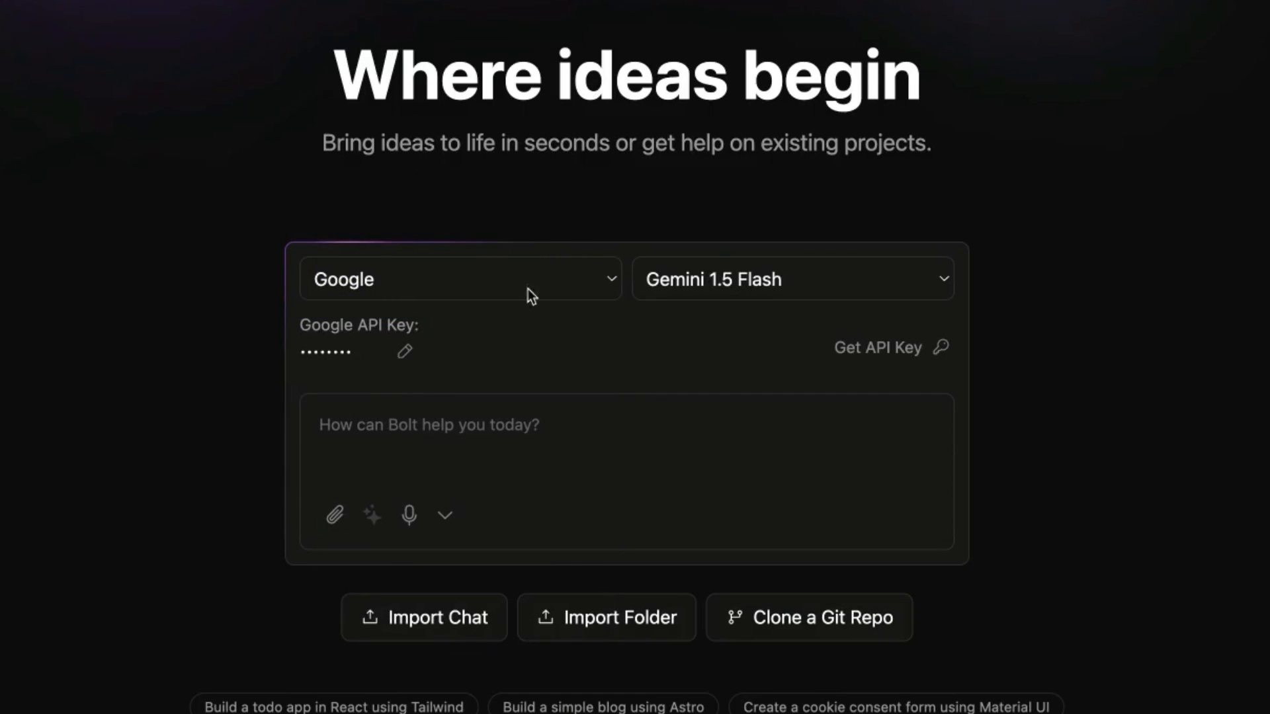
click(459, 279)
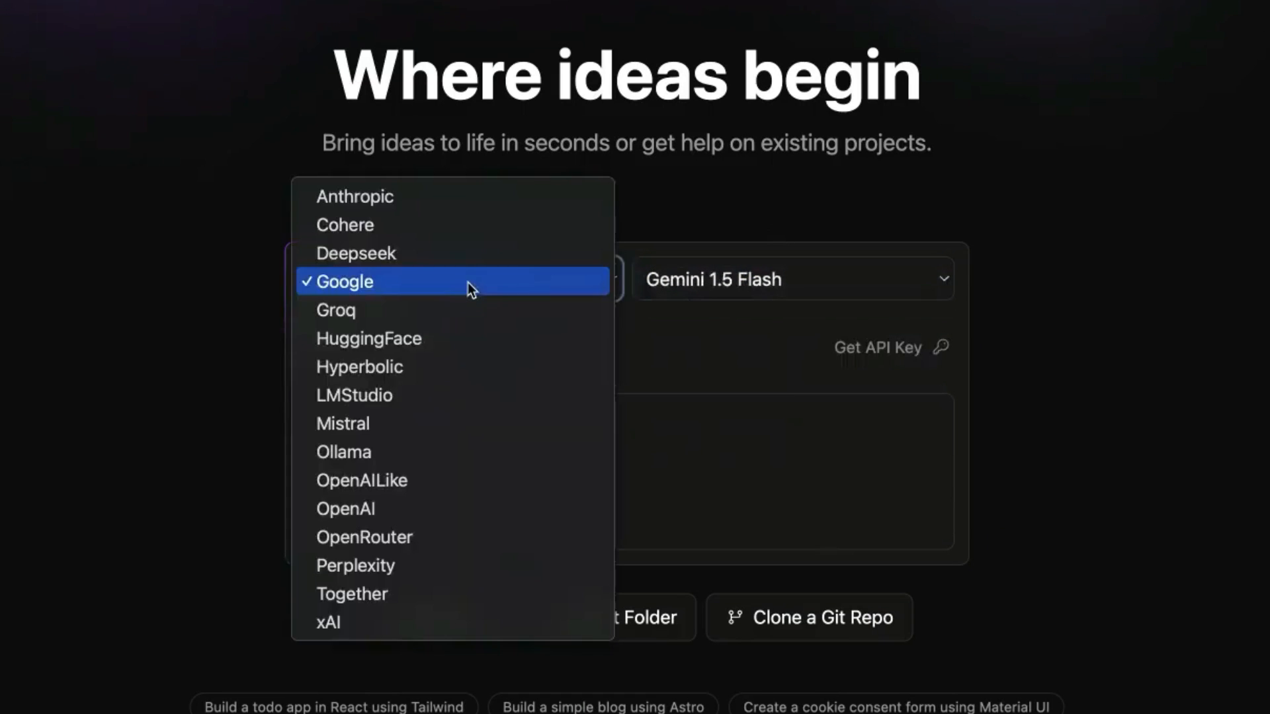
click(354, 252)
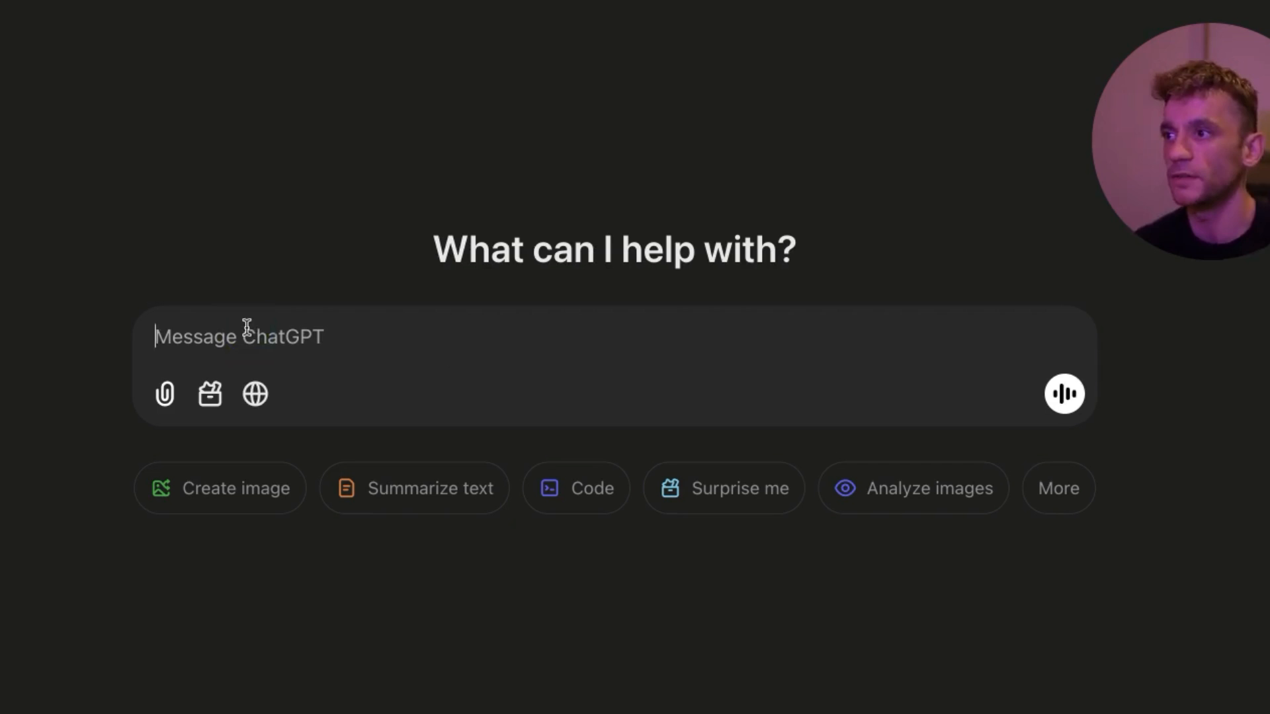
- Ask ChatGPT 'What apps can I build in my niche, Keep them super simple ideas.' and read its numbered list
text(What apps can I build in my)
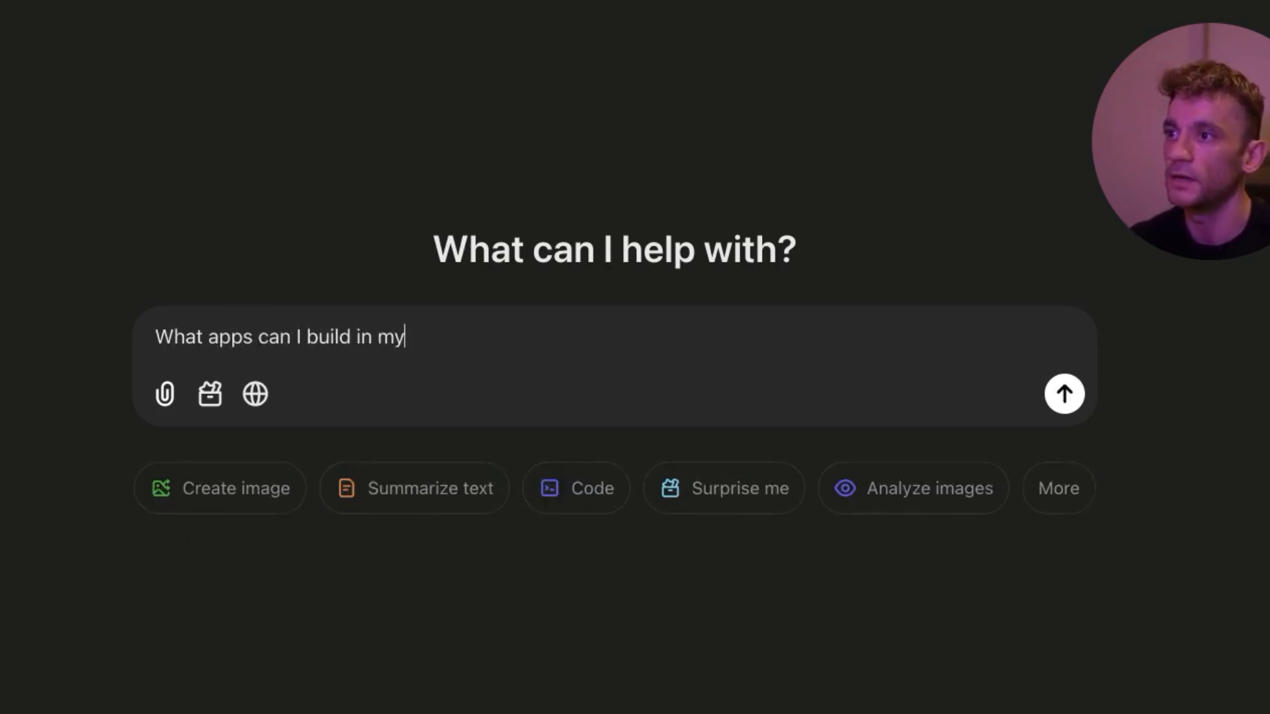
text(niche,)
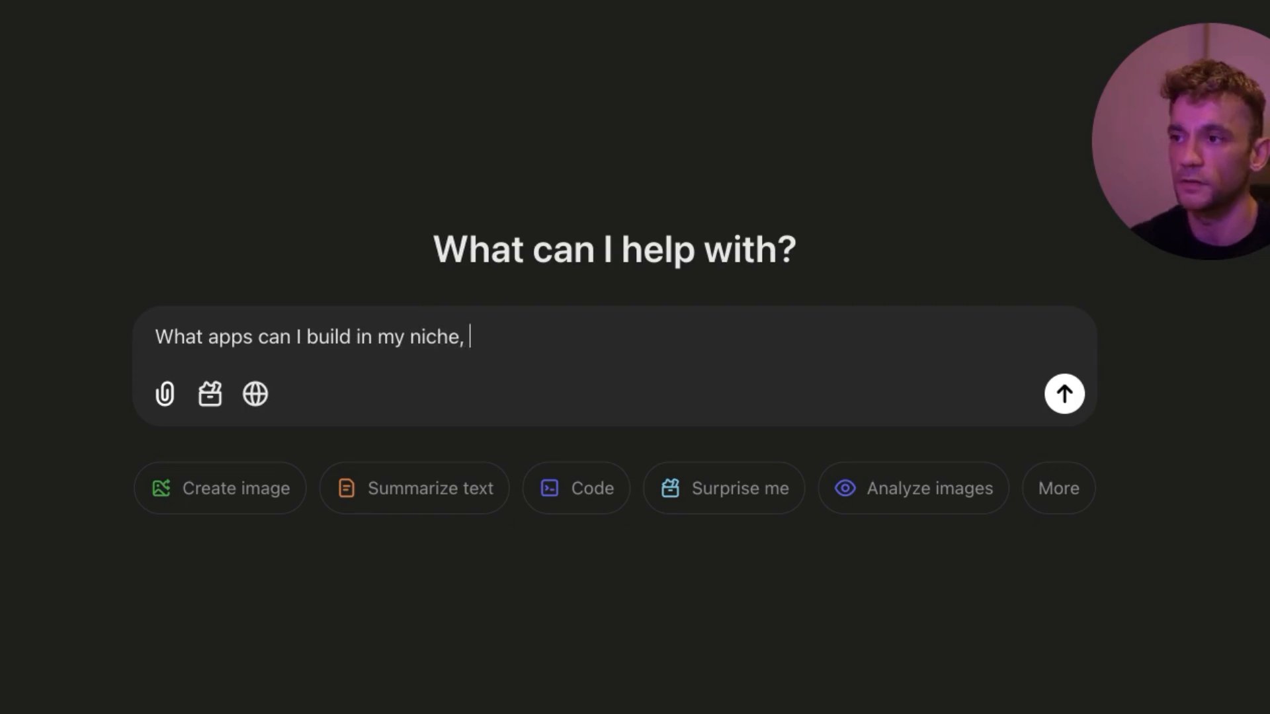
text(Keep them super simple)
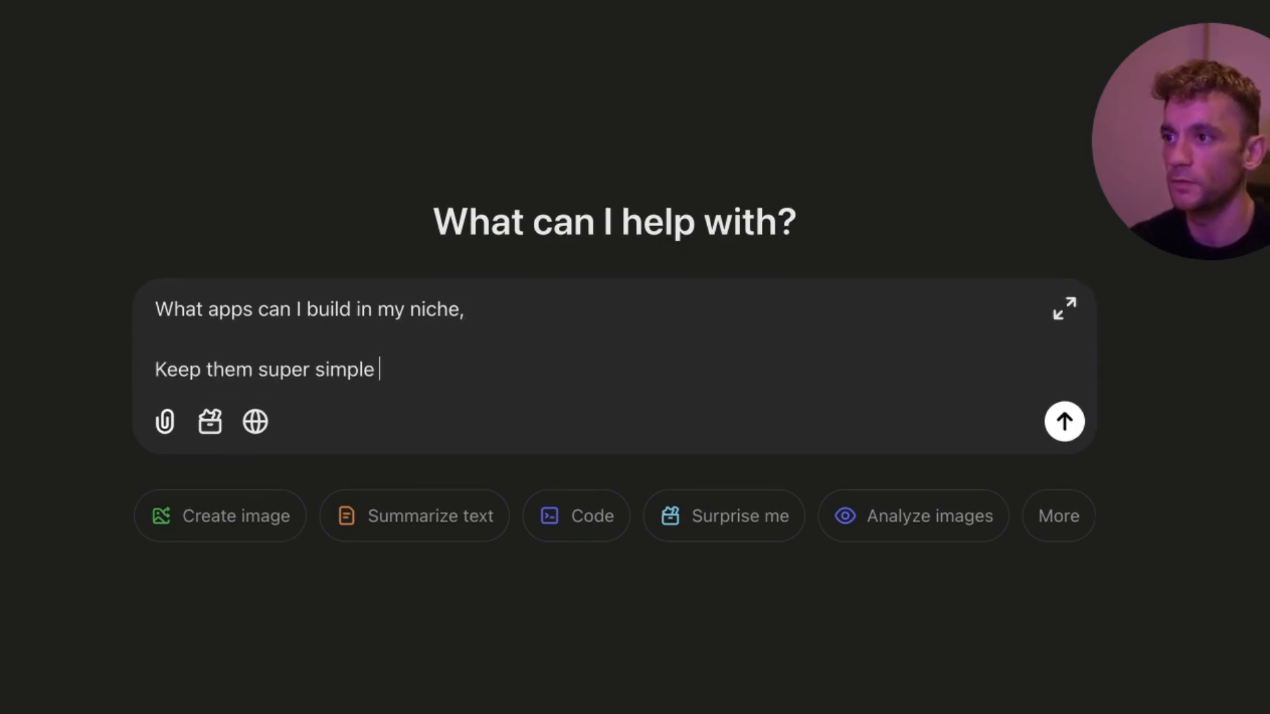
text(ideas.)
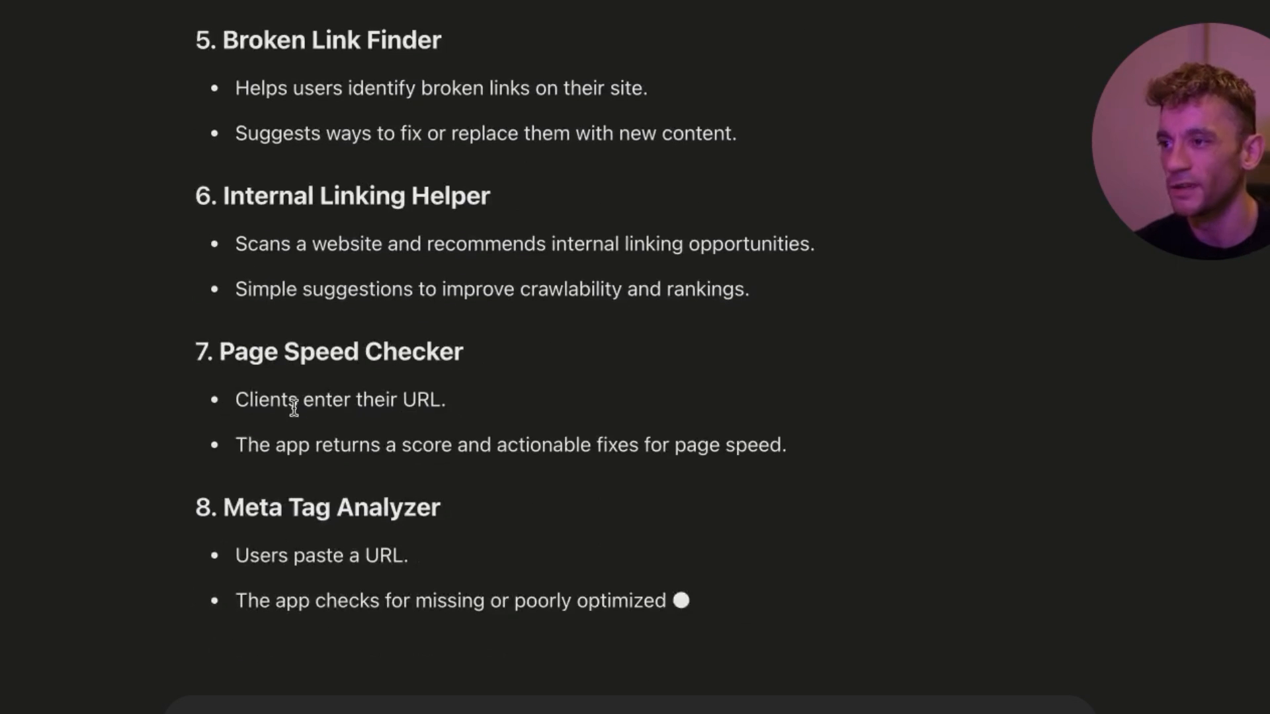
scroll(down, 3)
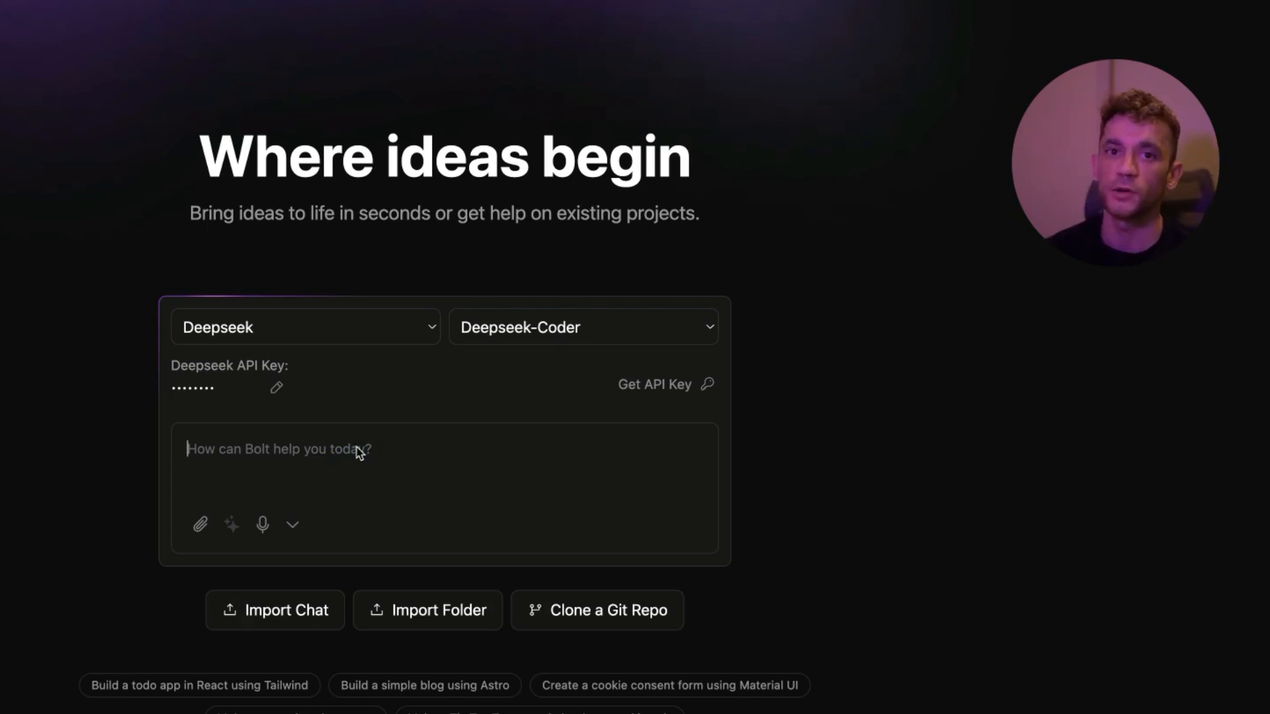
mouse_move(238, 270)
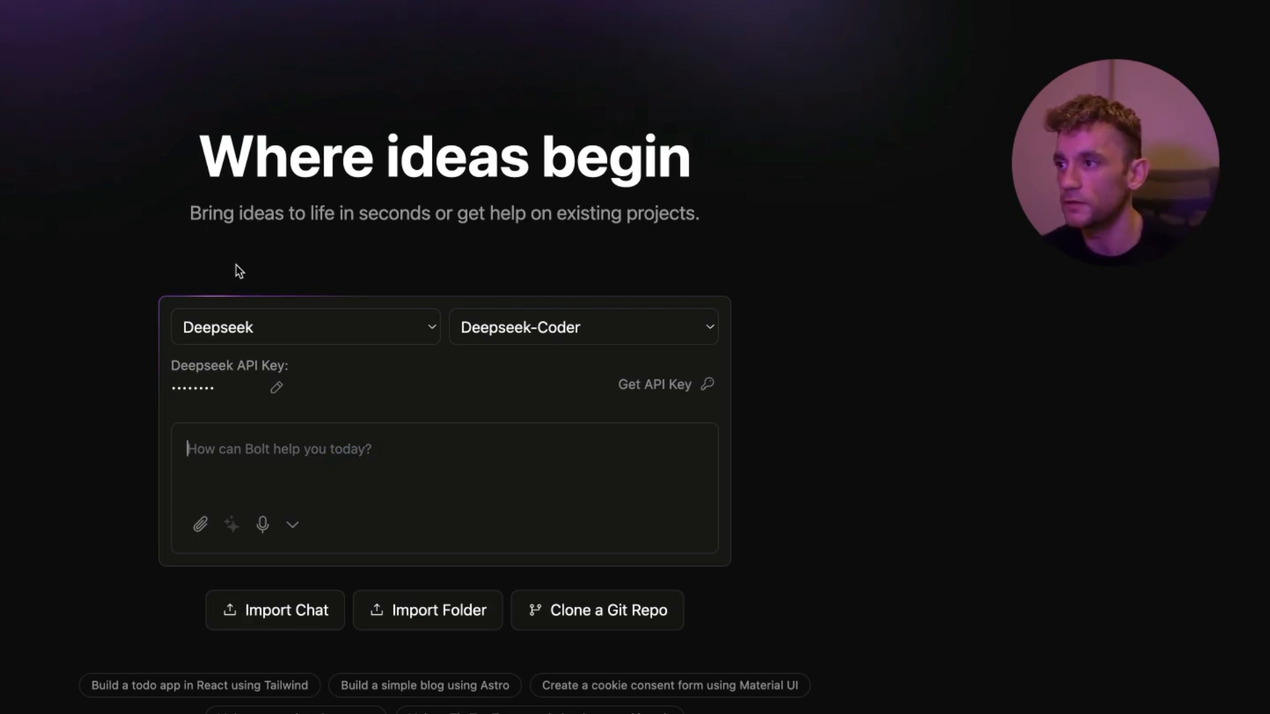
- Keep Deepseek as provider with the Deepseek-Coder model after reviewing the available options
click(305, 327)
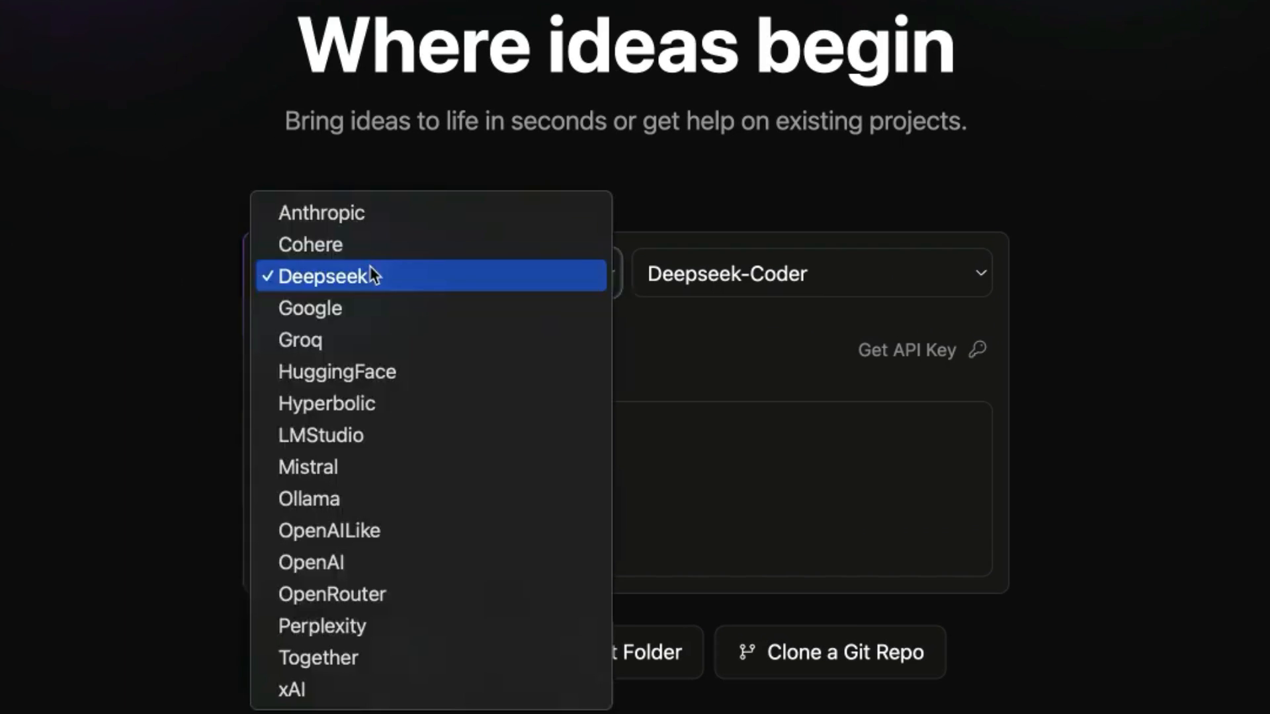
click(327, 275)
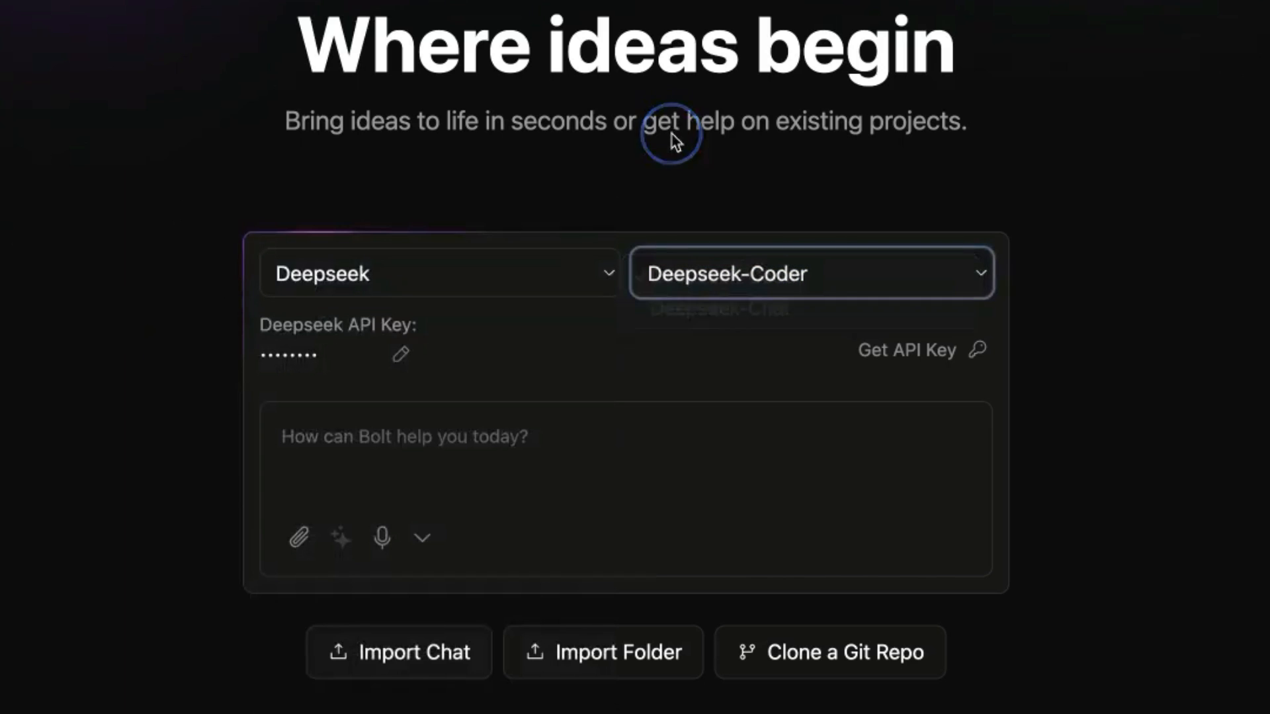
click(623, 438)
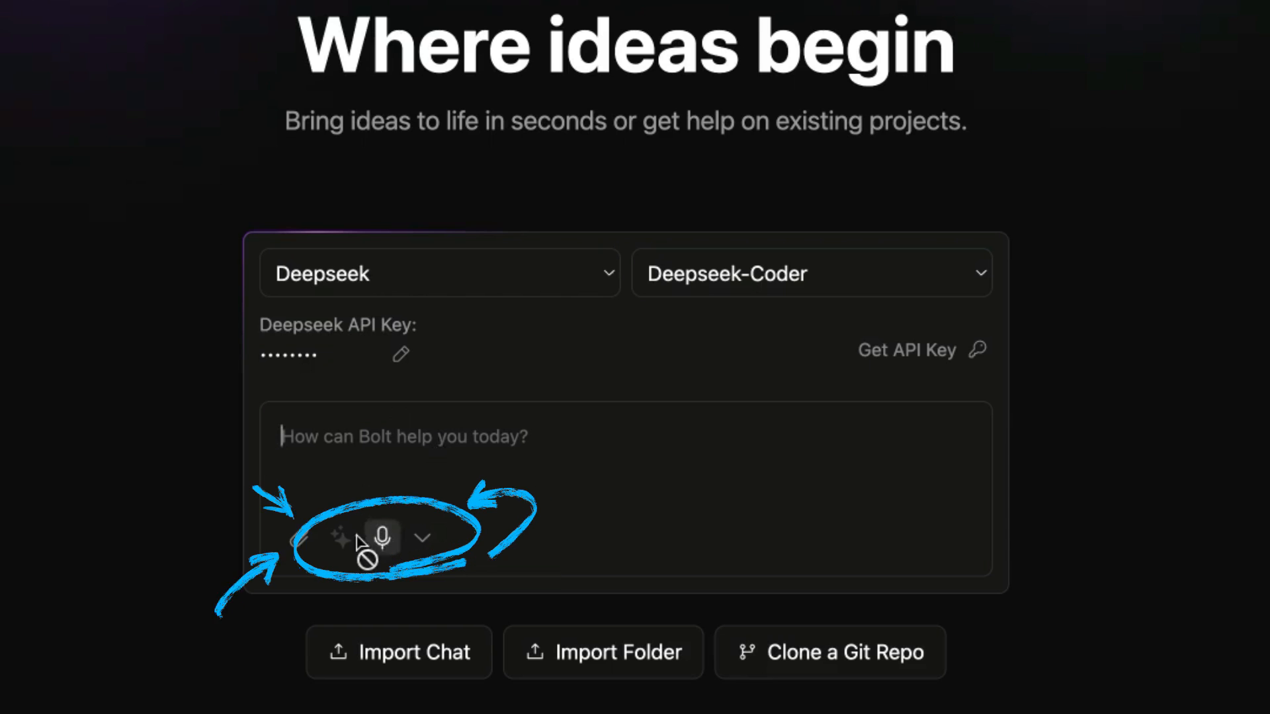
mouse_move(381, 537)
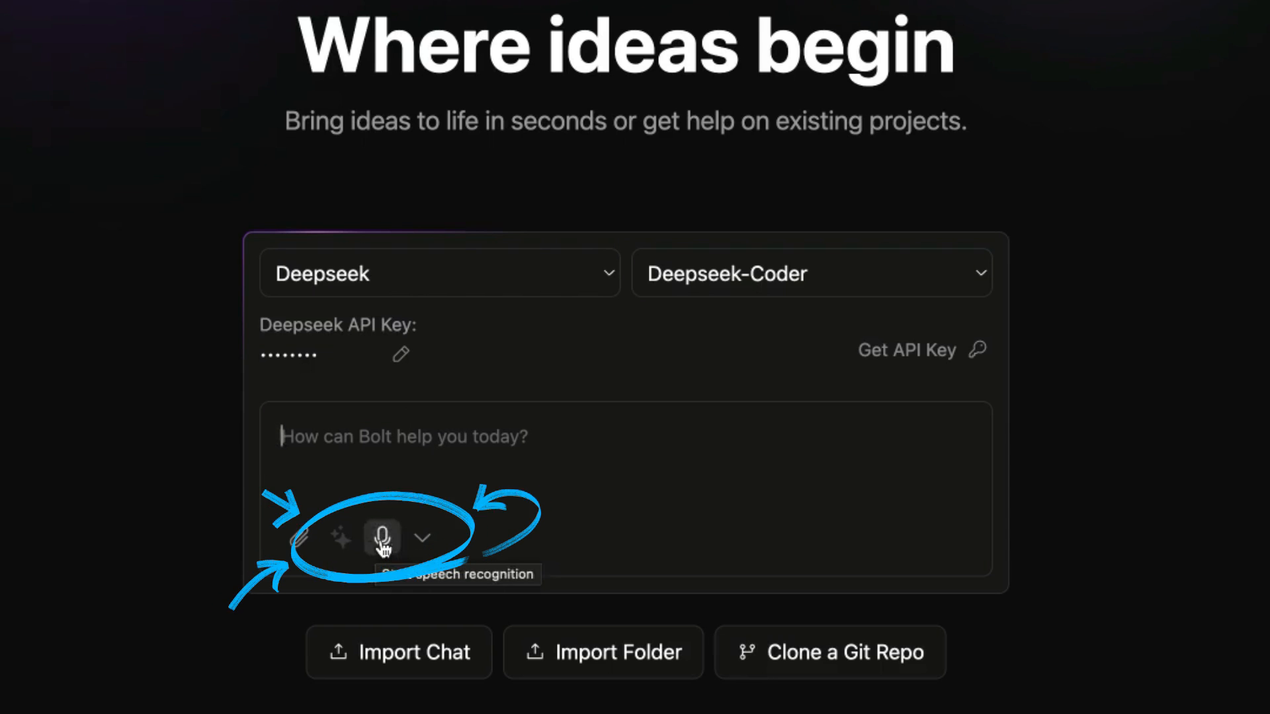
- Dictate 'create a synthesizer app that's fun and easy to use' by voice and send it
click(381, 538)
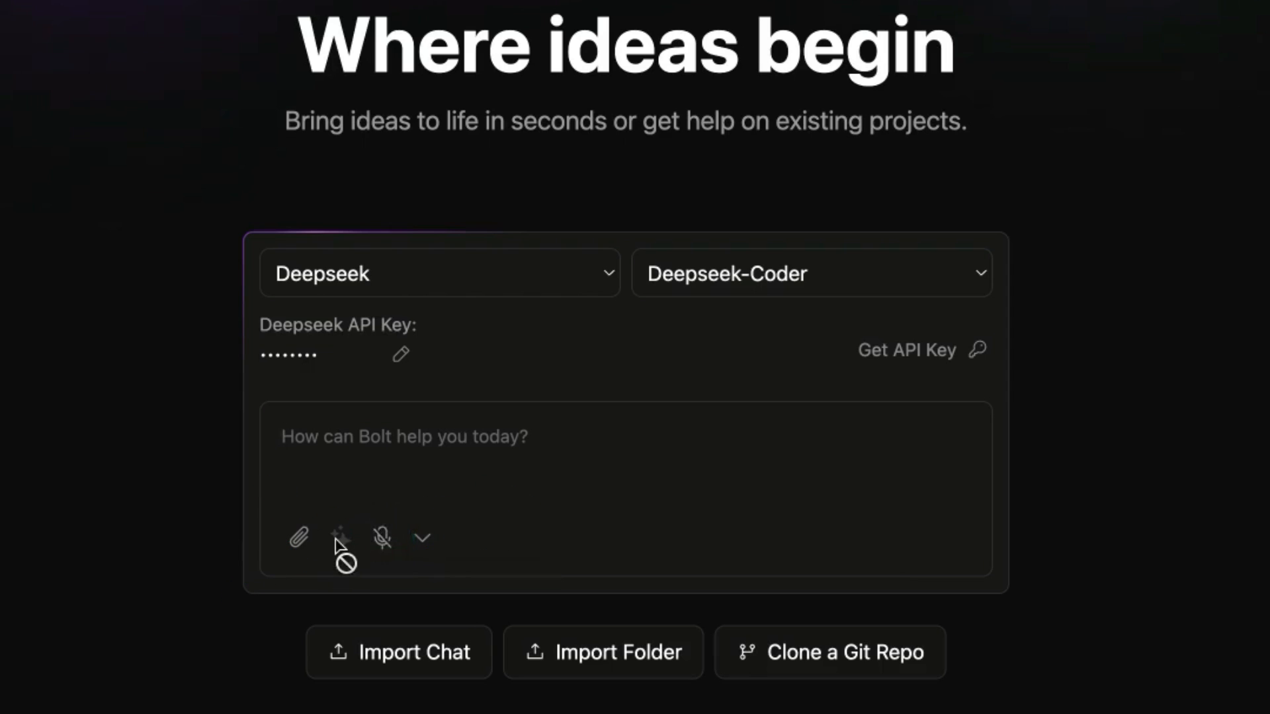
text(create a synthe)
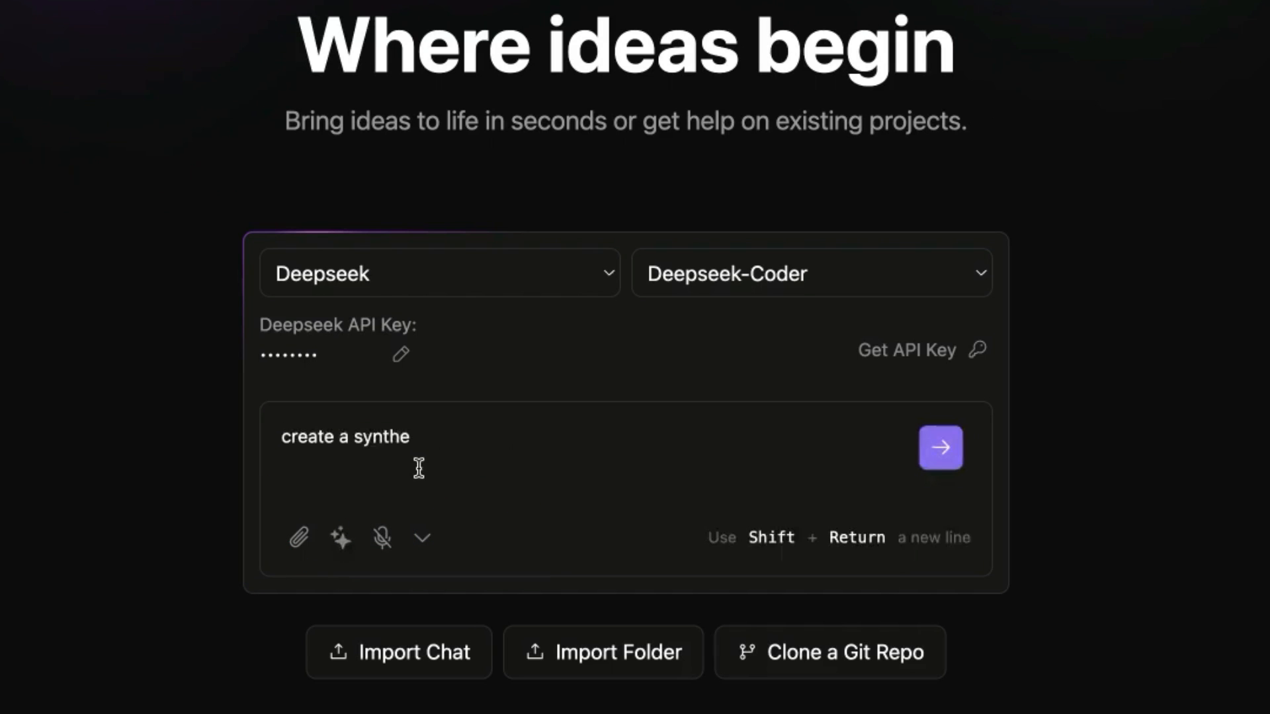
text(sizer app that's fun and)
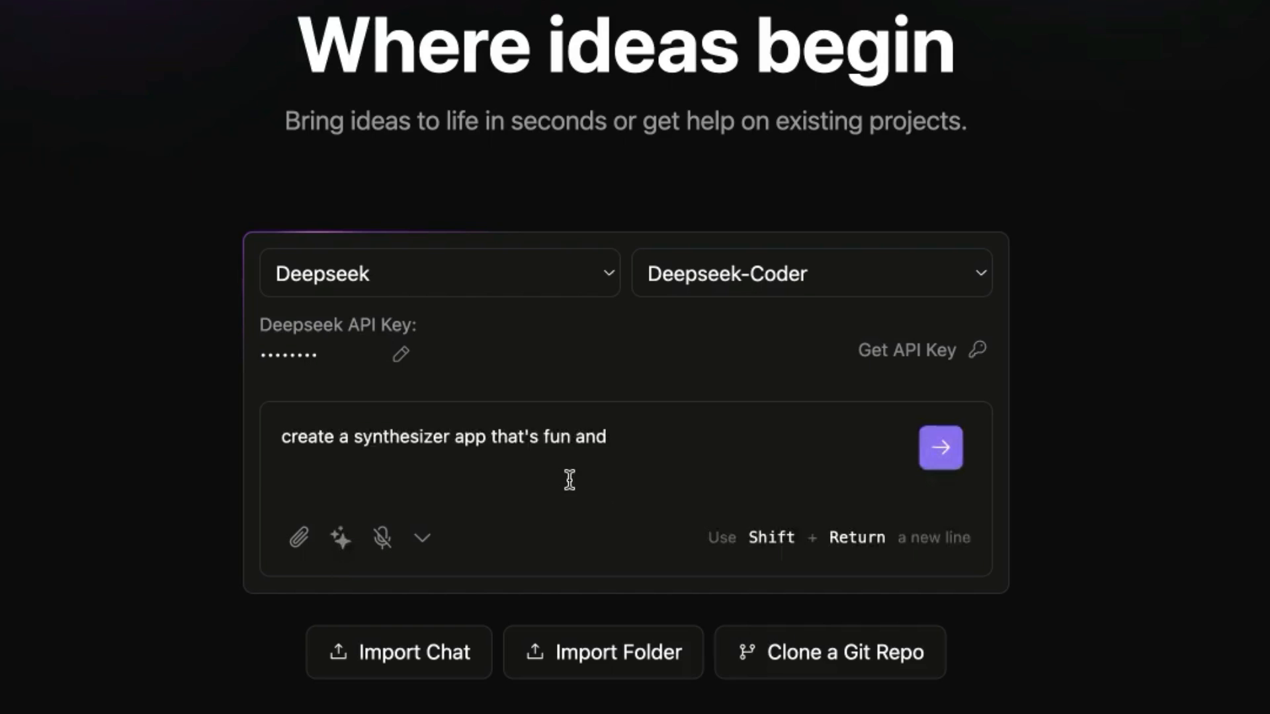
click(940, 448)
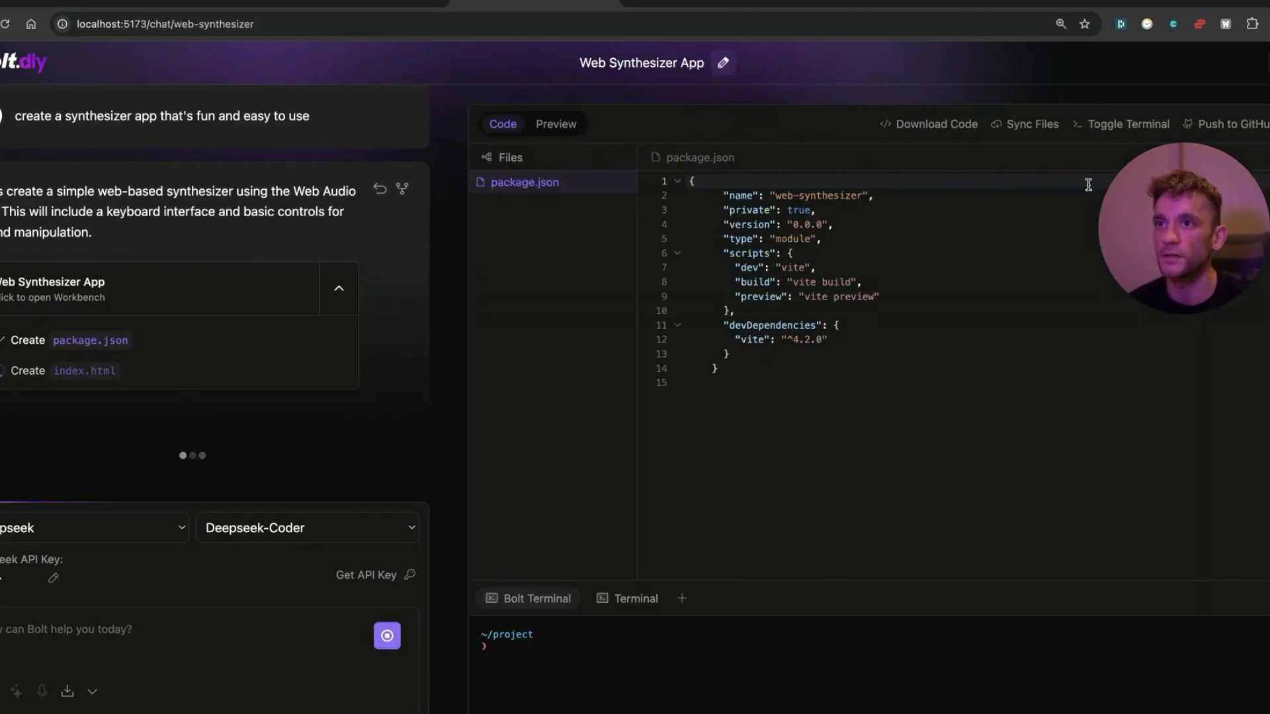
- Watch the workbench Code tab while Bolt creates index.html, style.css and main.js and runs npm install
click(517, 182)
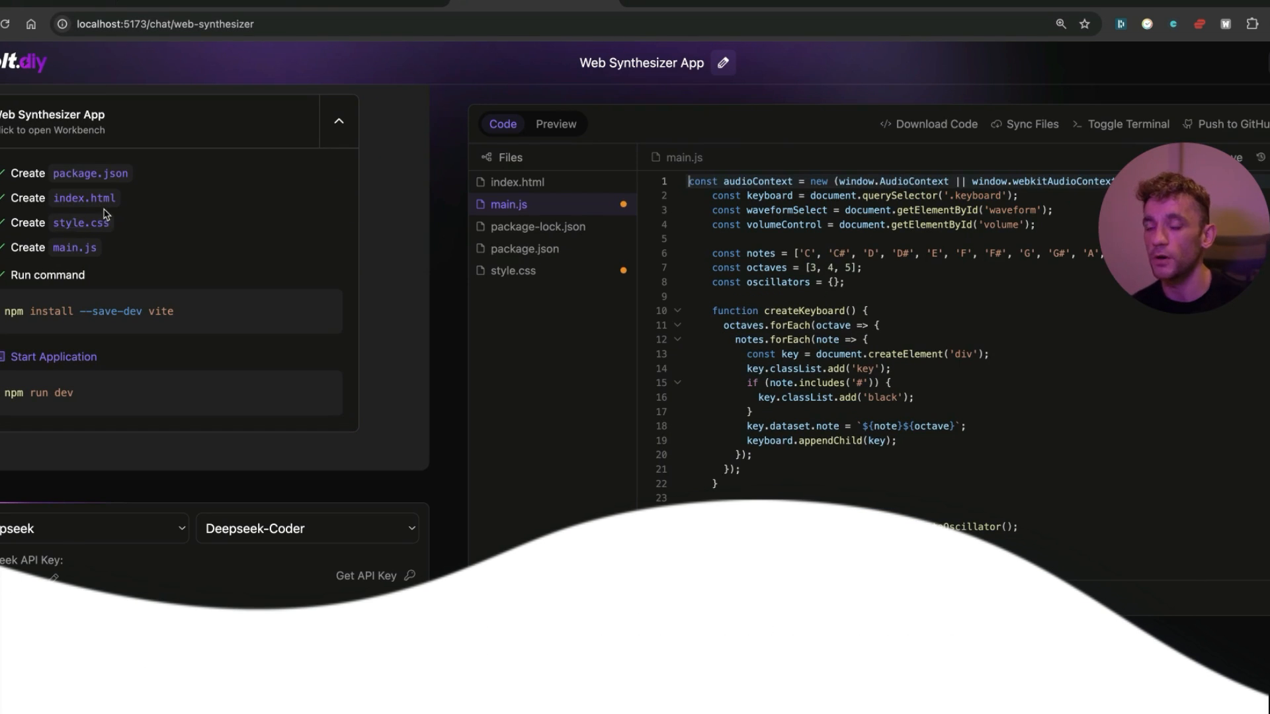
- Show the running synthesizer in Preview, play its keyboard and switch the waveform to Sawtooth
click(555, 124)
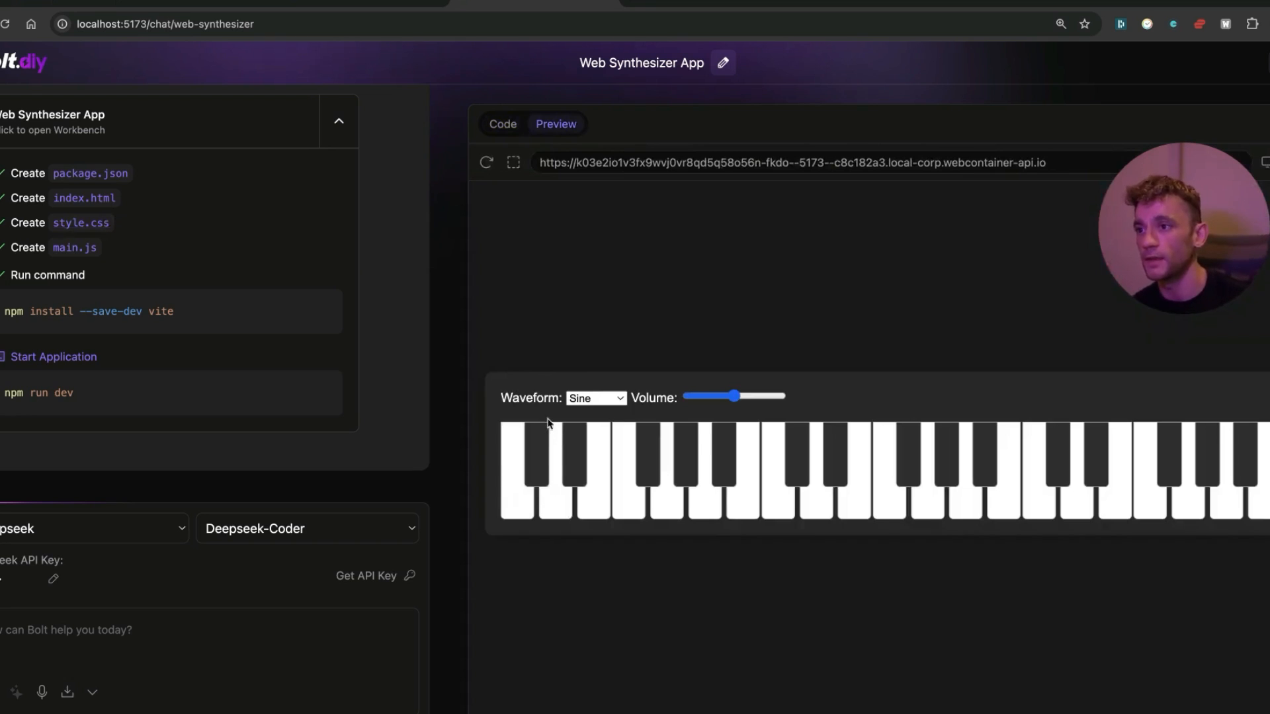
mouse_move(603, 355)
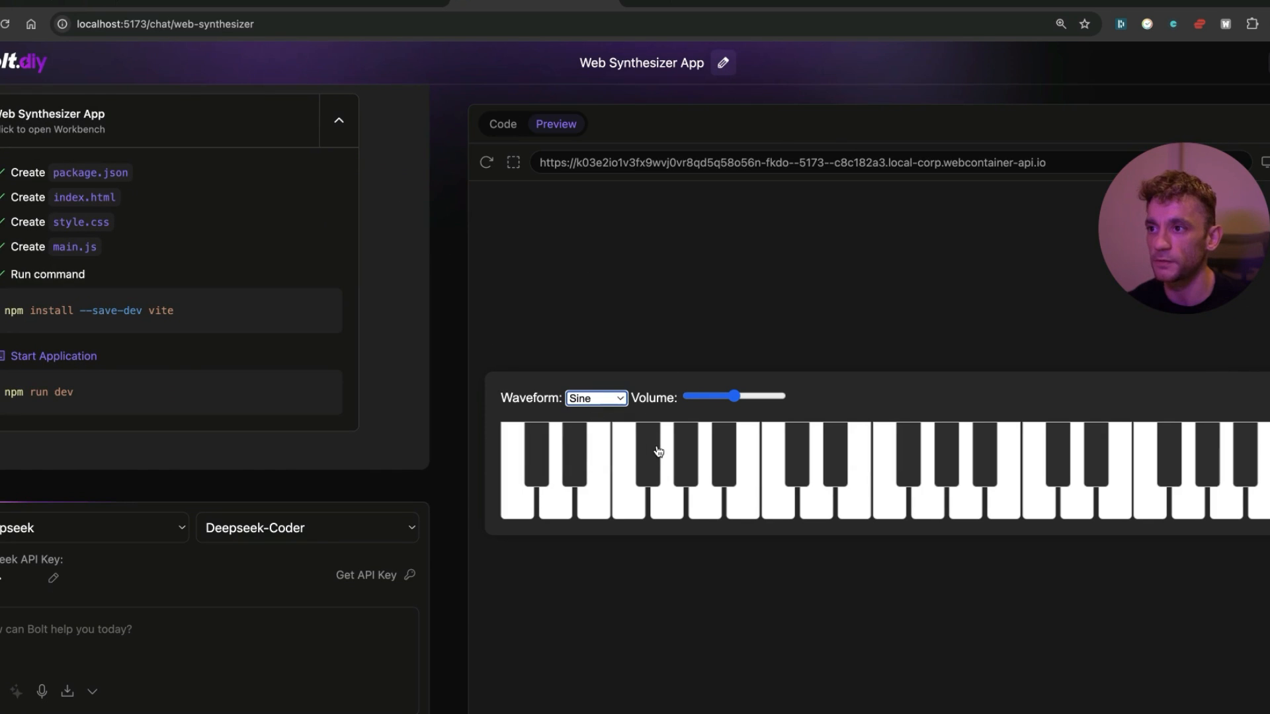
mouse_move(276, 391)
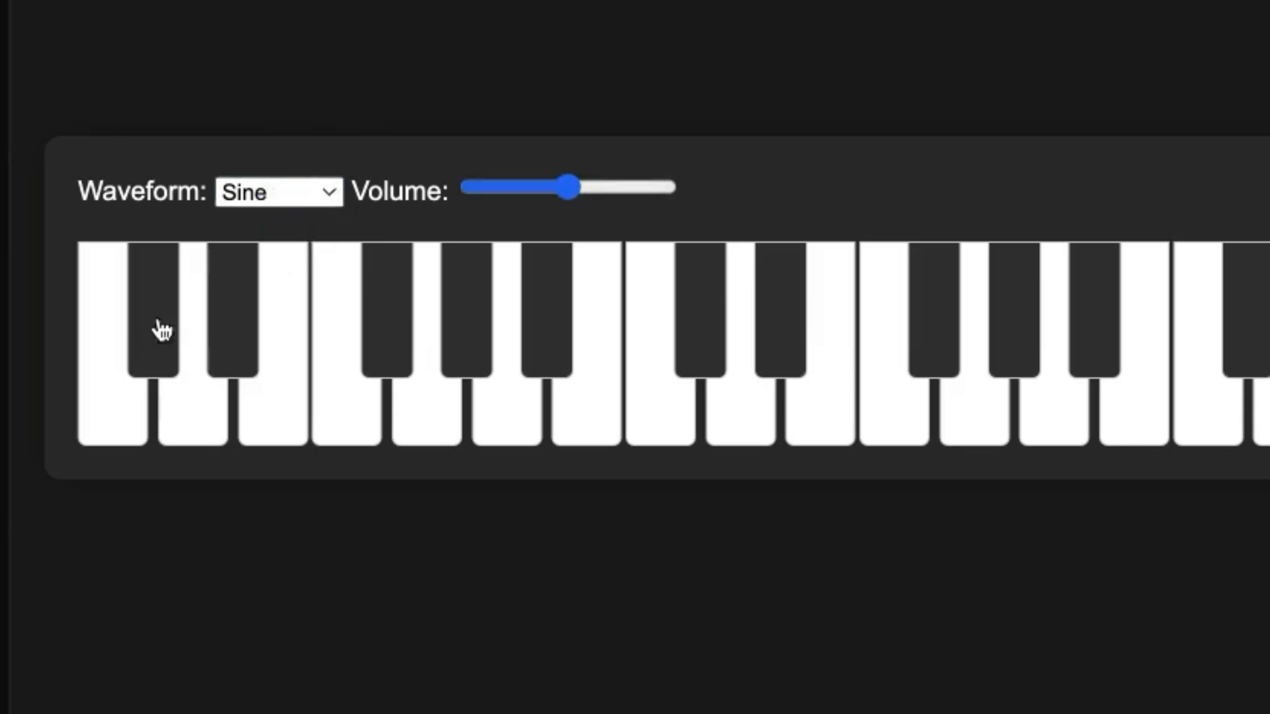
click(278, 192)
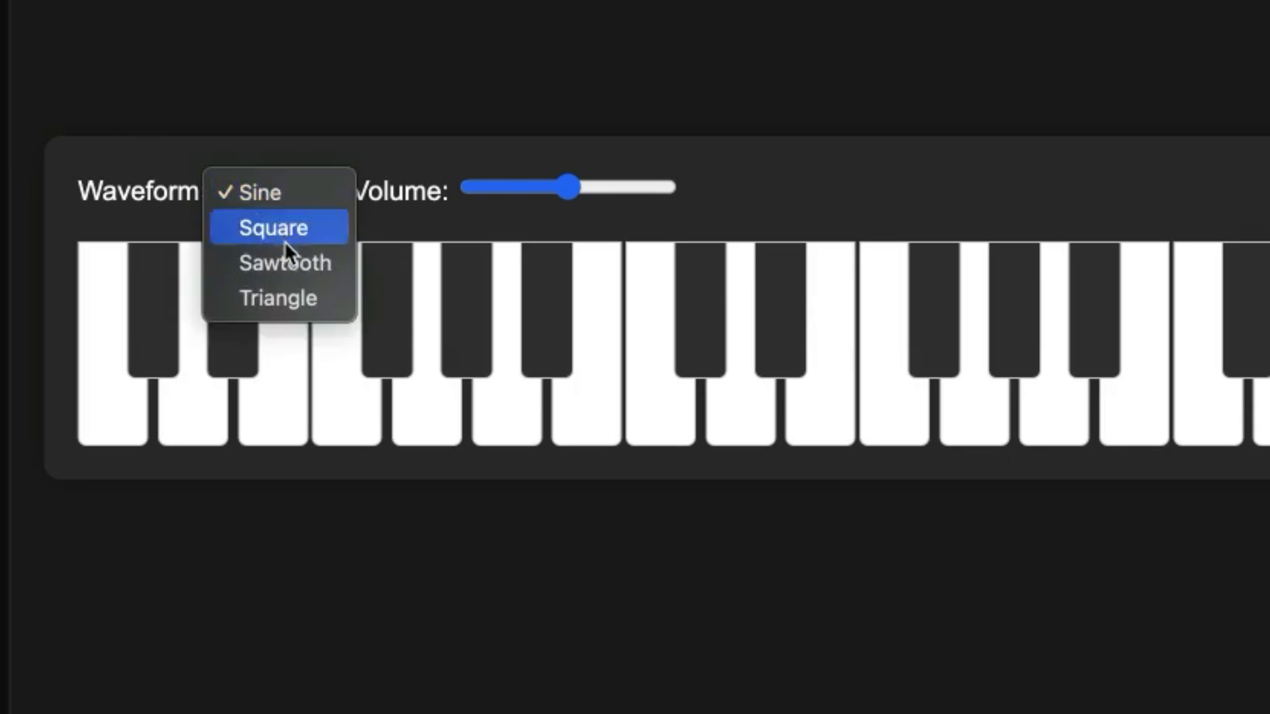
click(286, 263)
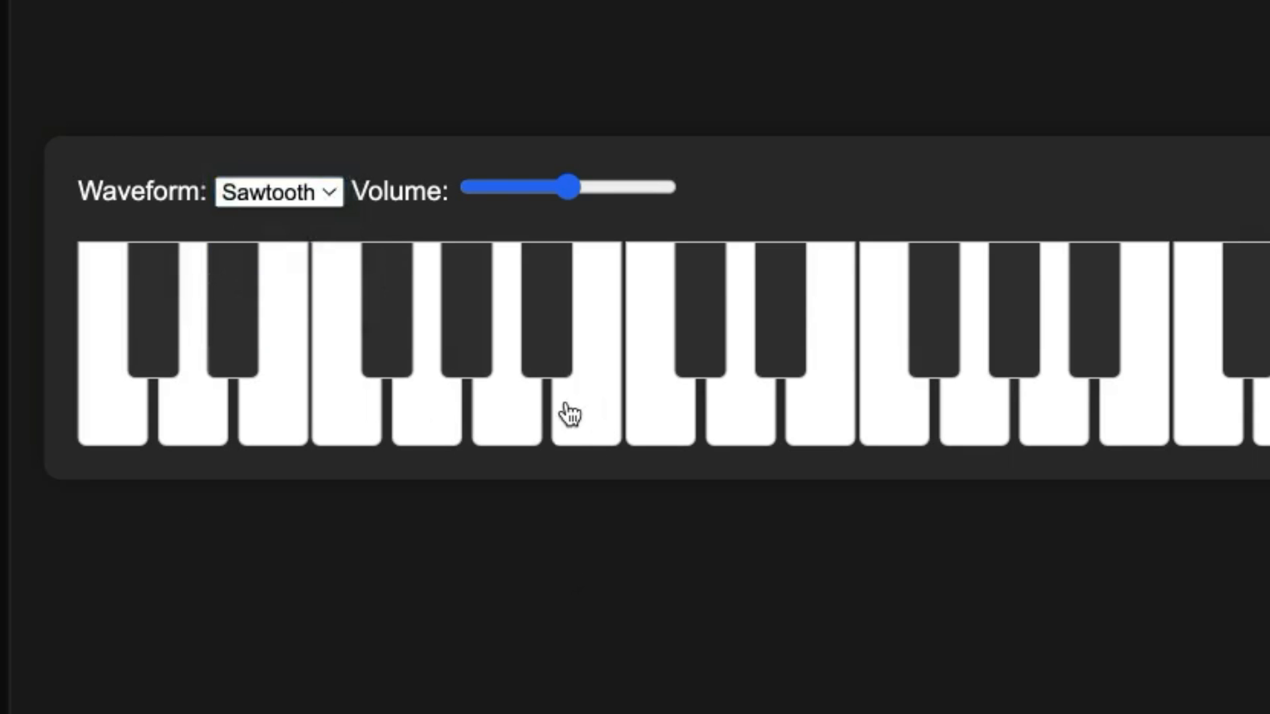
mouse_move(967, 85)
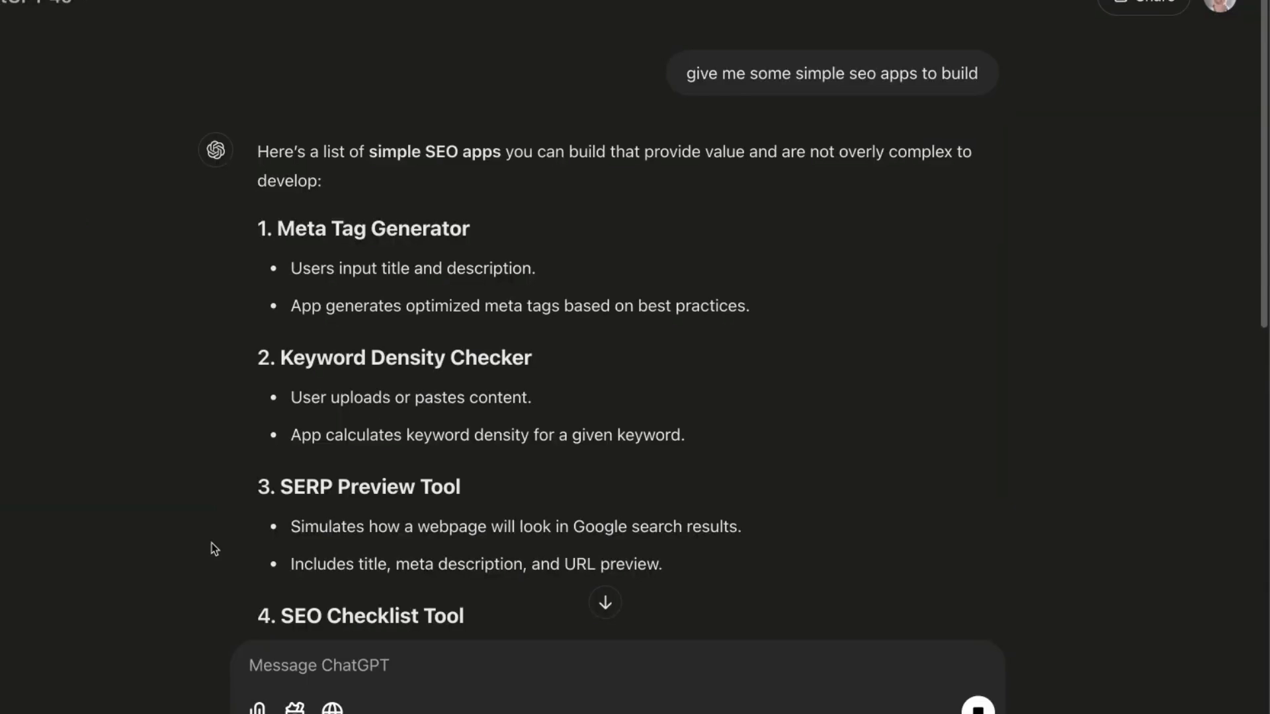
mouse_move(476, 221)
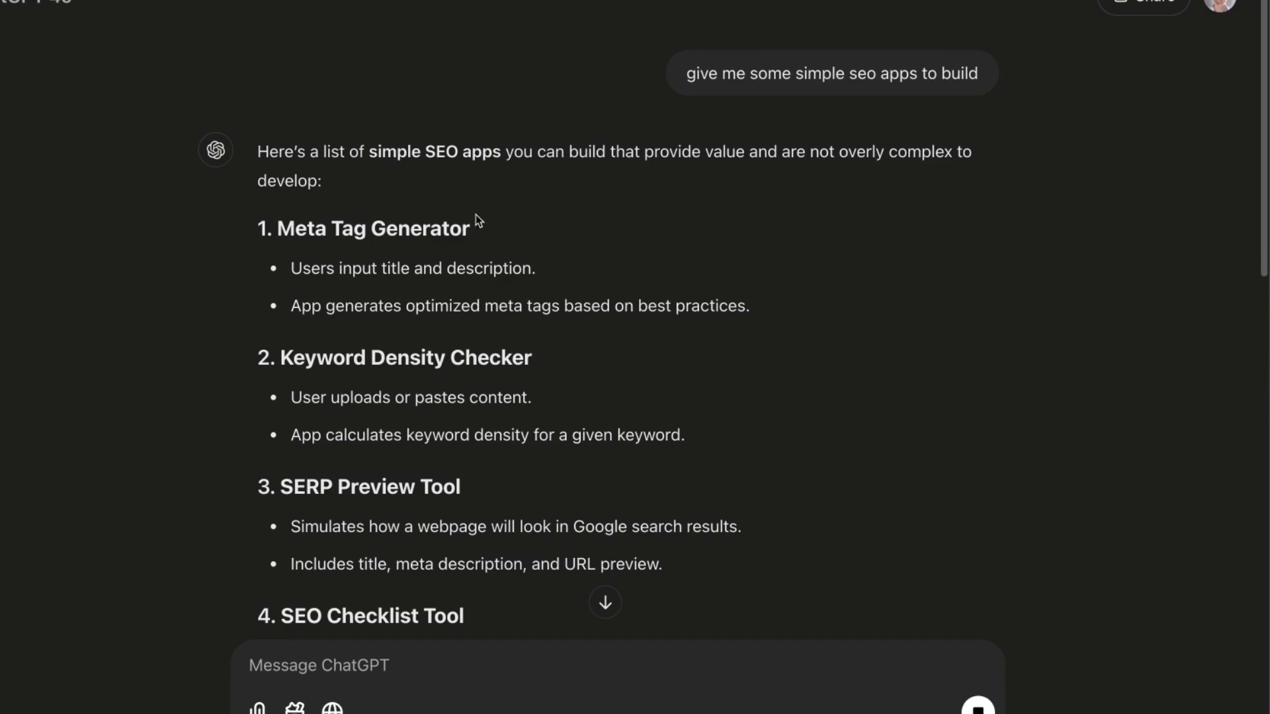
- Select 'Meta Tag Generator' from ChatGPT's list of simple SEO app ideas
double_click(373, 229)
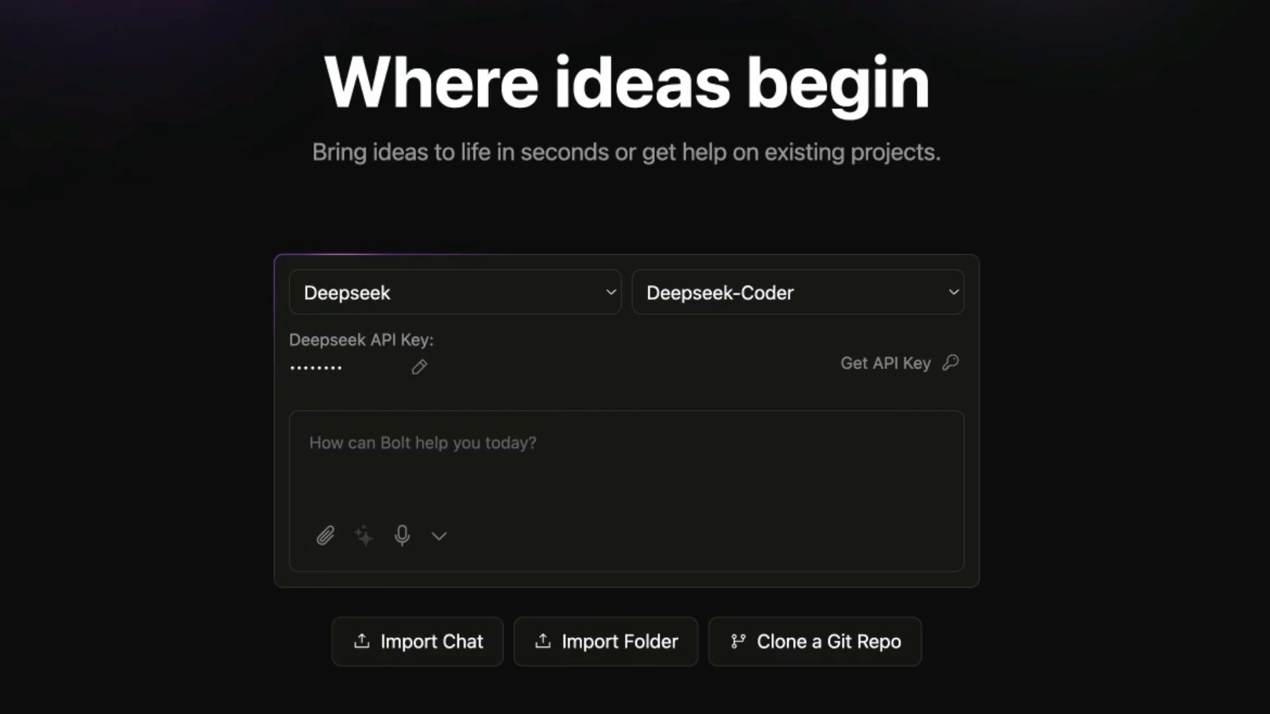
- Enter 'Create Meta Tag Generator', enhance the prompt and send it to Deepseek-Coder
text(Create Meta Tag Generator)
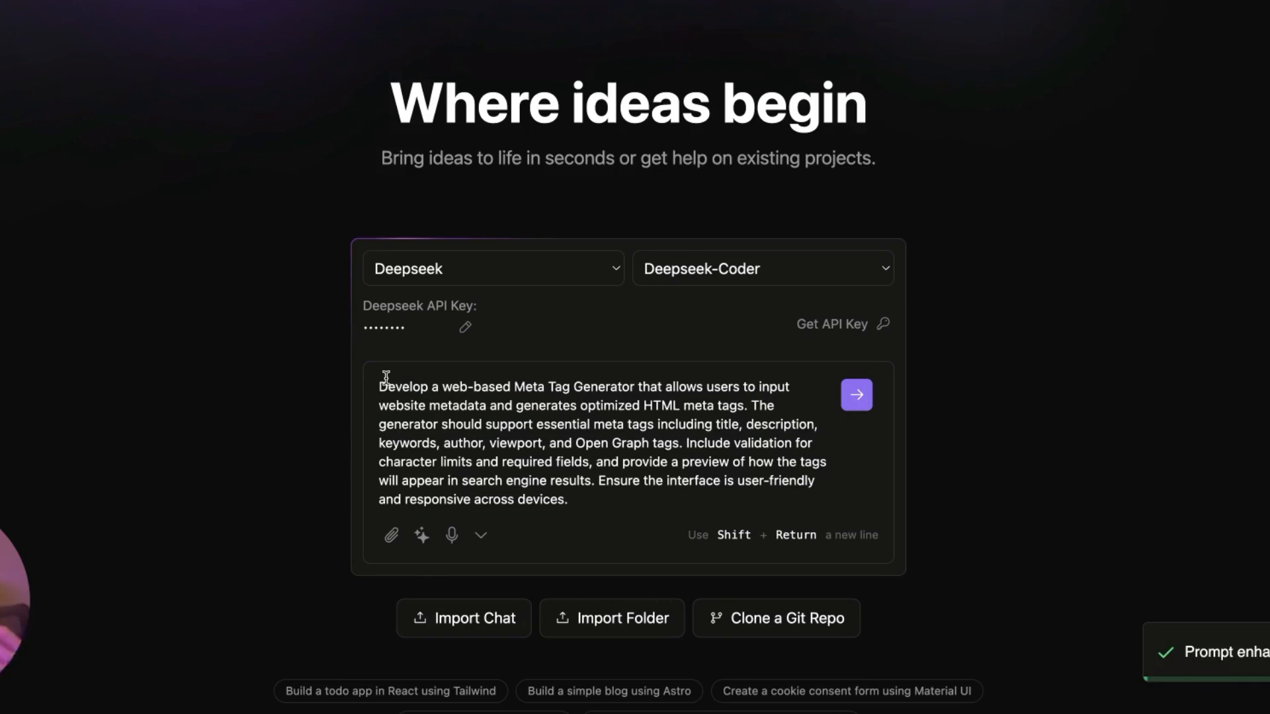
click(557, 431)
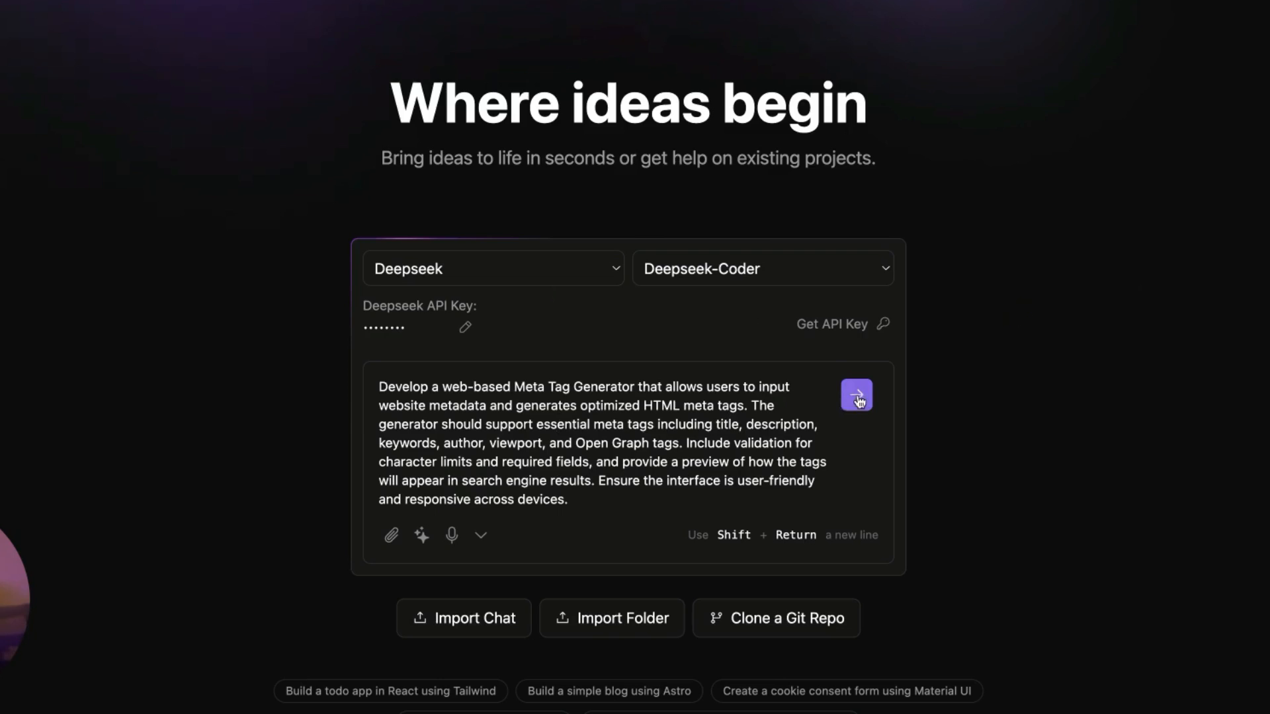
click(856, 396)
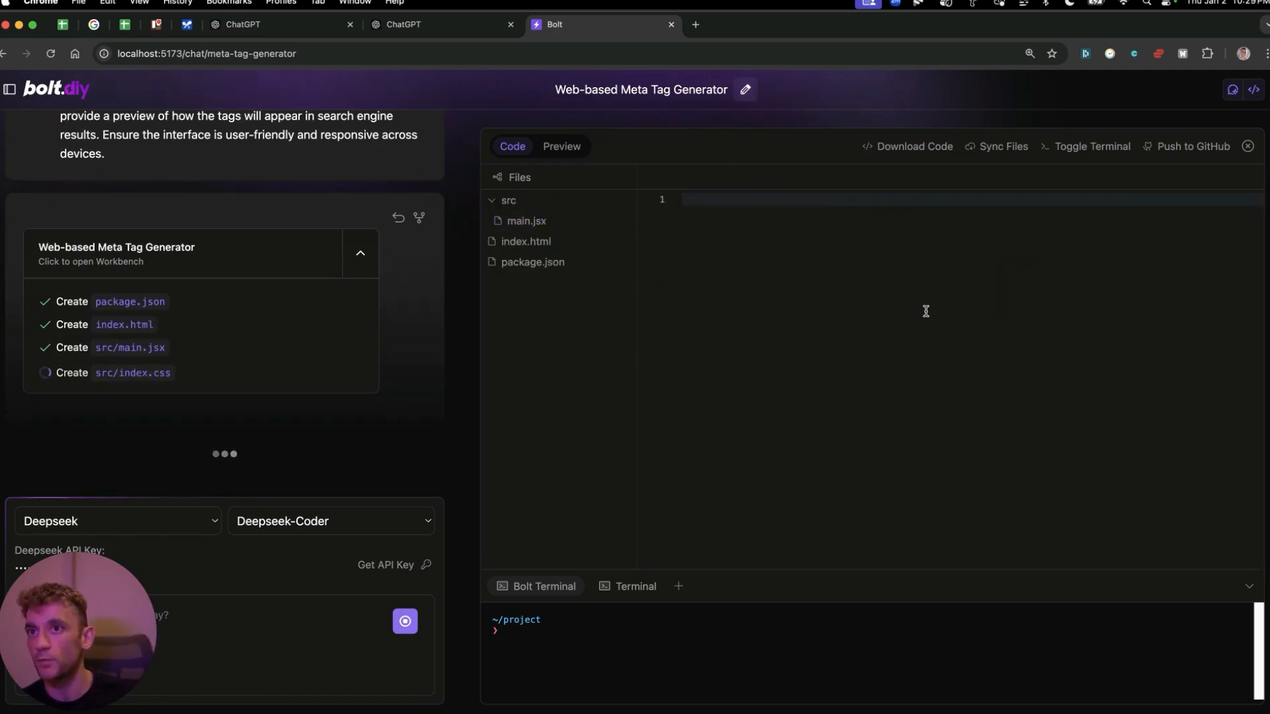
- Use Ask Bolt on the Terminal Error so Deepseek rewrites src/App.jsx with a useEffect hook
click(529, 221)
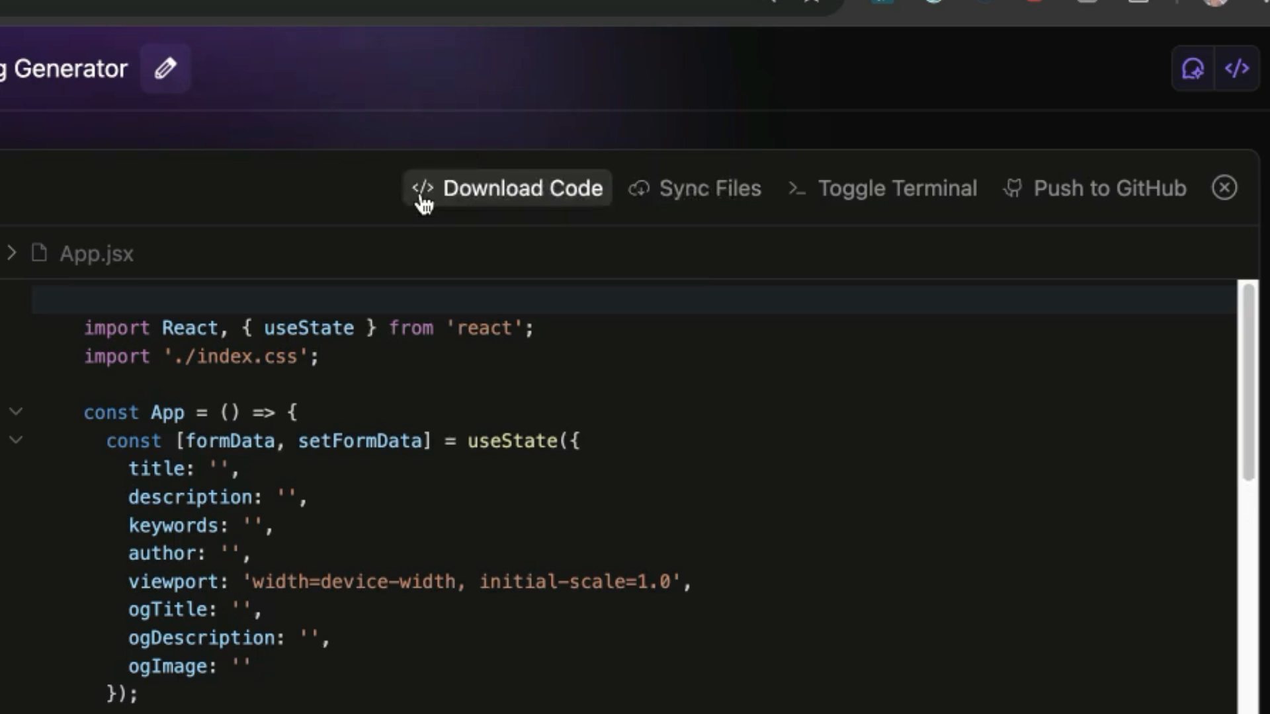
mouse_move(19, 279)
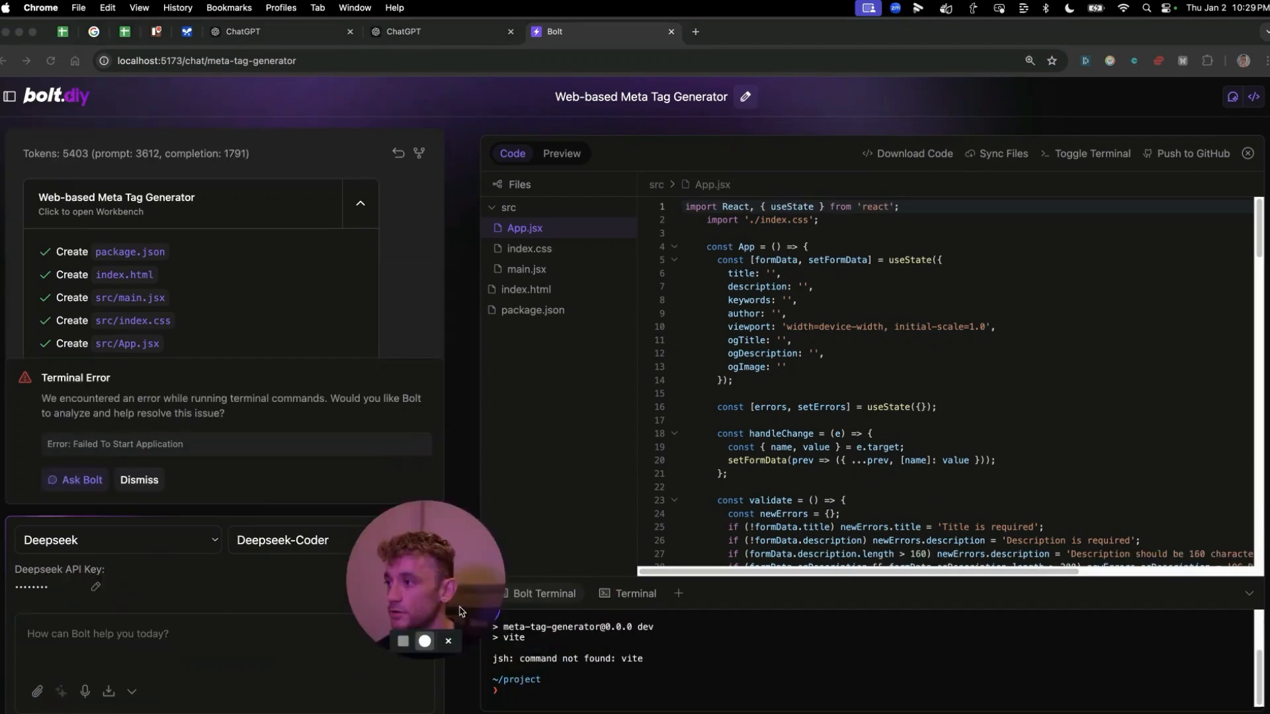
click(11, 96)
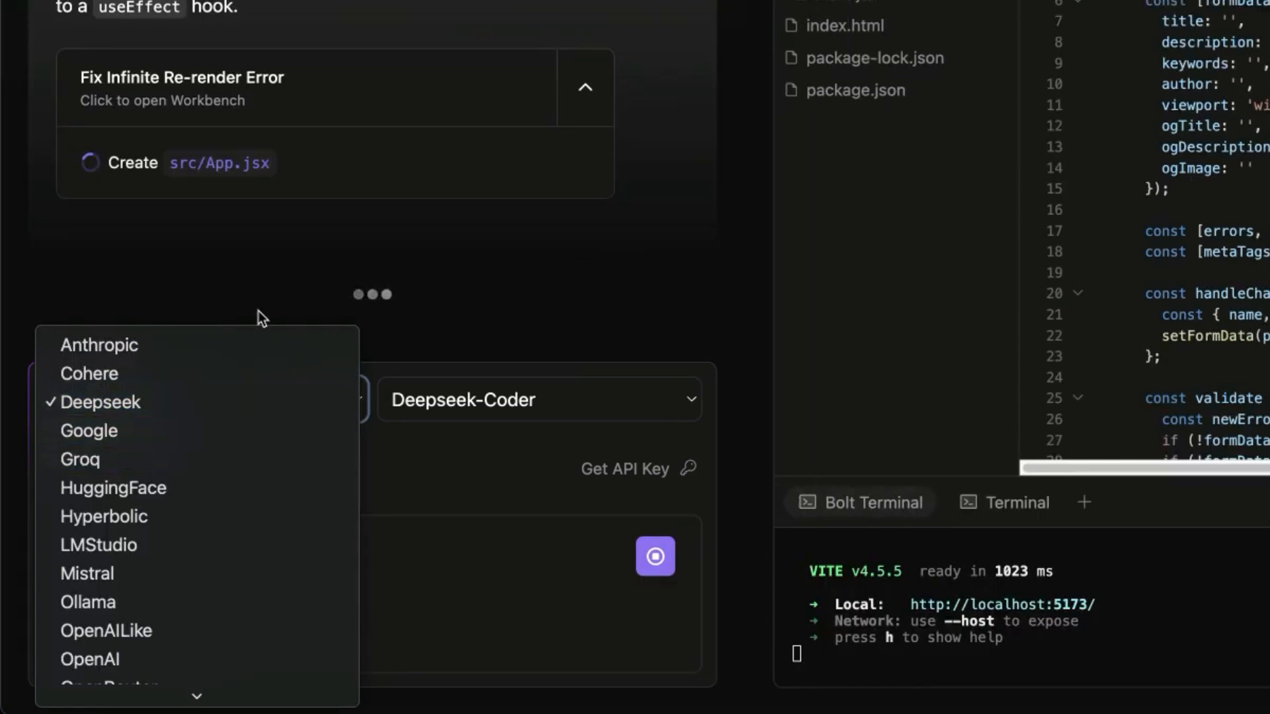
click(100, 402)
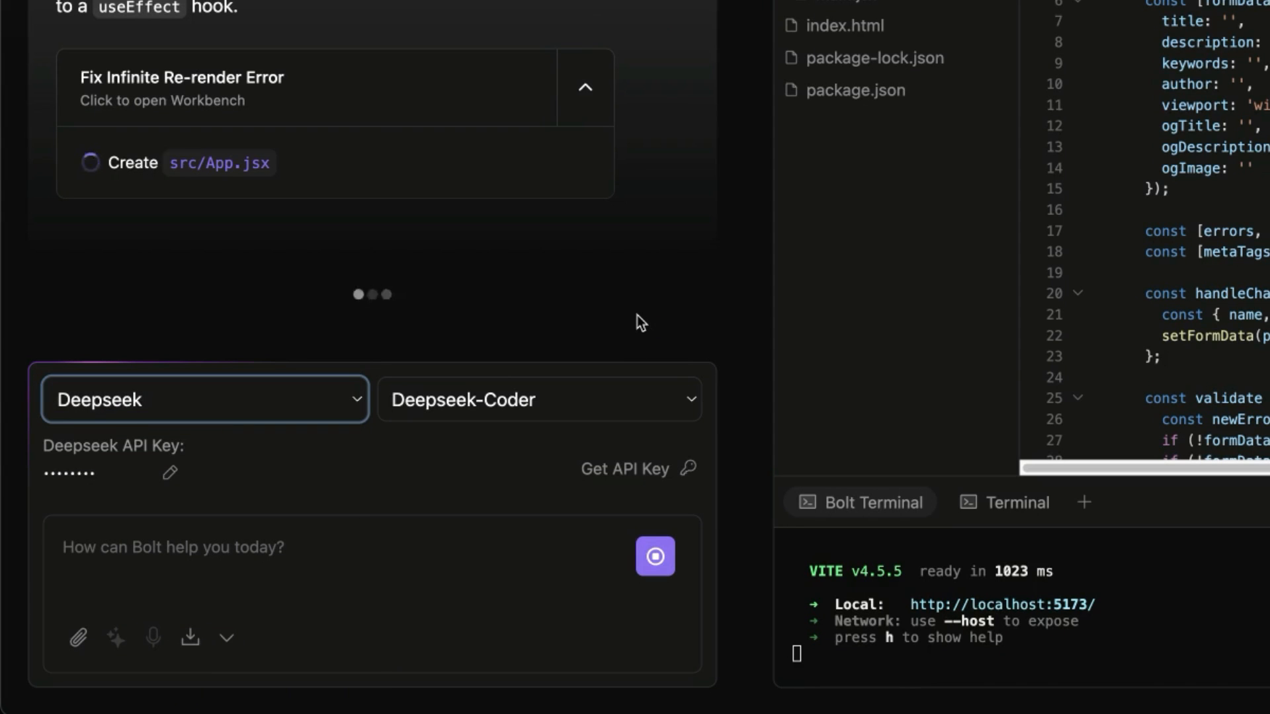
click(204, 399)
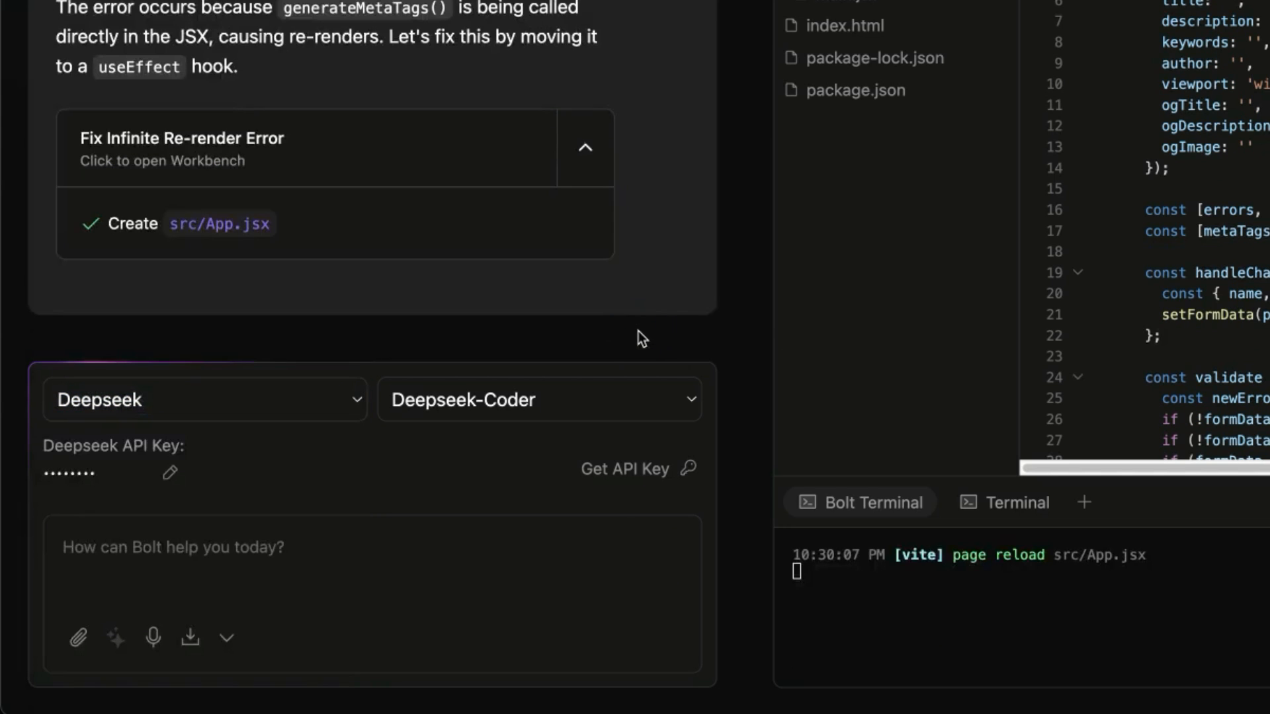
- Generate meta tags from an SEO Tunbridge Wells title and description, then pick the Content Readability Analyzer idea
click(380, 42)
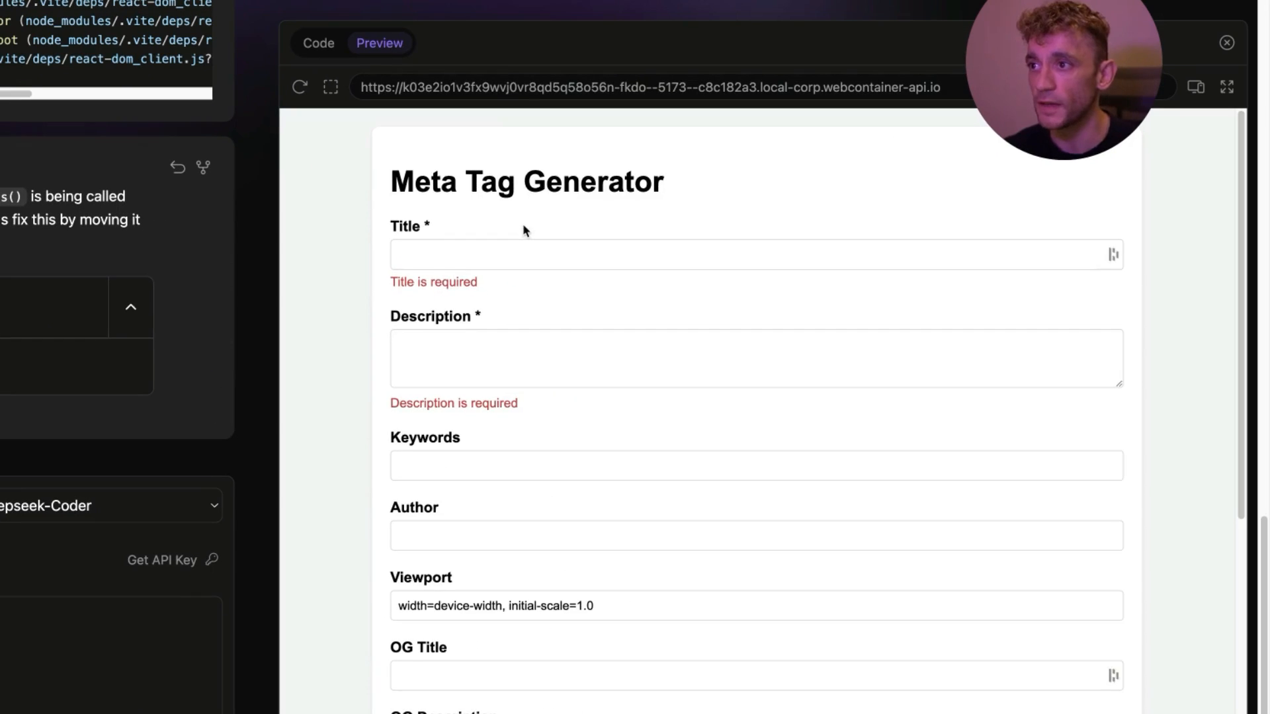
click(381, 174)
text(SEO Tunbridge Wells)
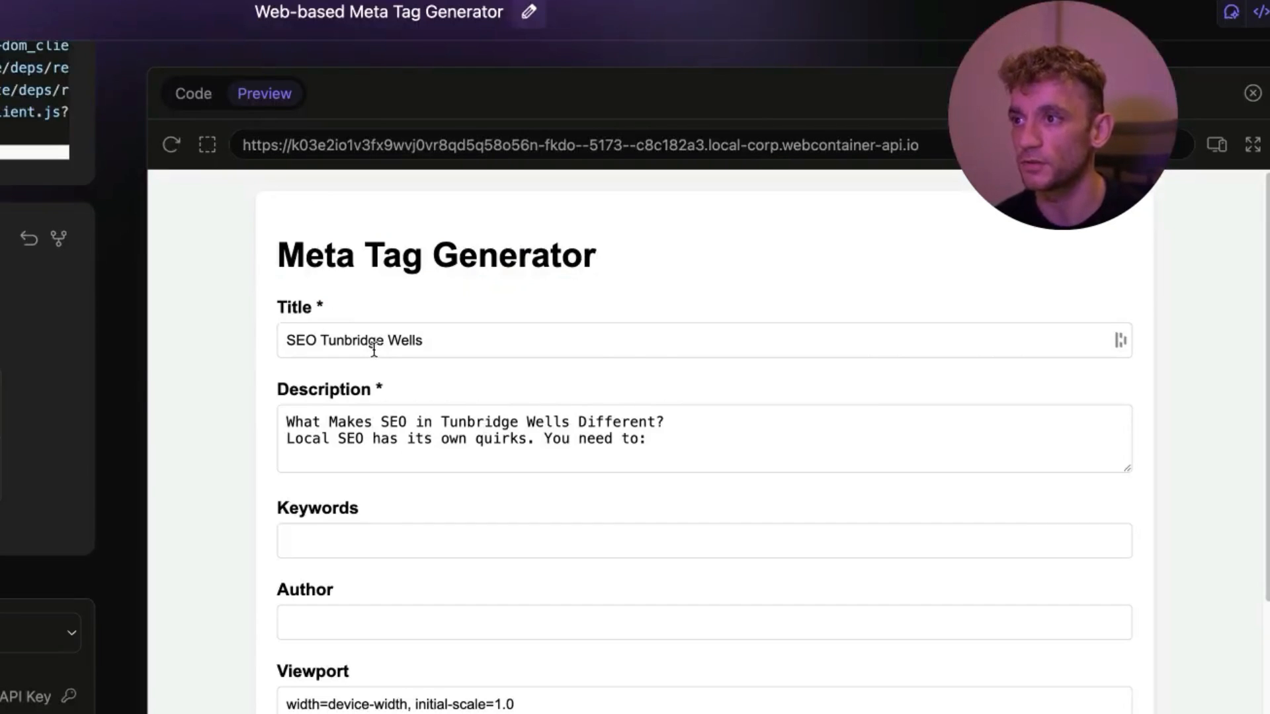
scroll(down, 3)
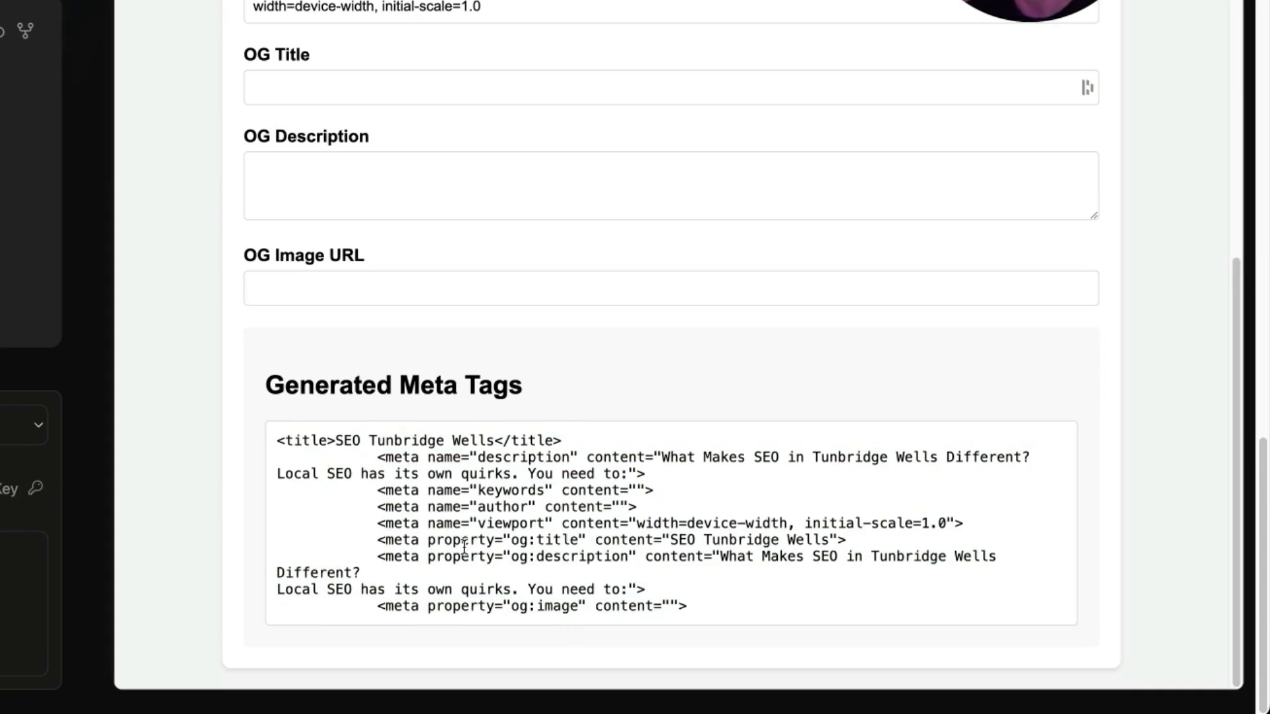
mouse_move(442, 365)
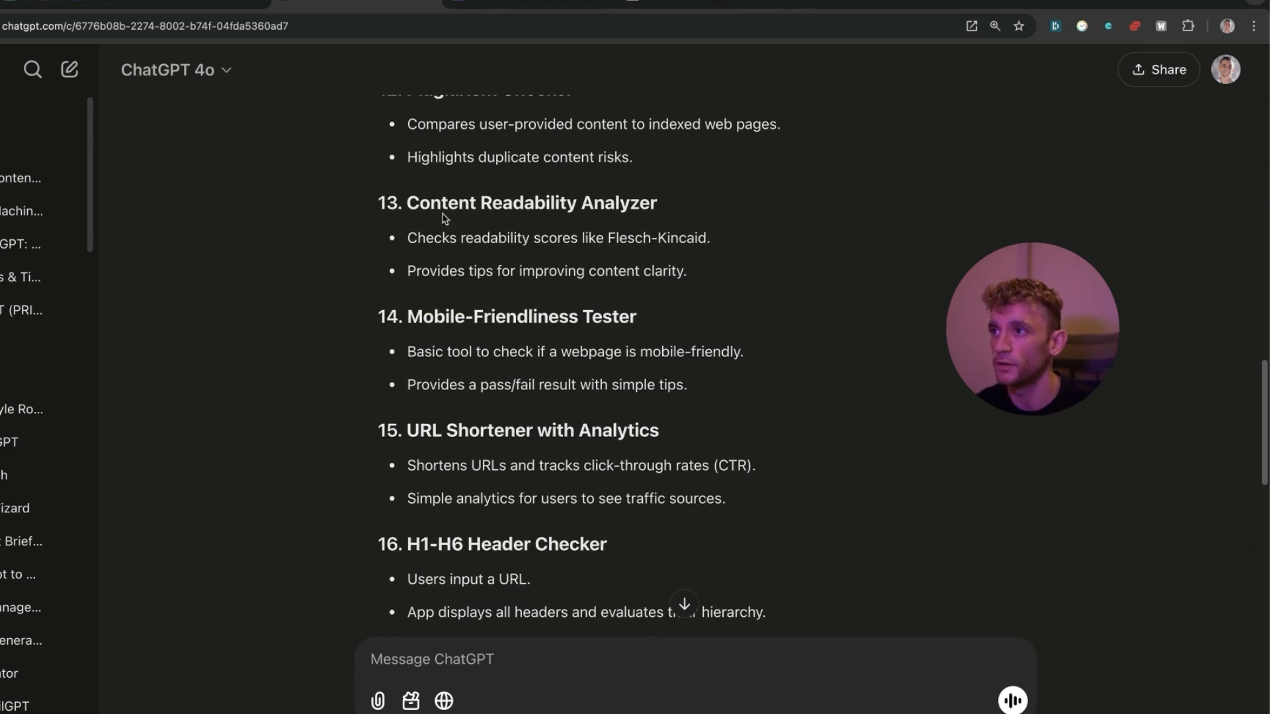
double_click(532, 202)
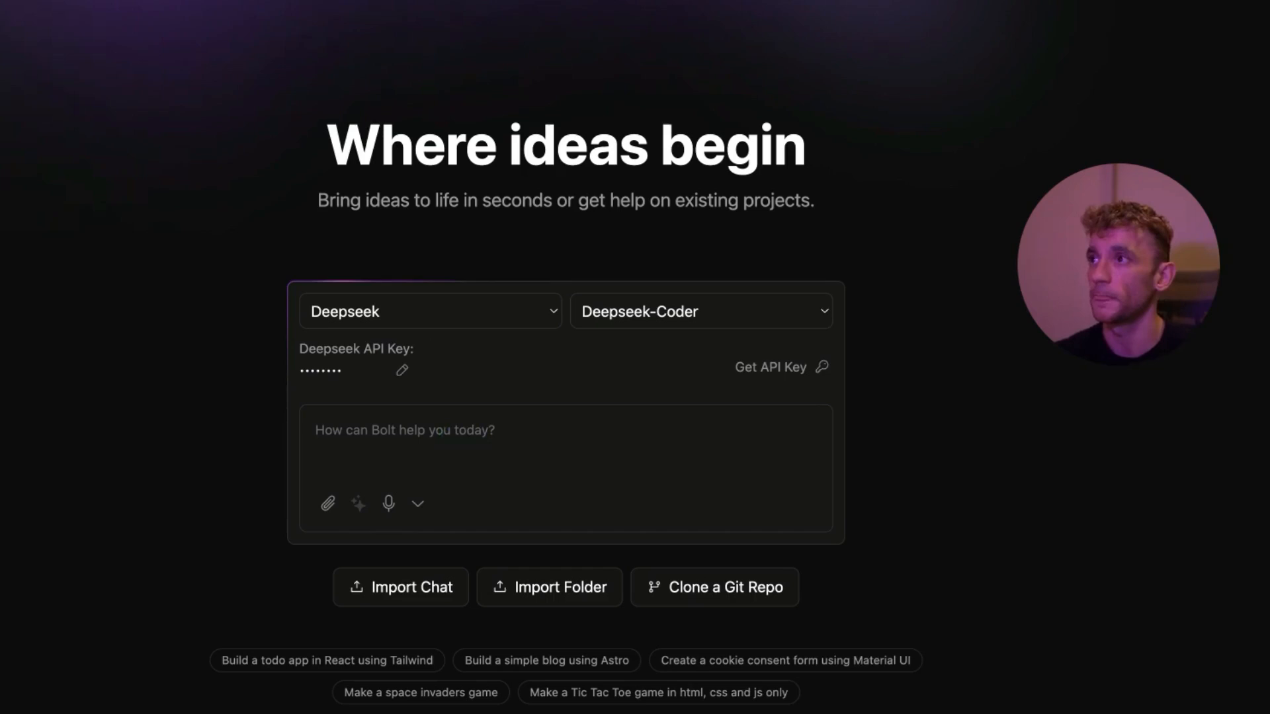
- Enter 'Content Readability Analyzer' and enhance it into a detailed app prompt
text(Content Readability Analyzer)
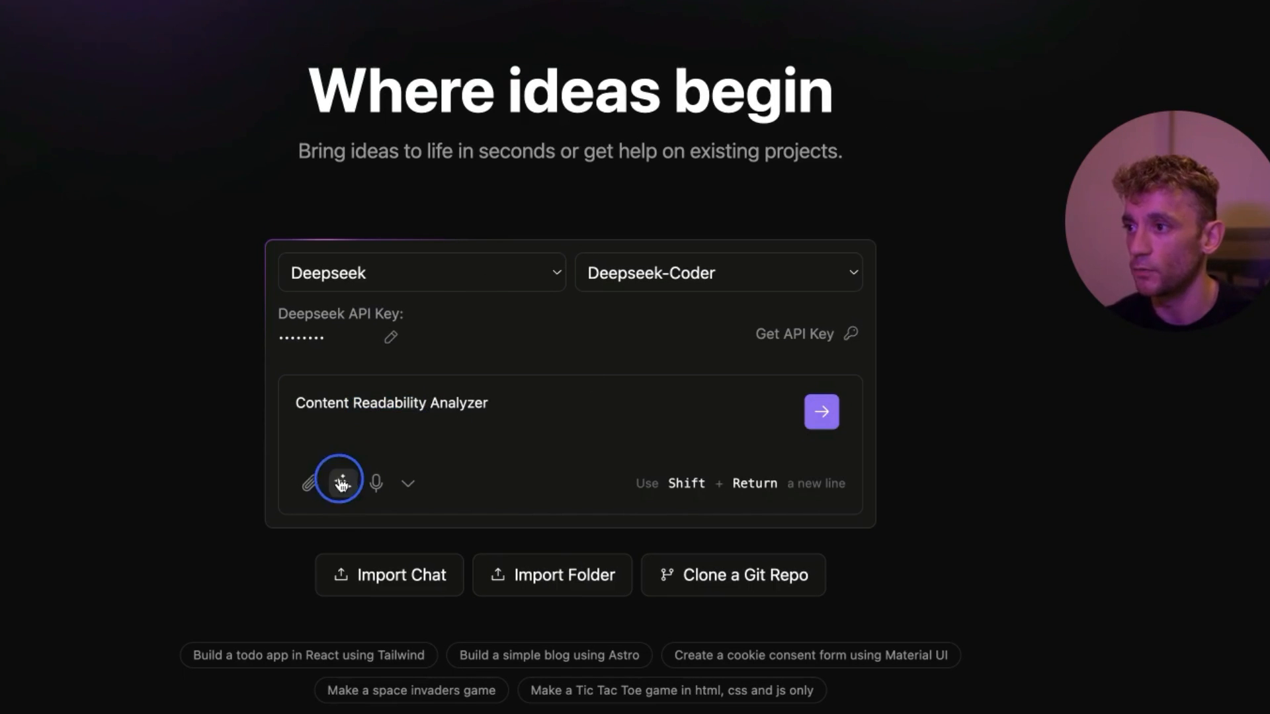
triple_click(391, 402)
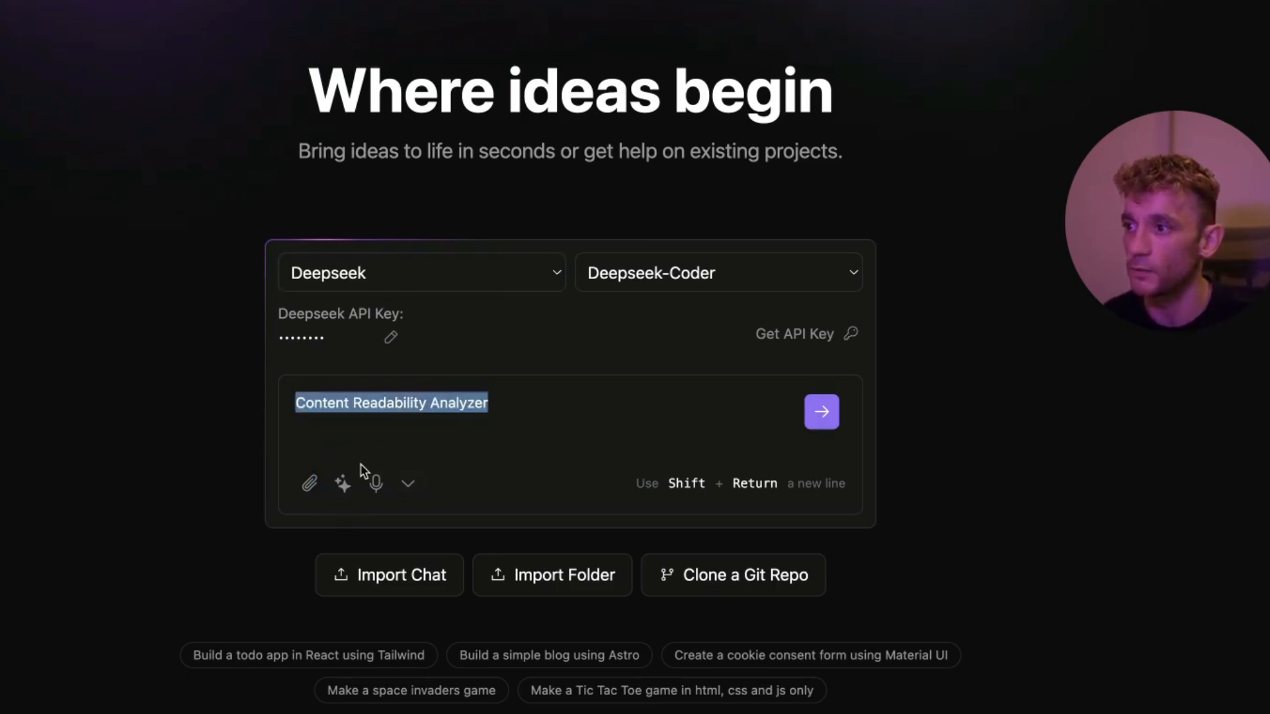
click(343, 484)
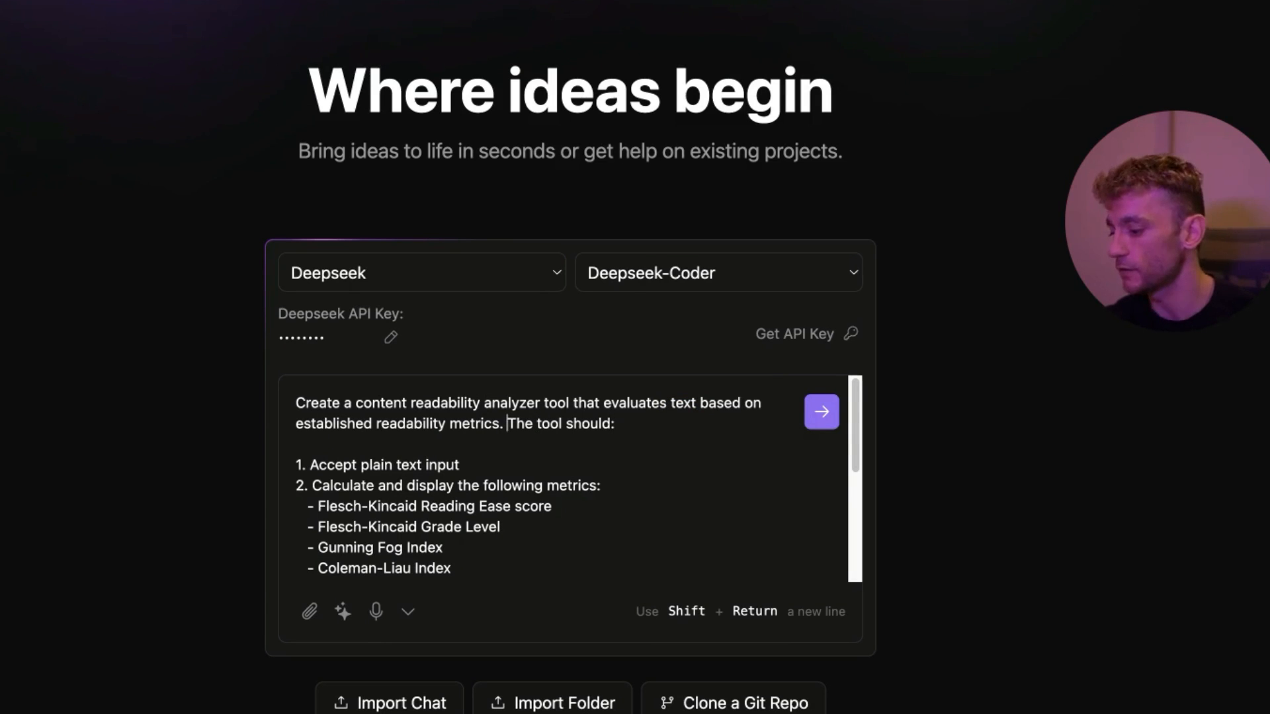
- Add 'Make the UI amazing interesting + sleek design.', send the build request, then return home
text(Make the UI amazing and very inte)
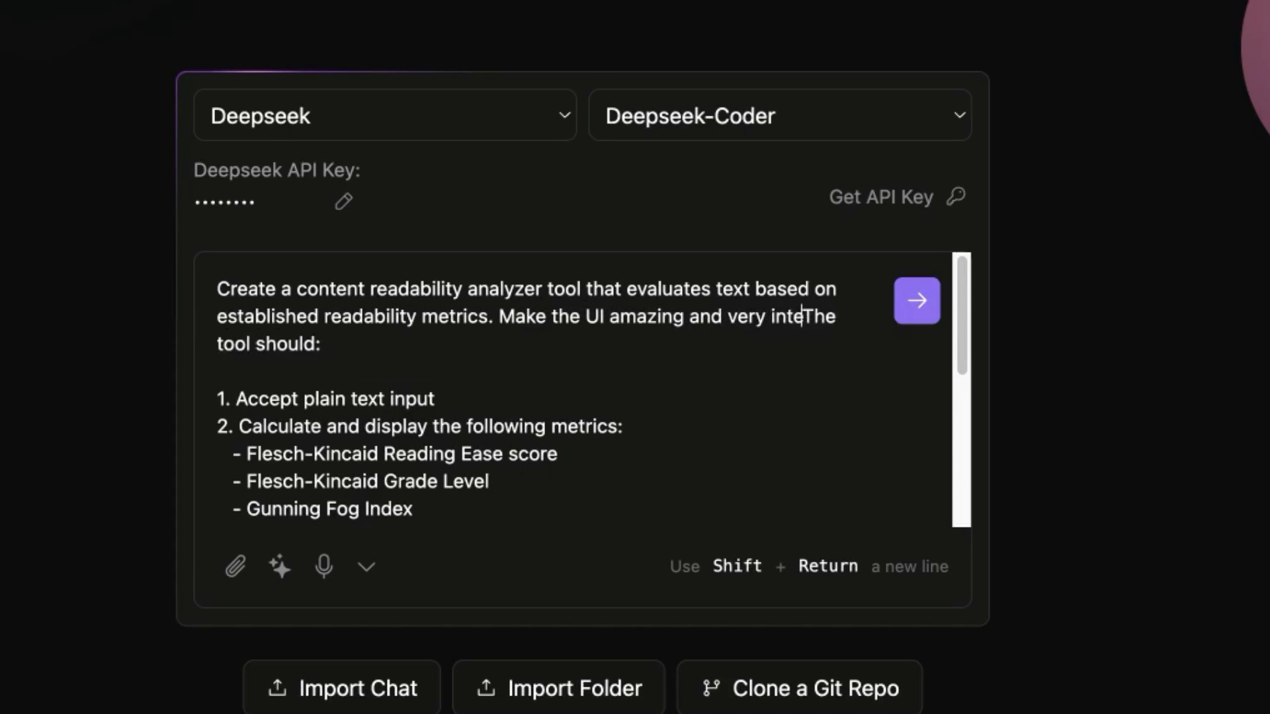
text(resting + sleek)
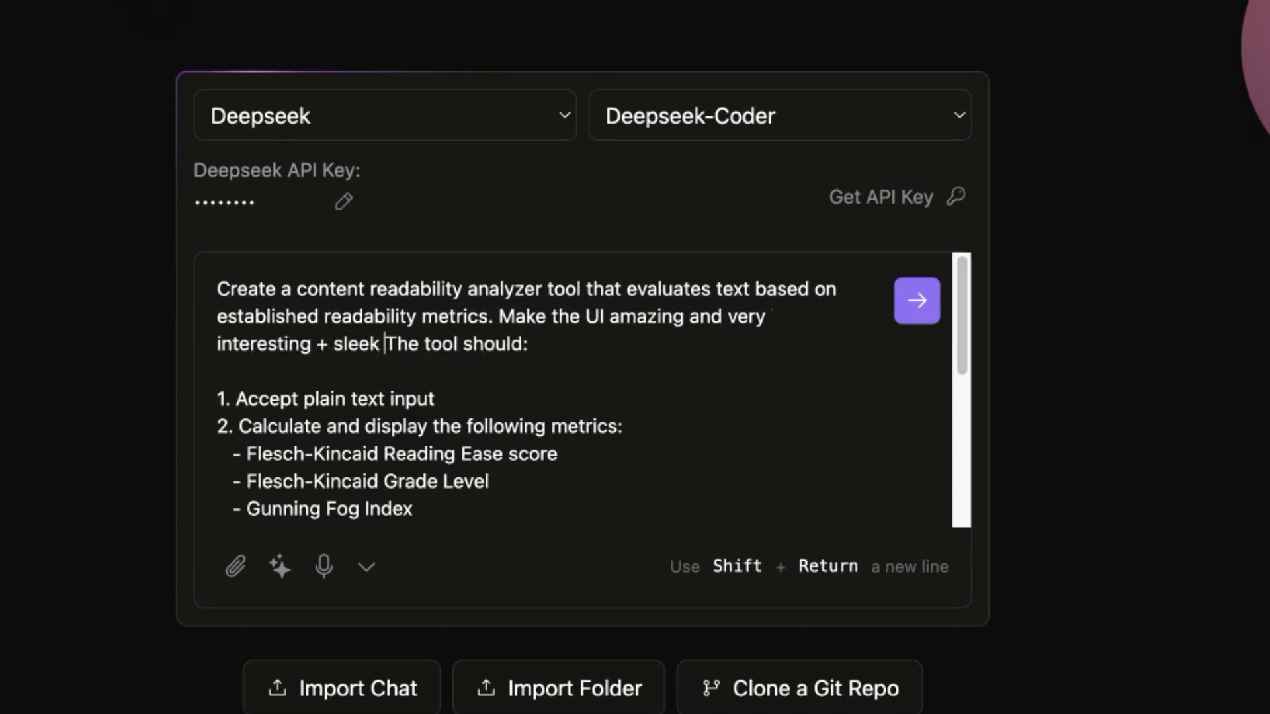
text(design.)
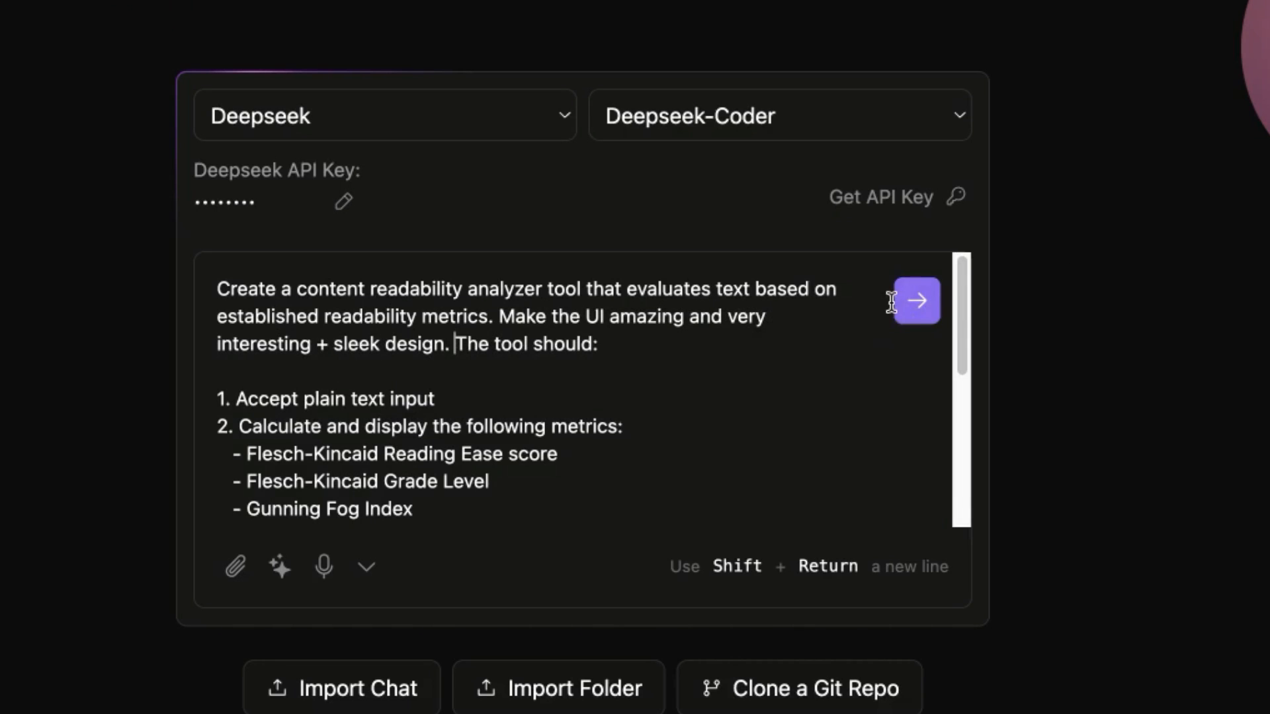
click(915, 301)
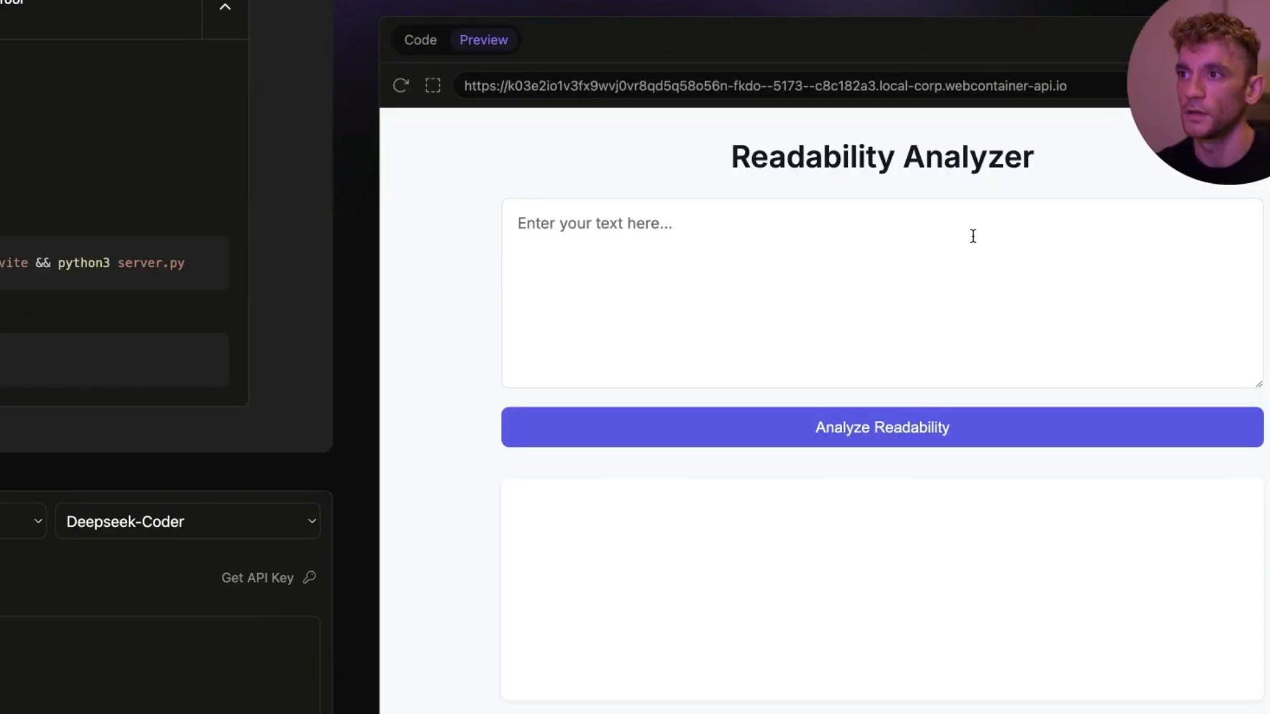
double_click(881, 156)
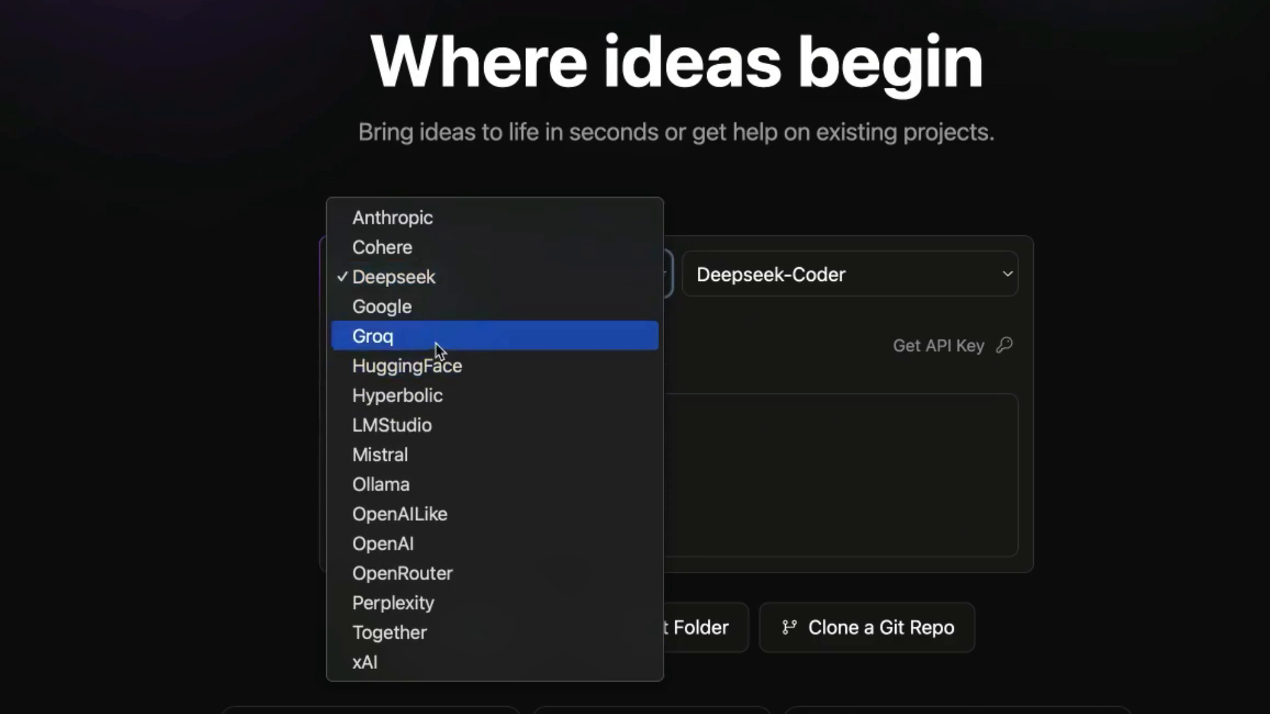
- Switch the provider to Google and choose Gemini 2.0 Flash as the model
click(381, 306)
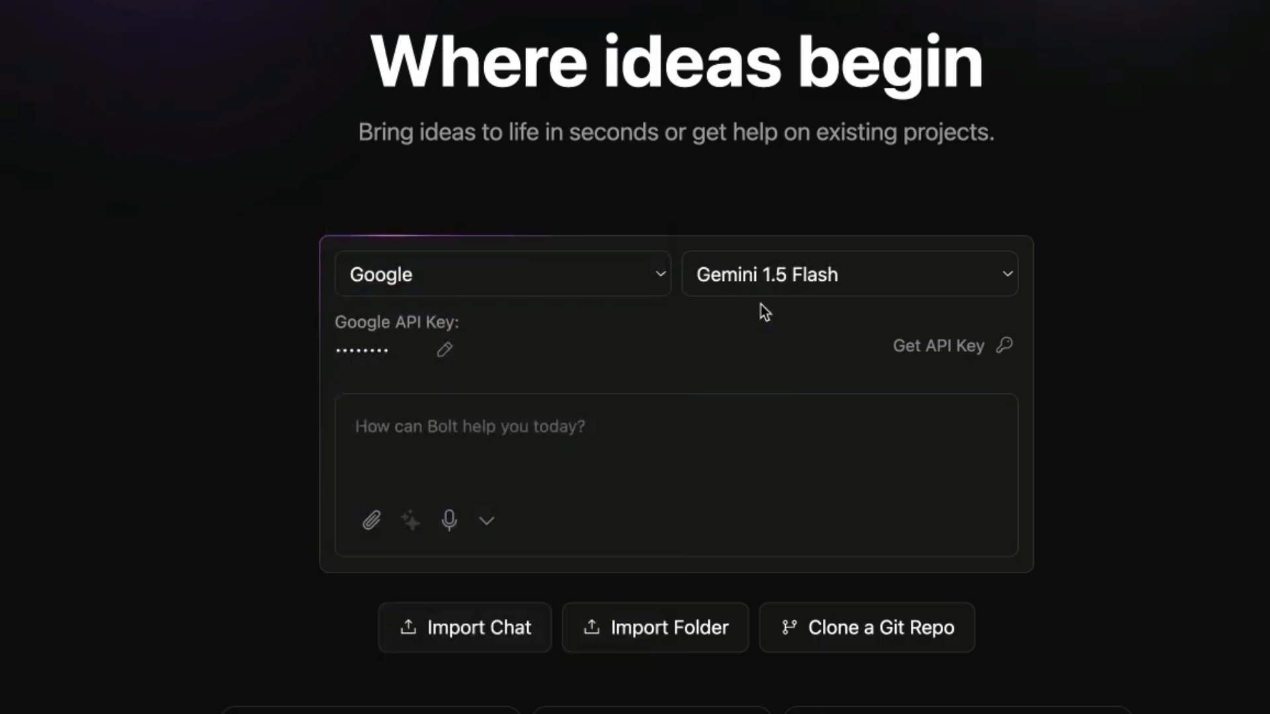
click(848, 273)
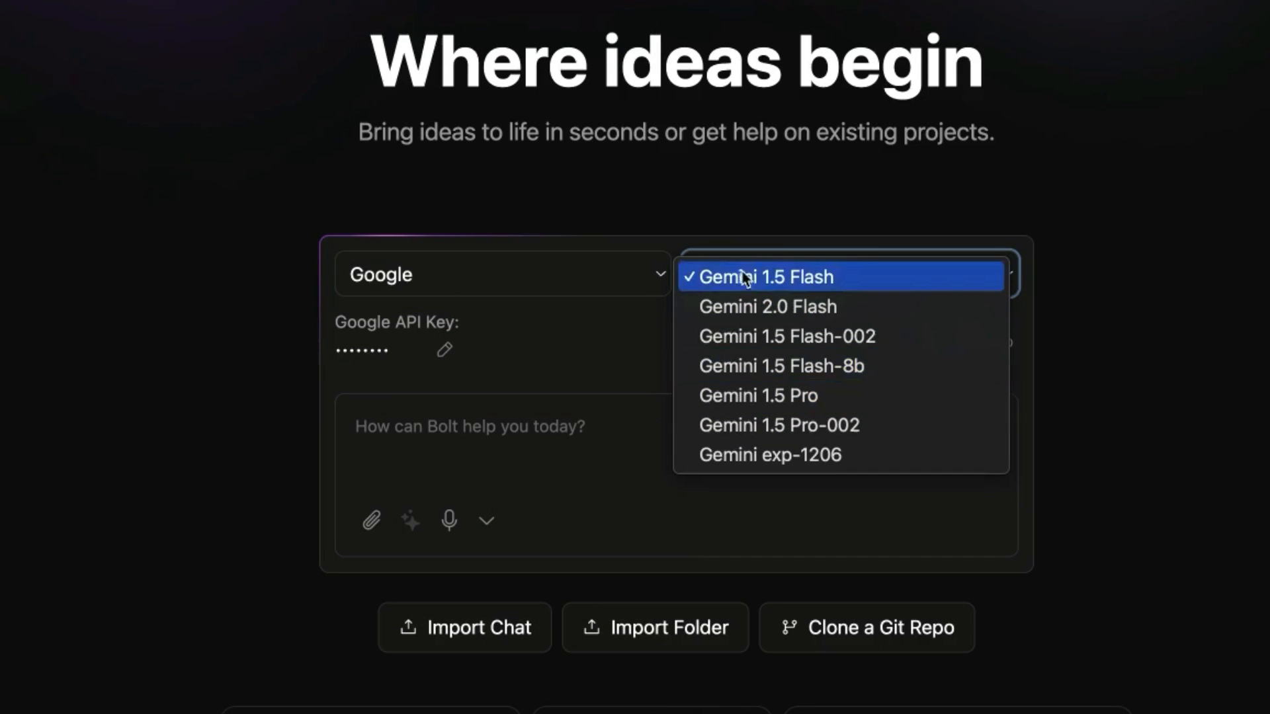
click(766, 305)
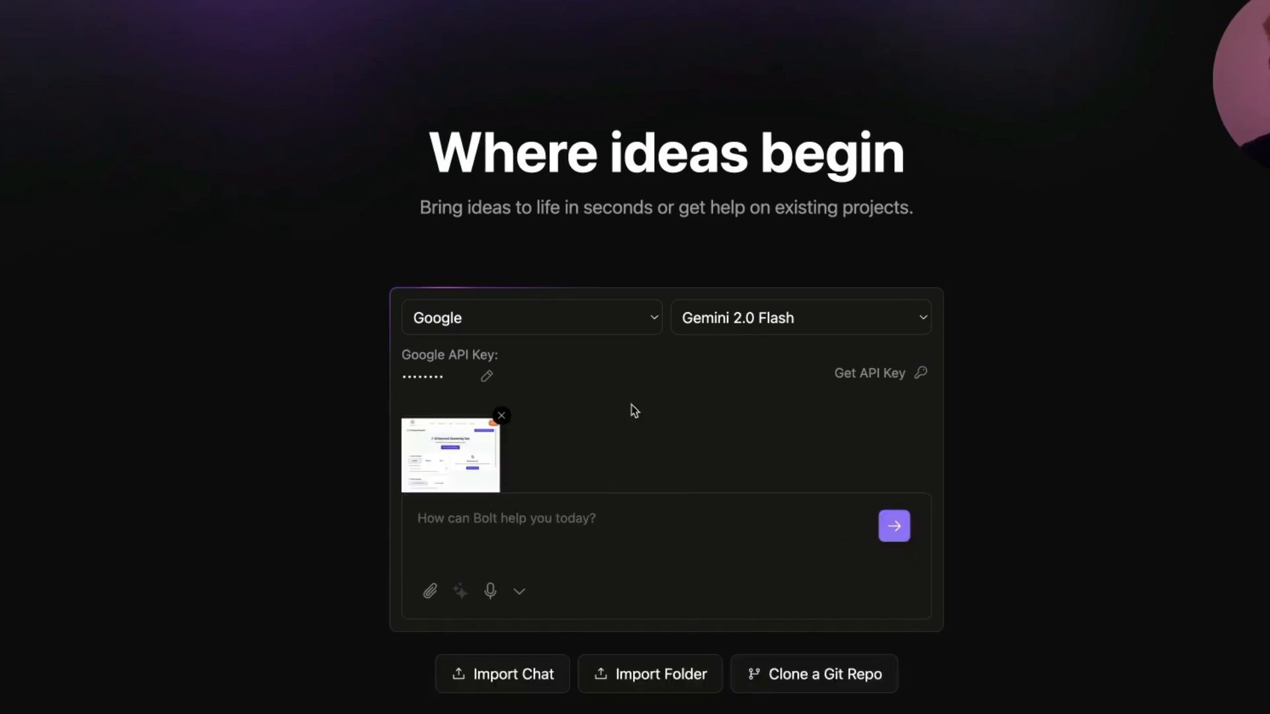
- Ask Gemini to 'recreate this screenshotted app', enhance the prompt and send it
text(recreate)
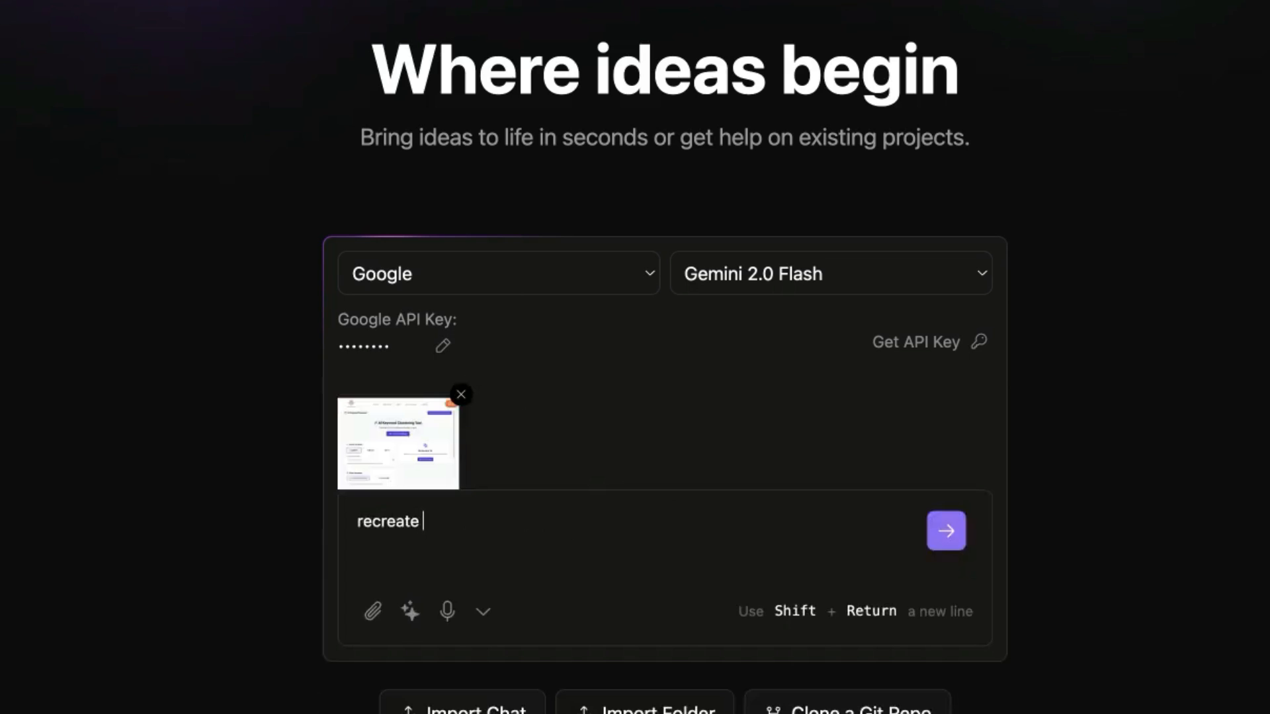
text(this screenshotted app)
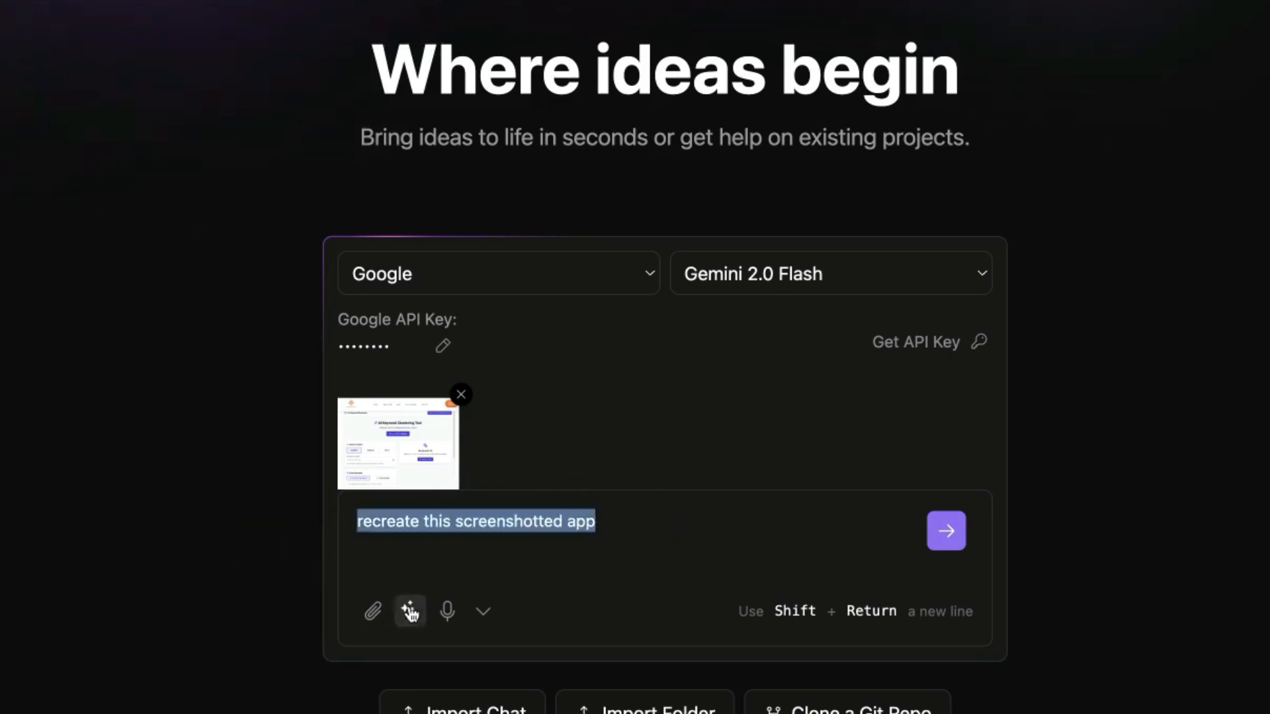
click(410, 611)
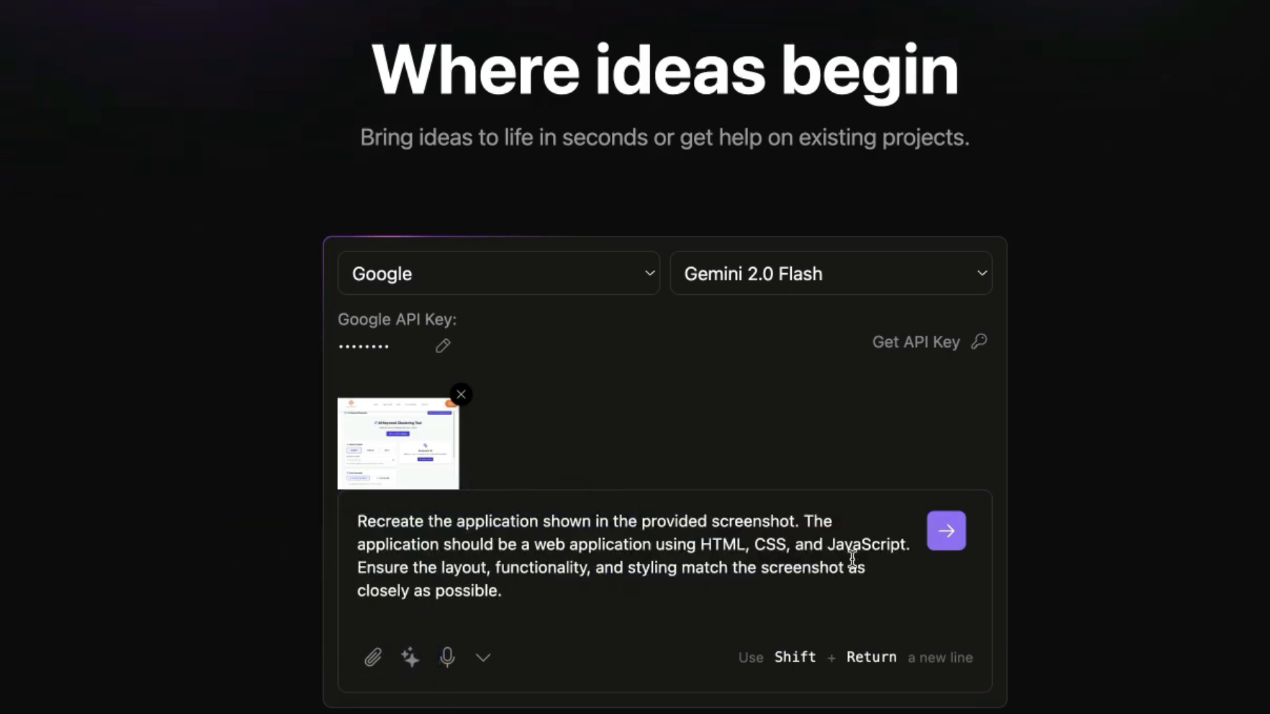
click(944, 531)
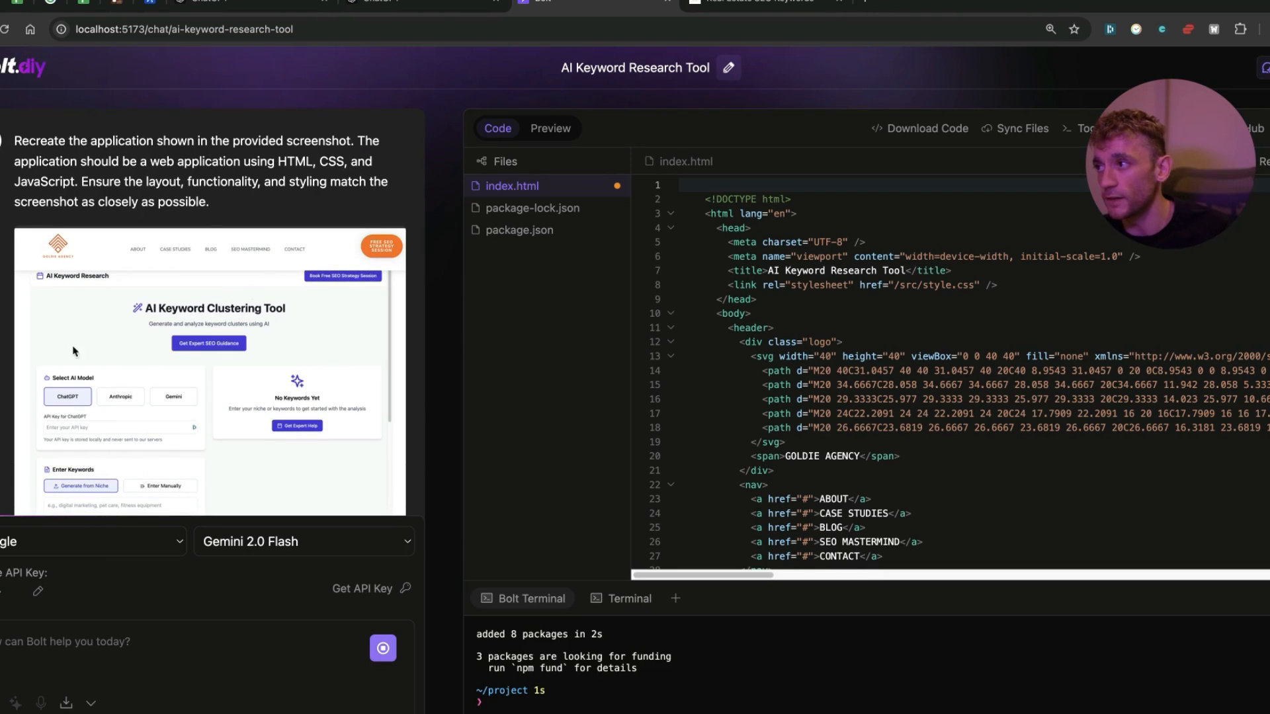
mouse_move(277, 299)
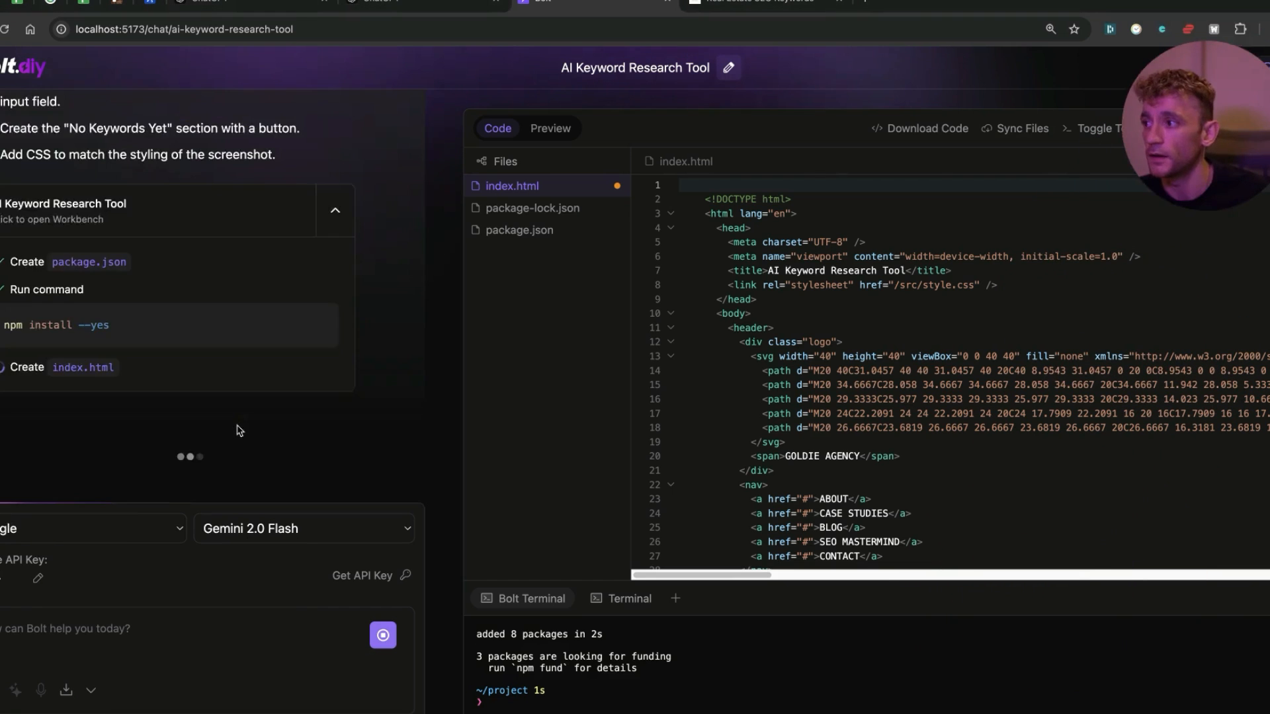
mouse_move(194, 427)
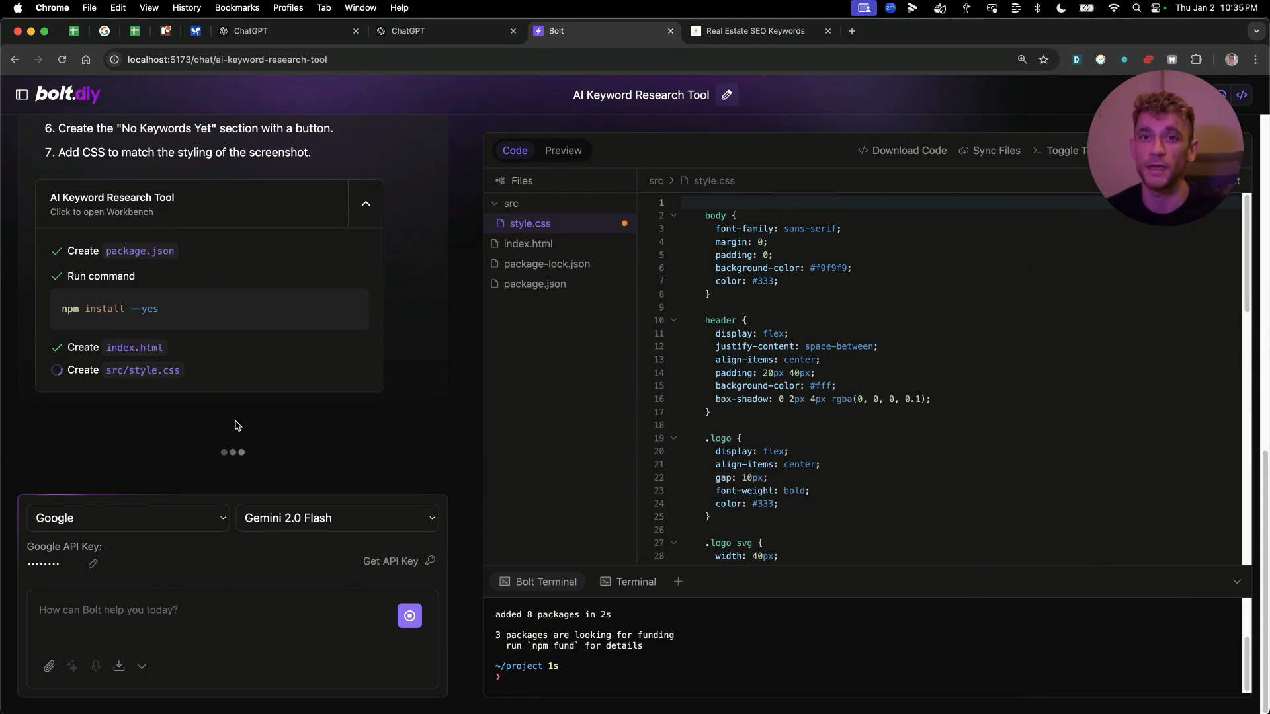
- Let Bolt write package.json and index.html, then bring up the Wall Street Journal article
click(915, 31)
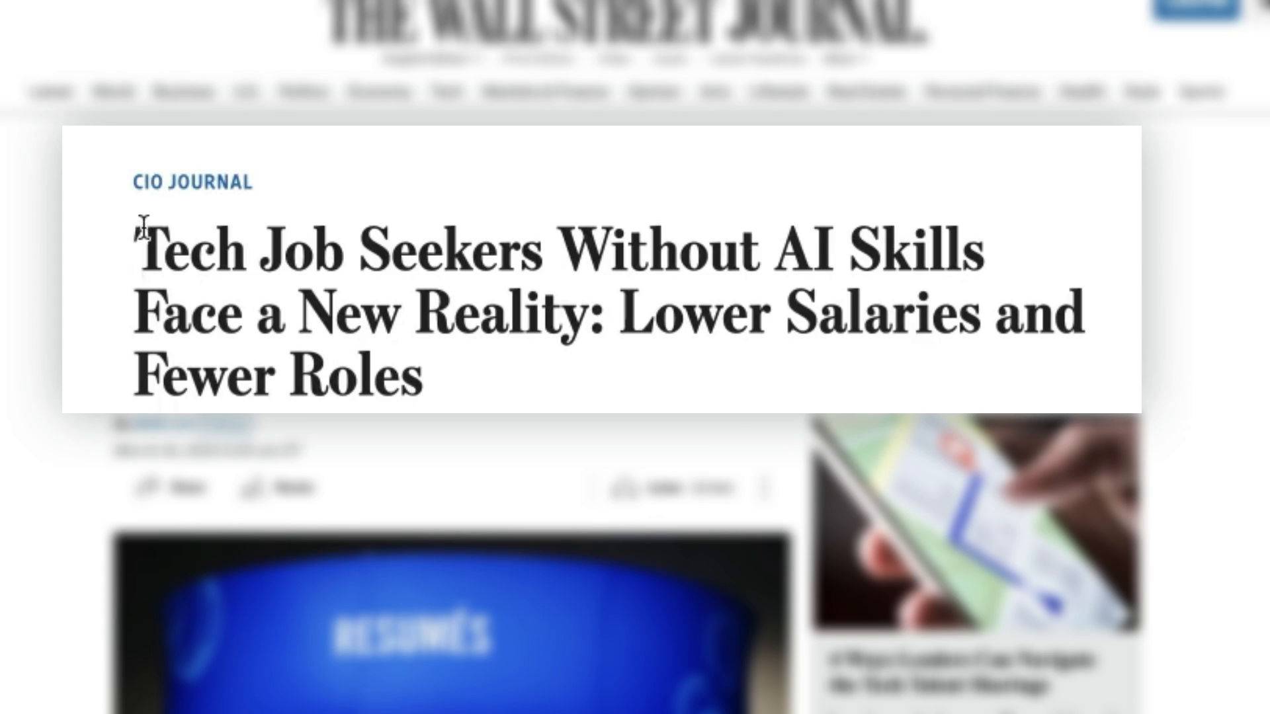
- Highlight the full headline about tech job seekers and AI skills
drag(141, 239, 725, 336)
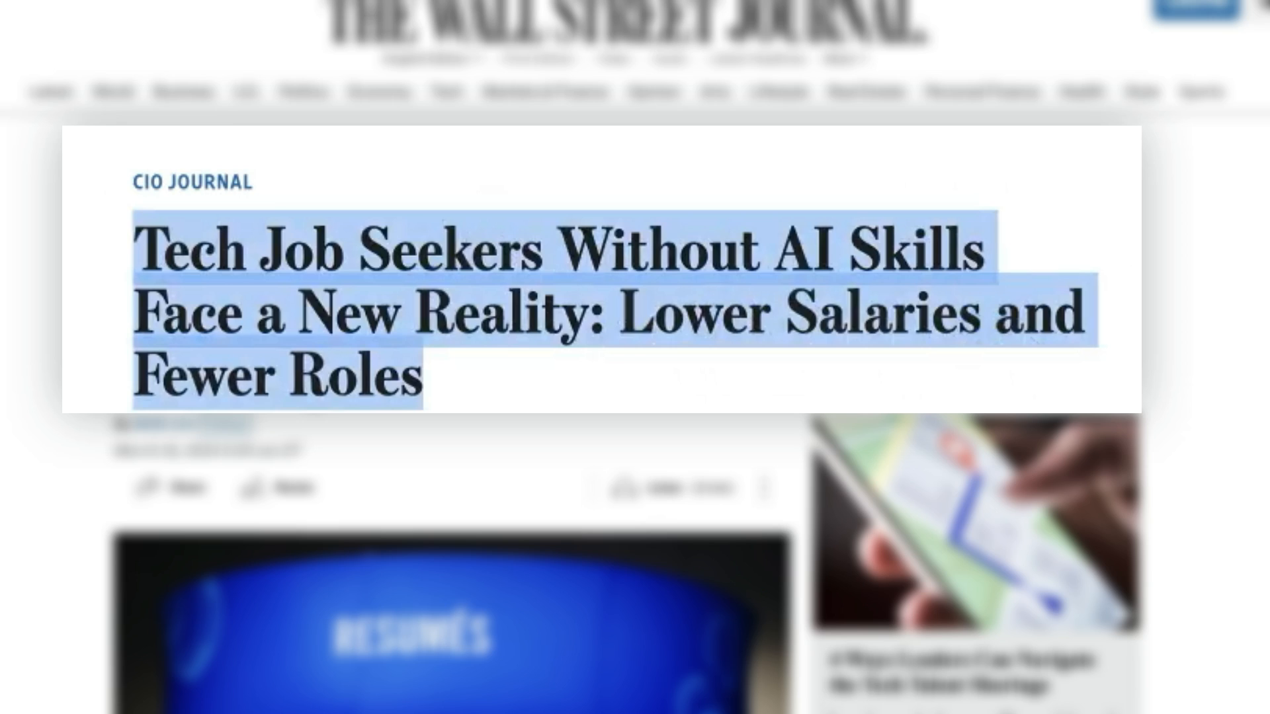
scroll(down, 3)
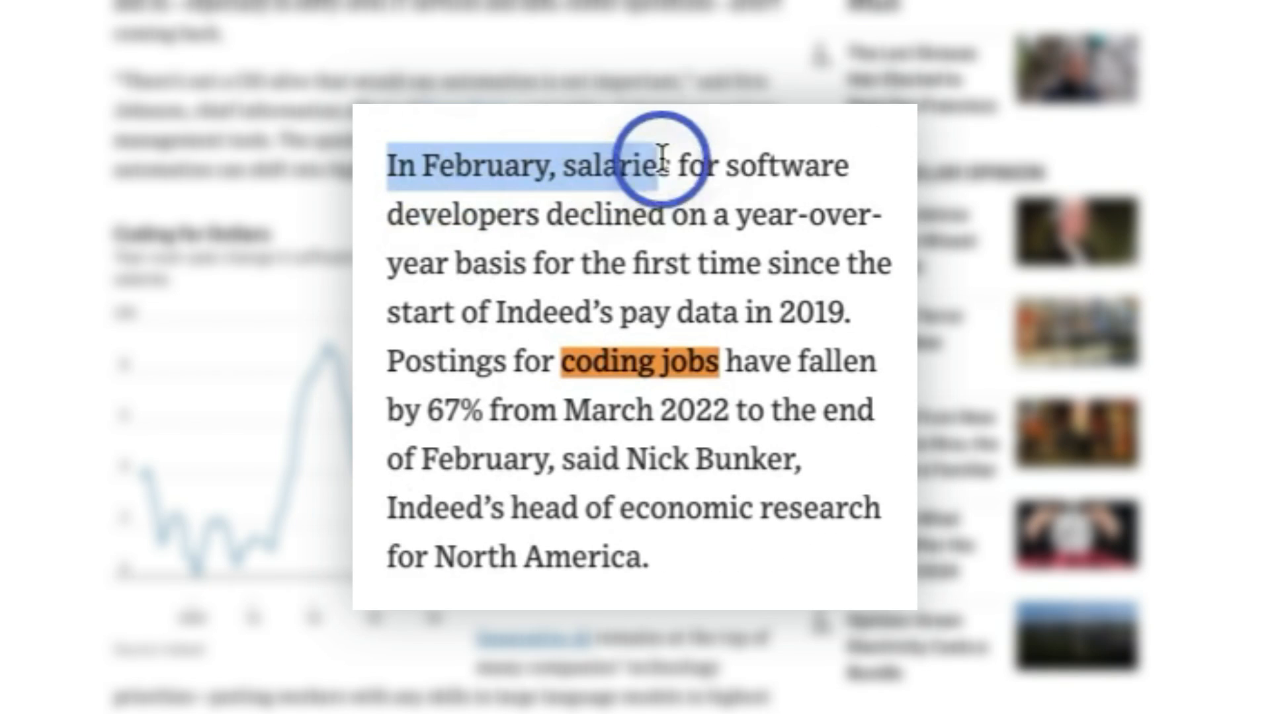
- Highlight the passage on February developer salaries declining and coding job postings
drag(656, 153, 623, 226)
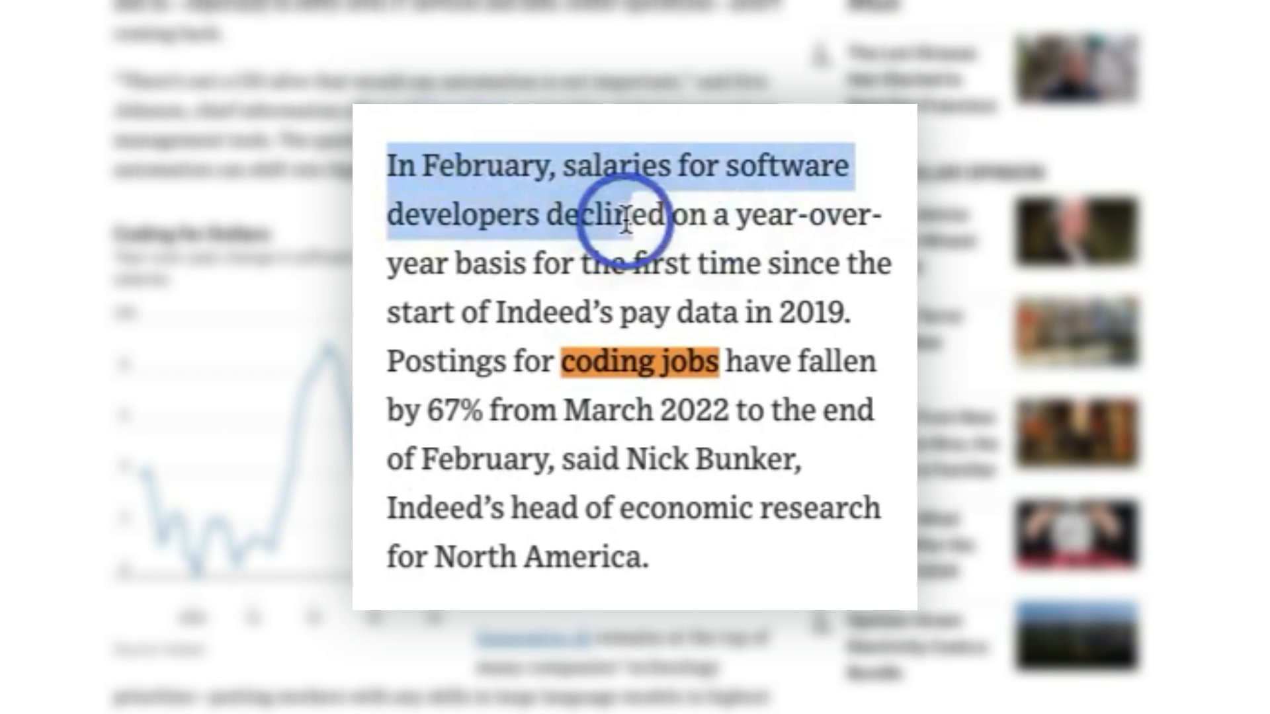
drag(623, 225, 793, 273)
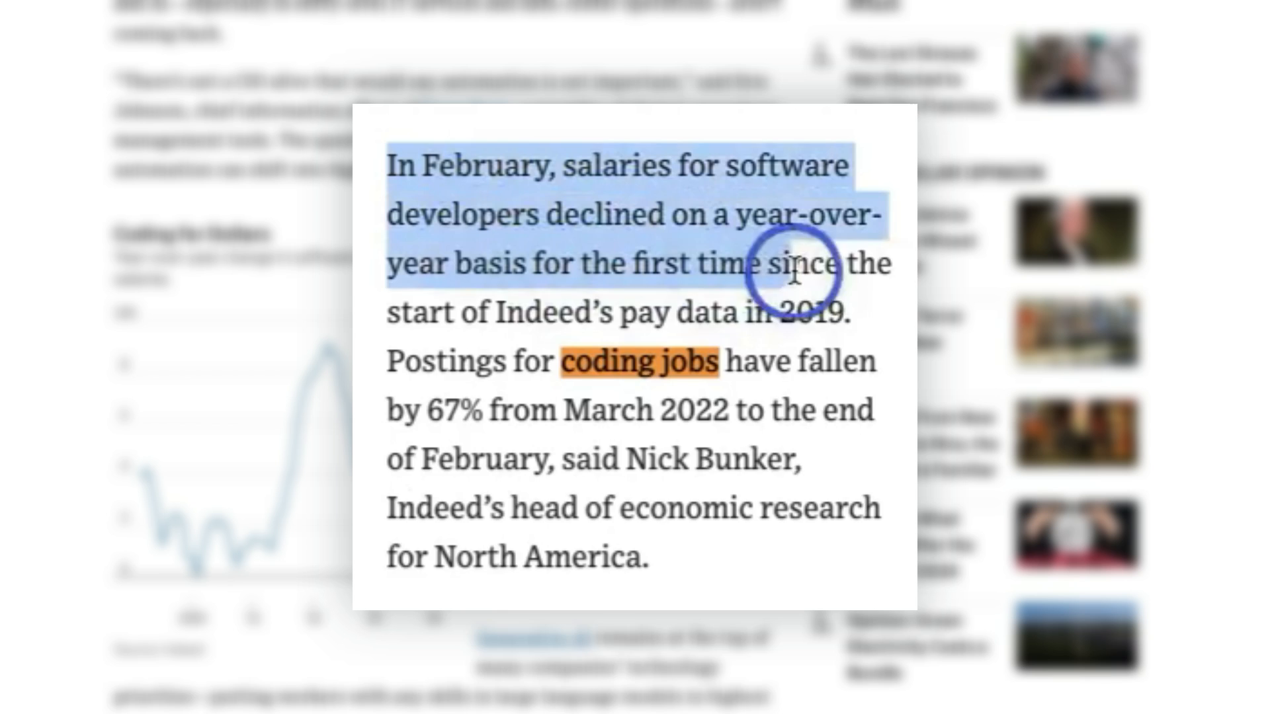
drag(793, 271, 842, 309)
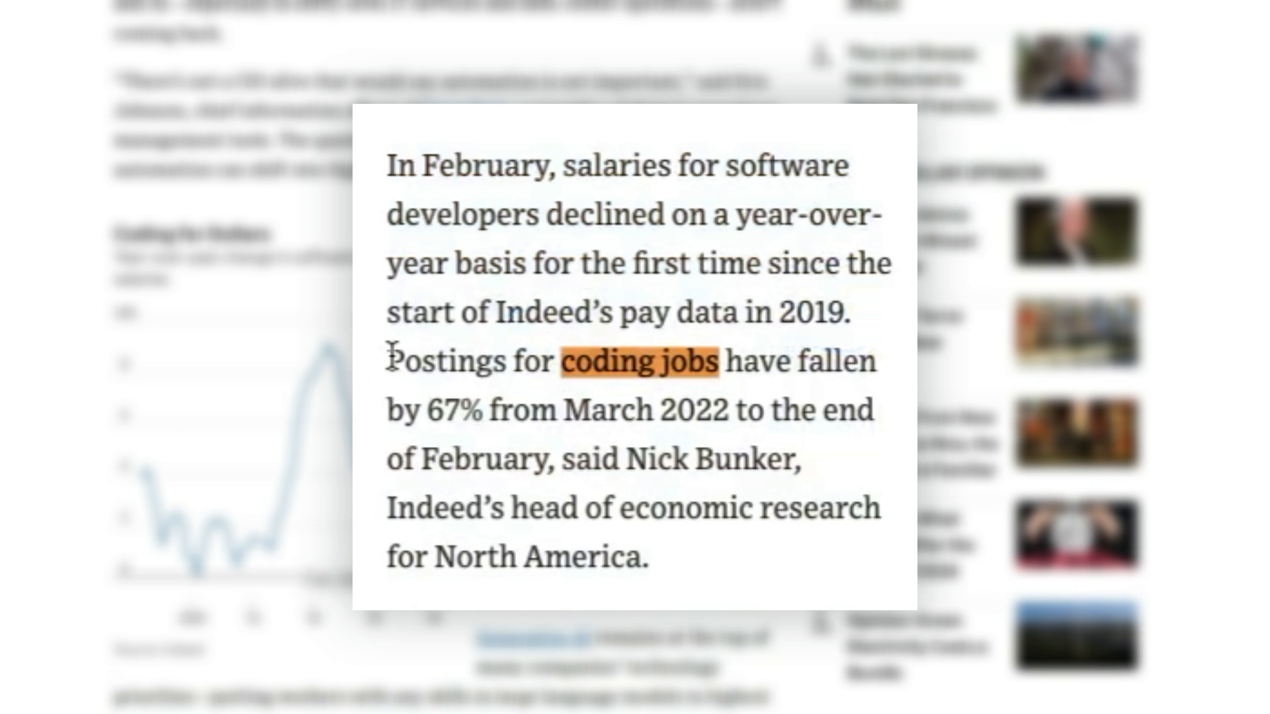
double_click(434, 360)
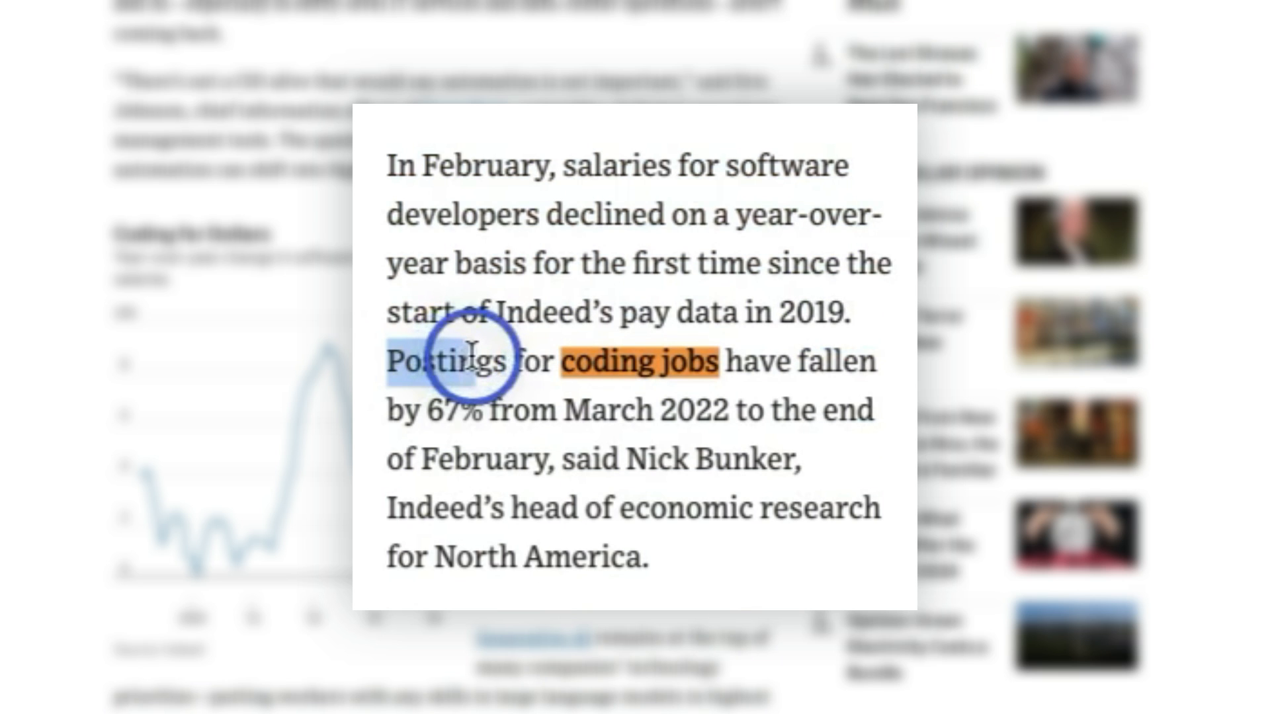
drag(474, 356, 485, 409)
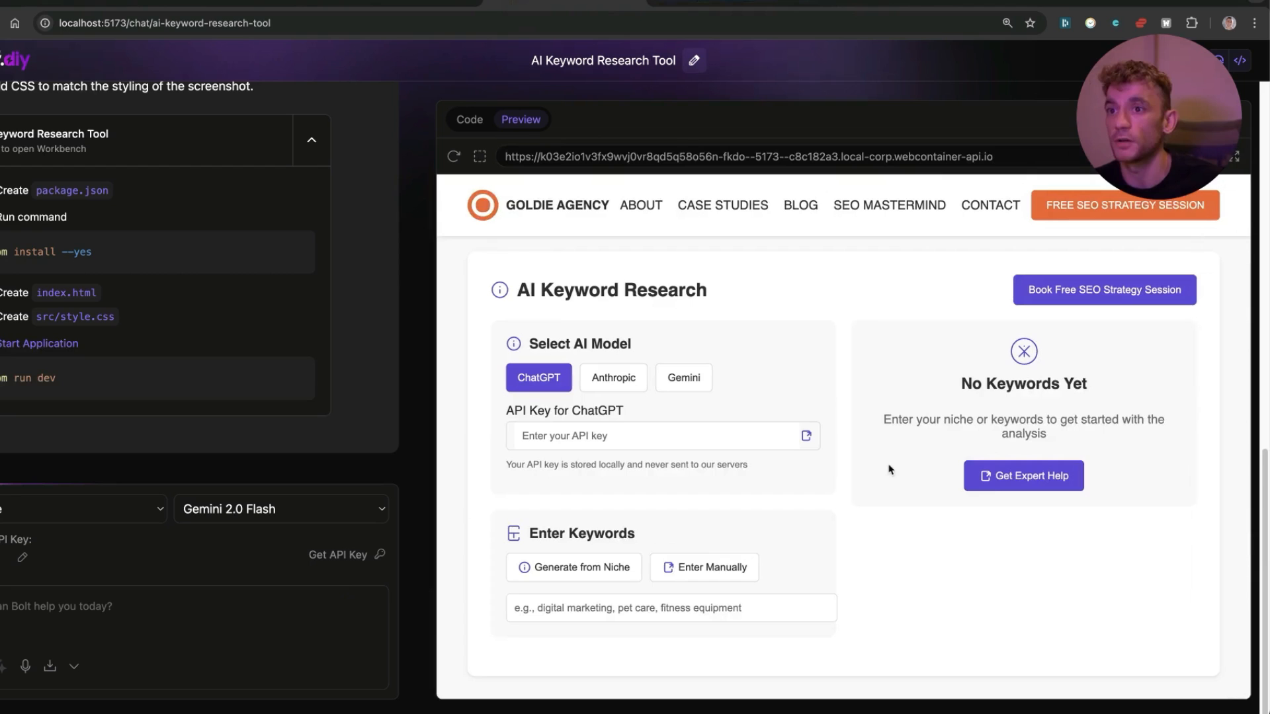
mouse_move(569, 480)
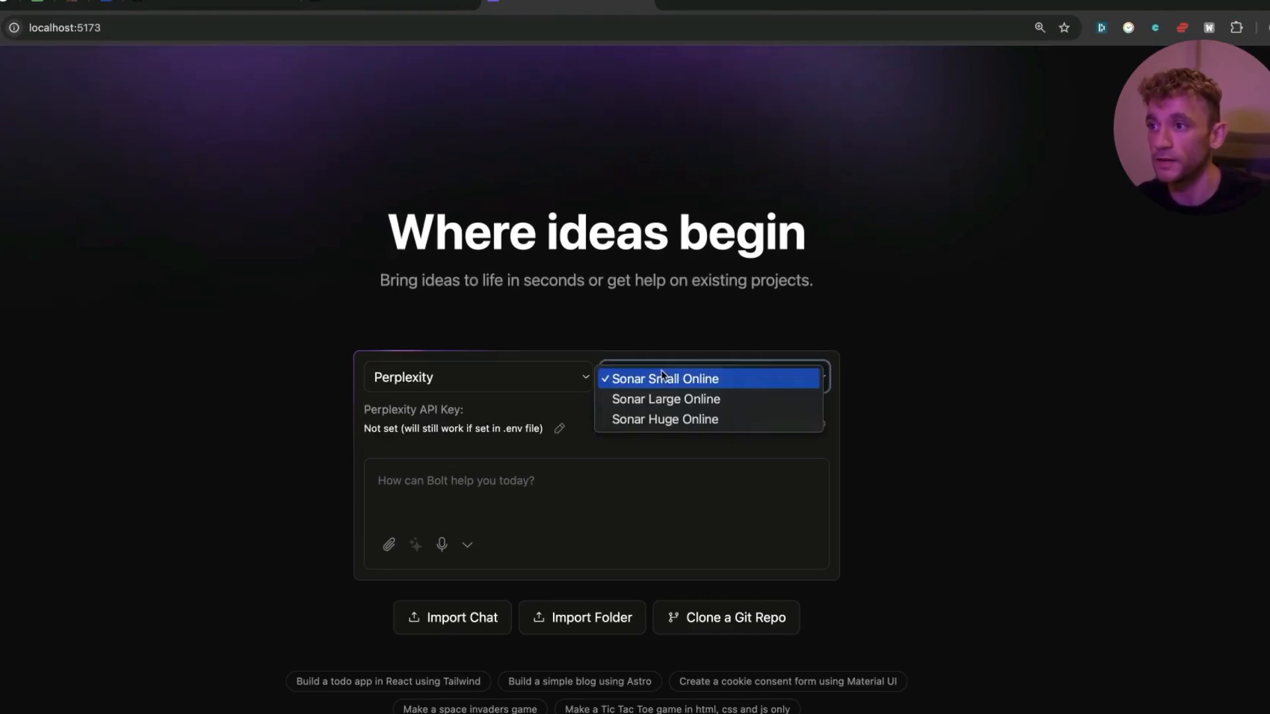
- Keep Sonar Small Online selected as the Perplexity model
click(664, 378)
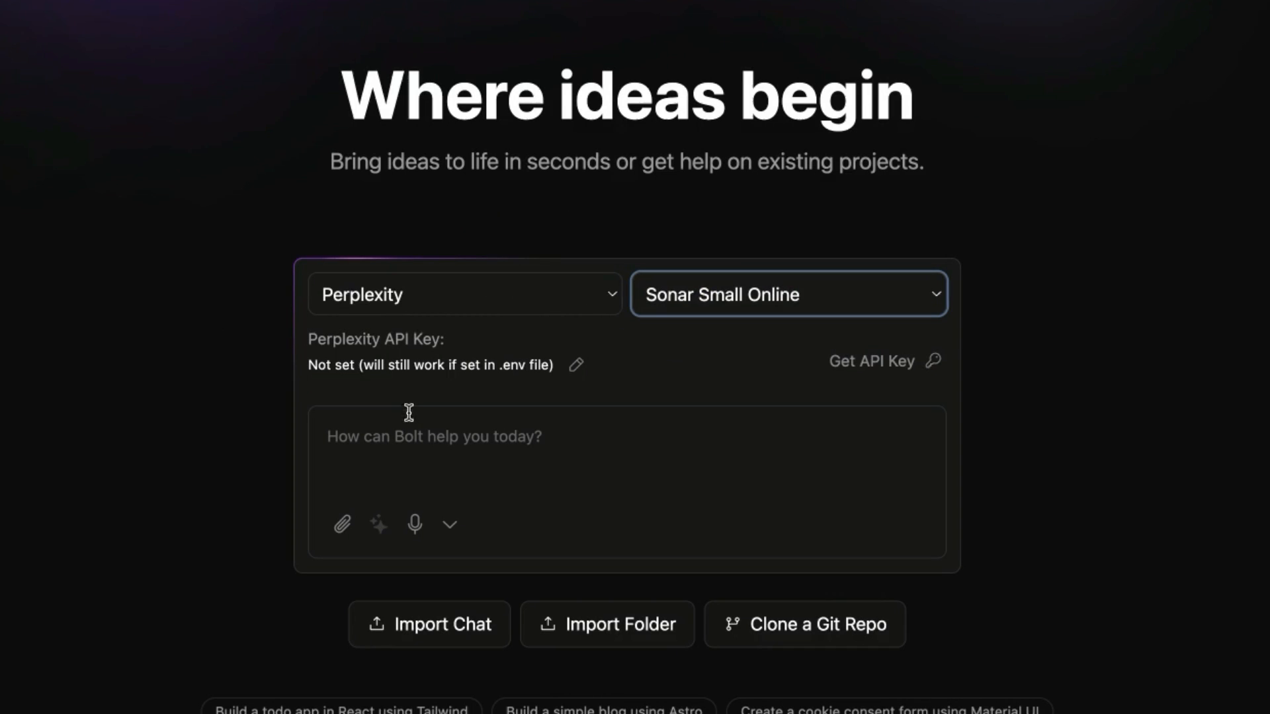
mouse_move(443, 340)
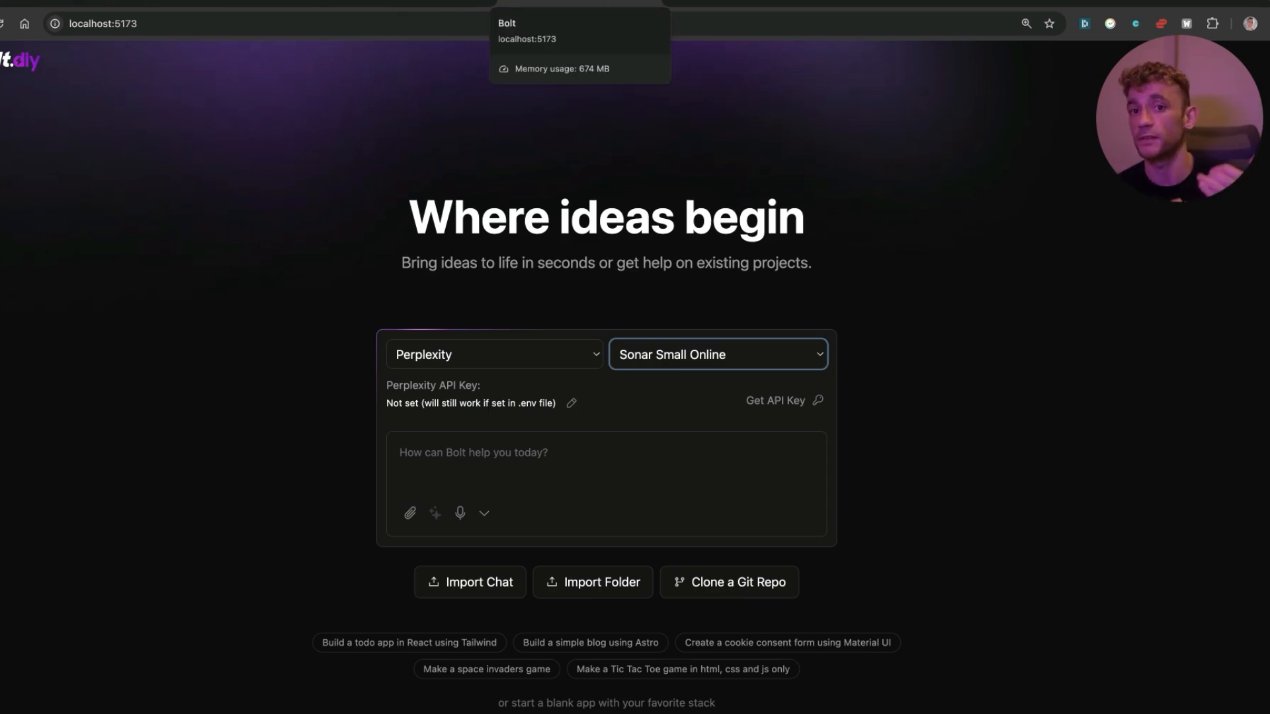
mouse_move(1049, 266)
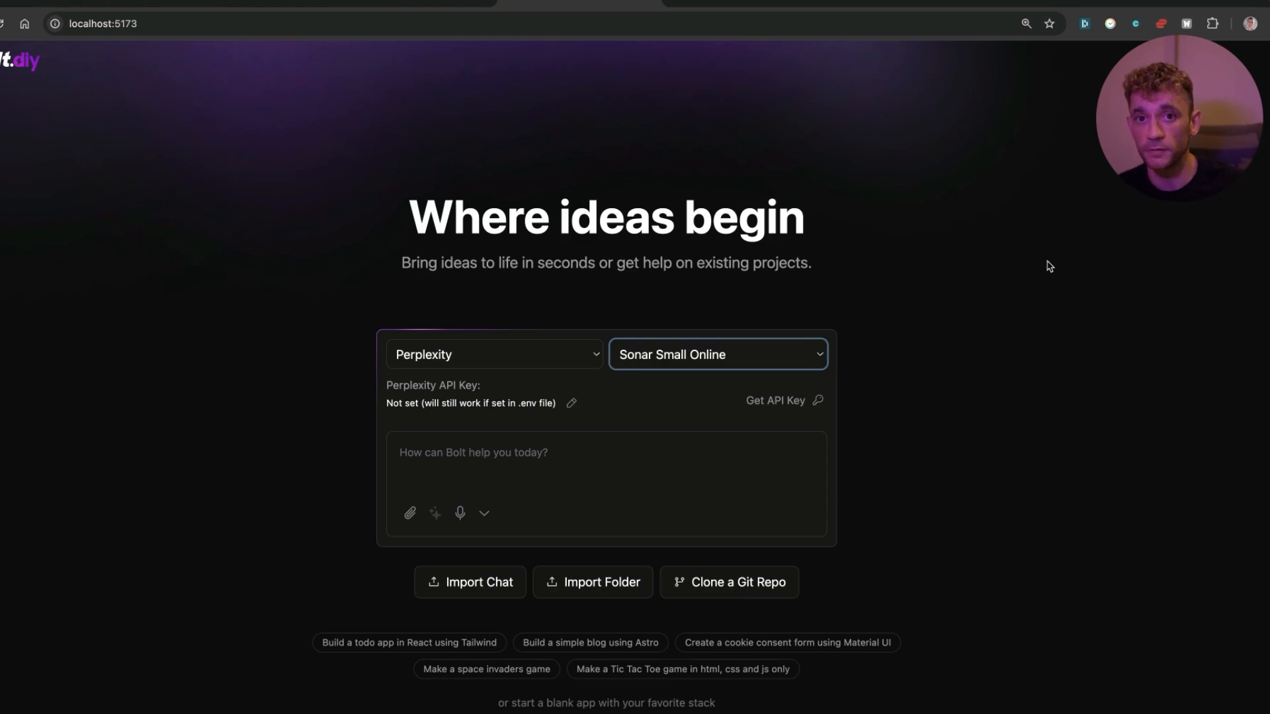
mouse_move(259, 315)
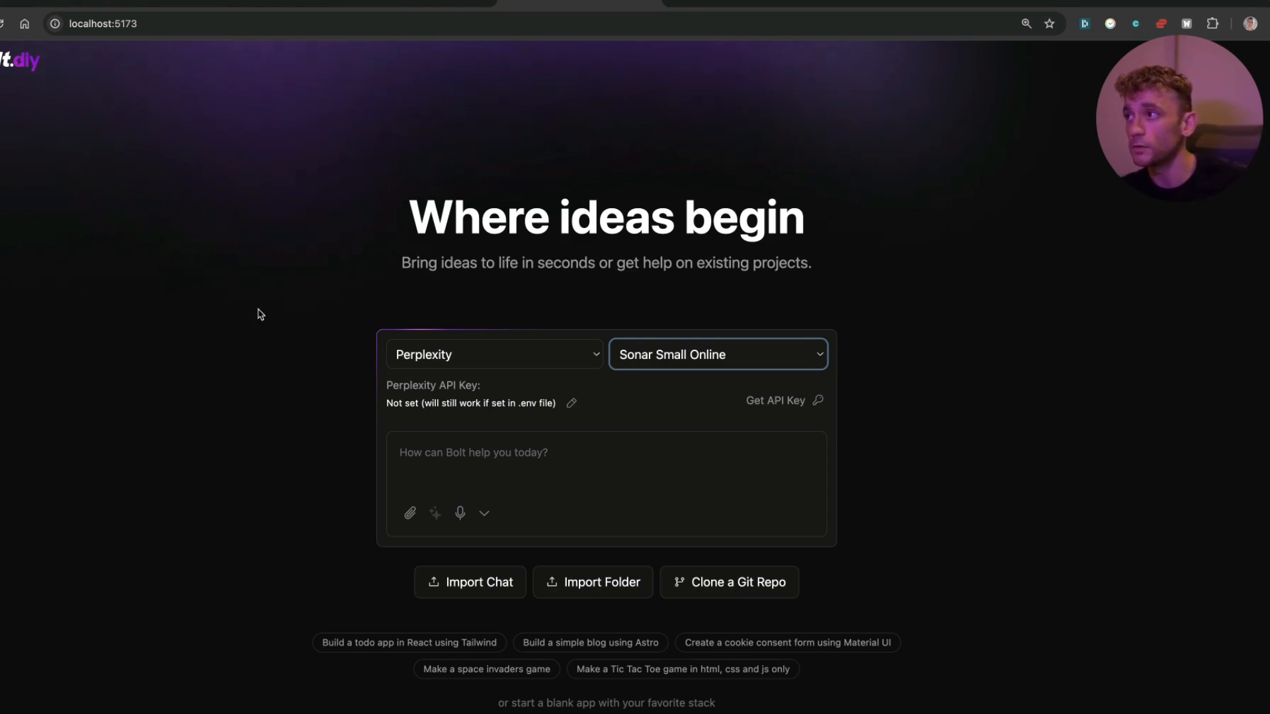
mouse_move(784, 330)
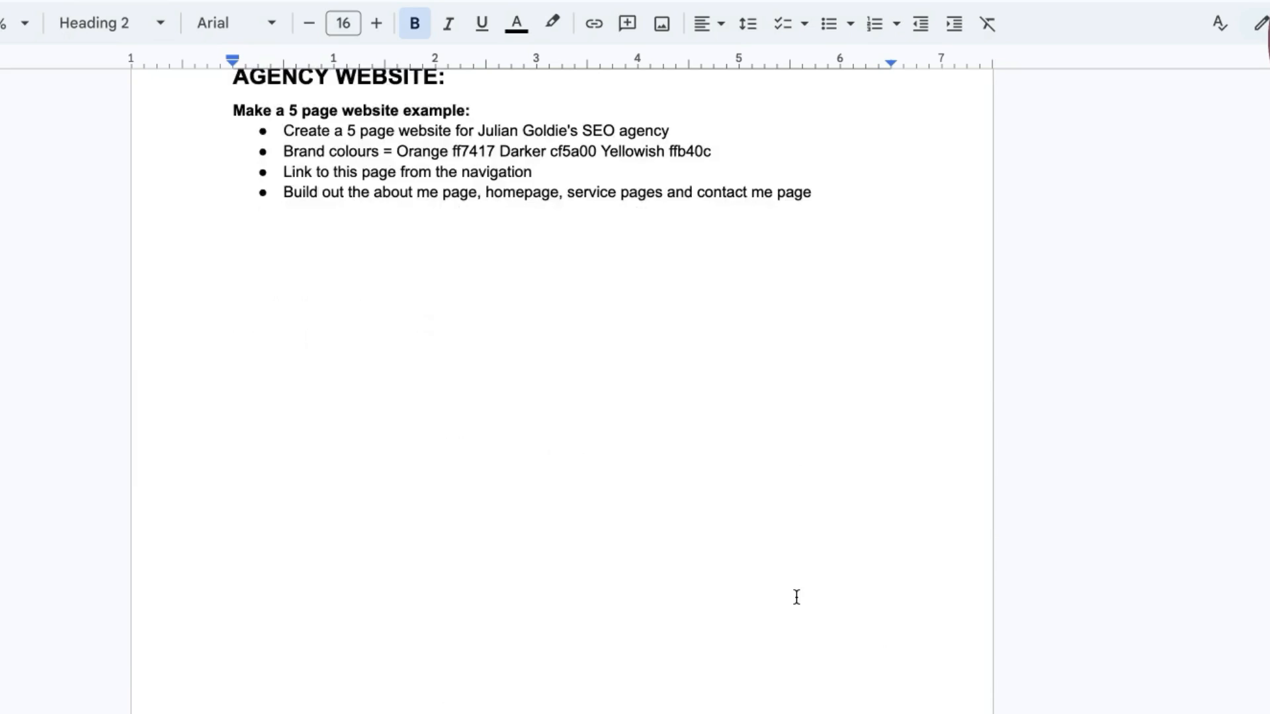
scroll(down, 3)
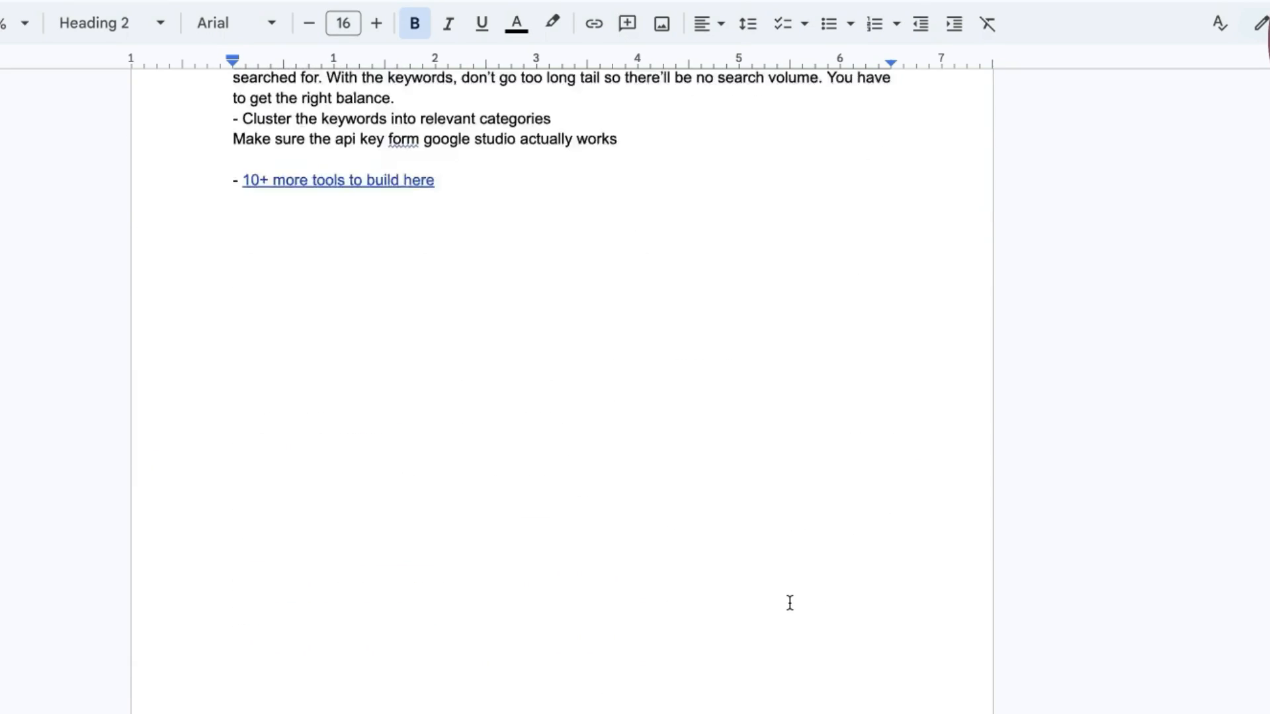
scroll(down, 3)
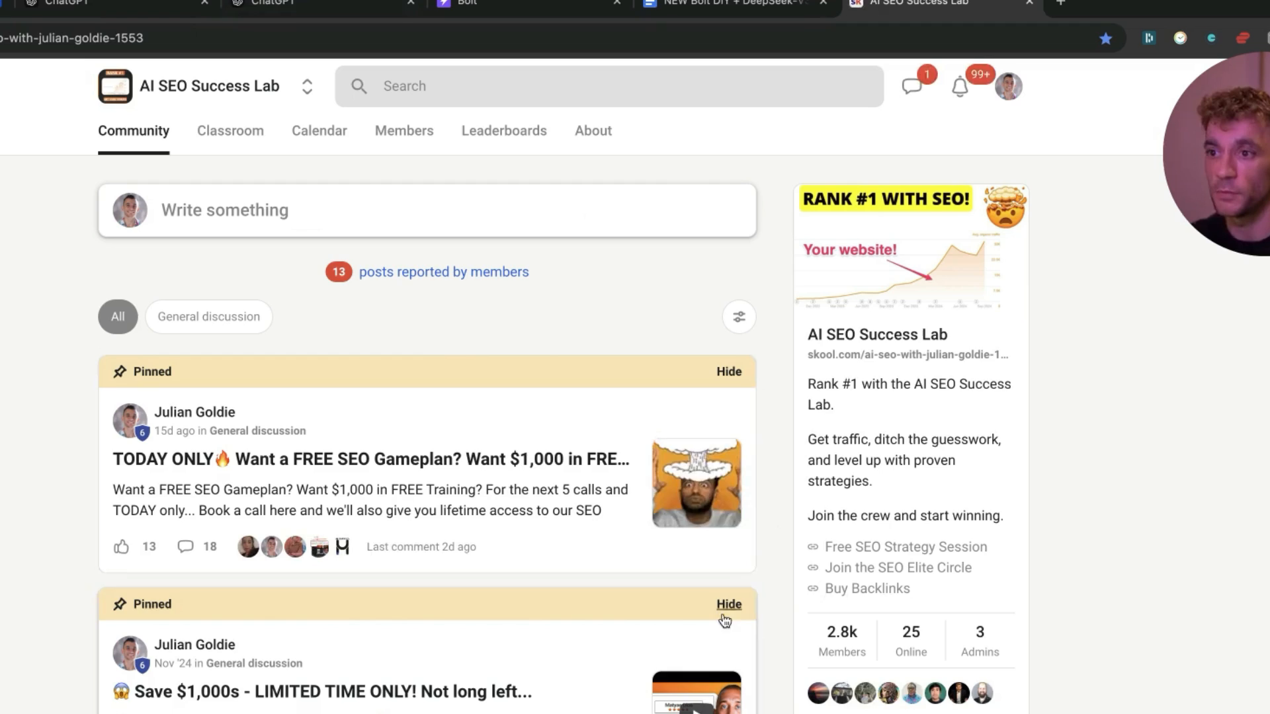
scroll(down, 3)
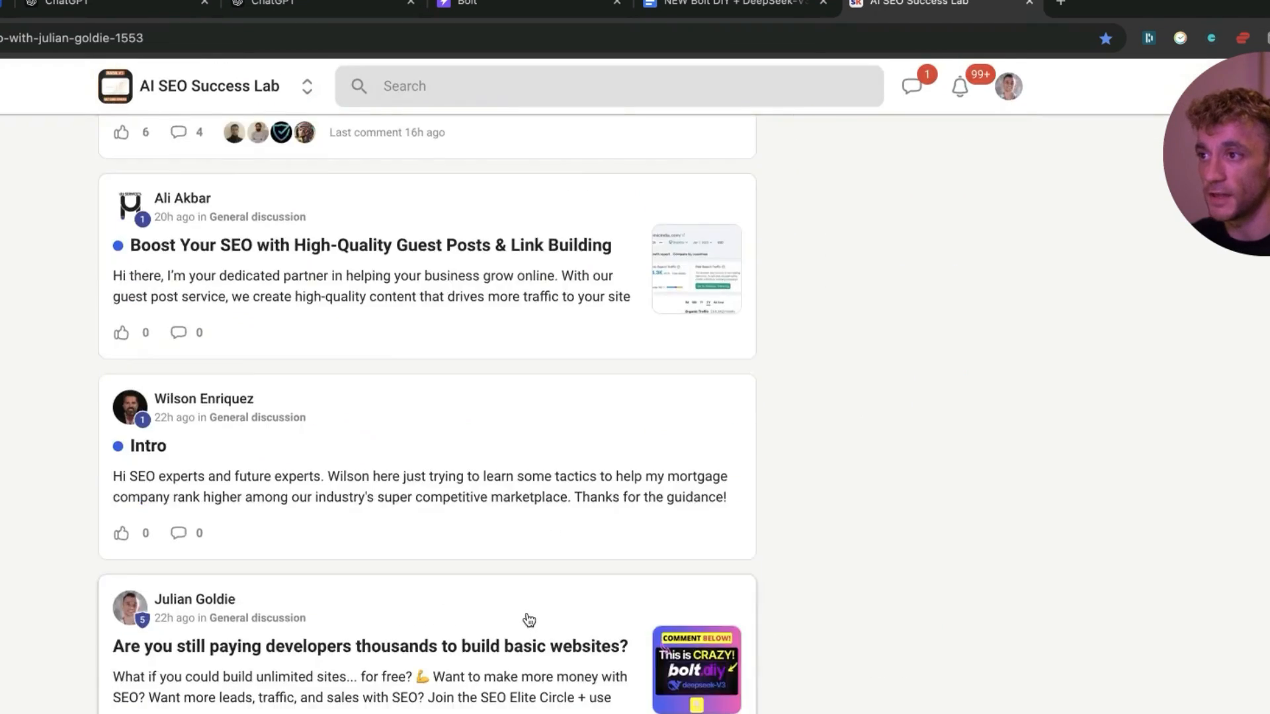
click(229, 131)
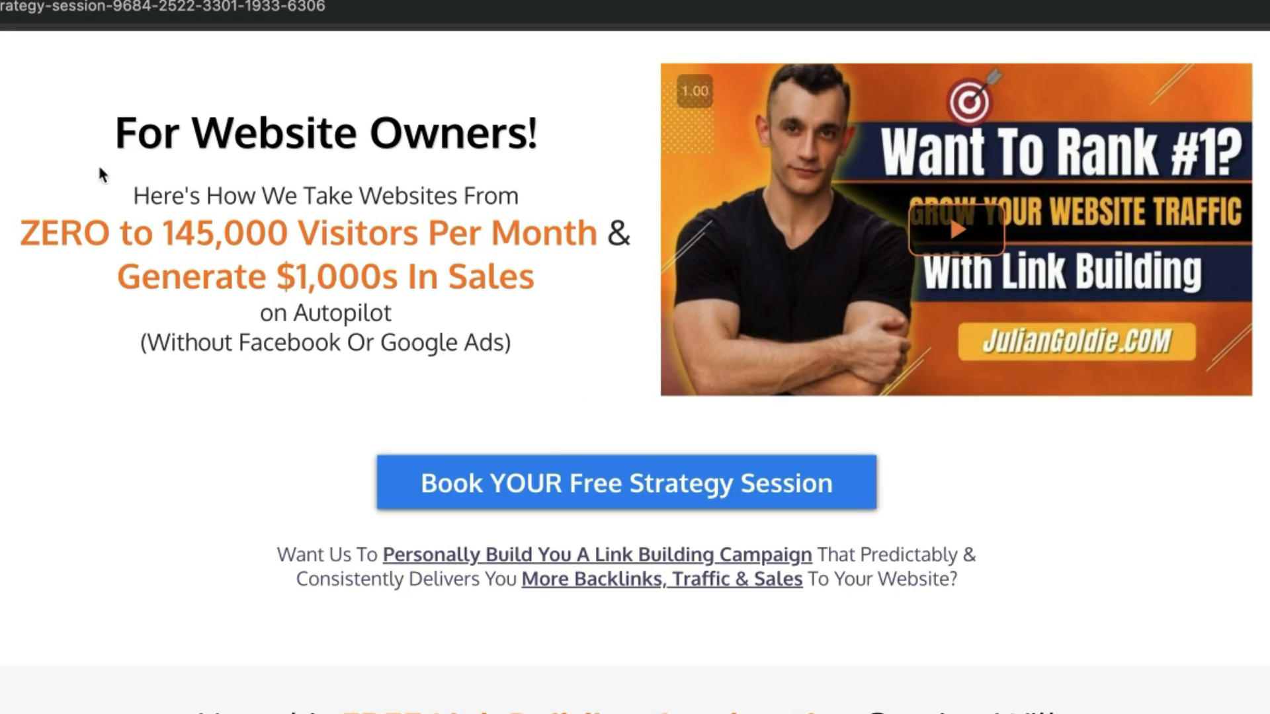
scroll(down, 3)
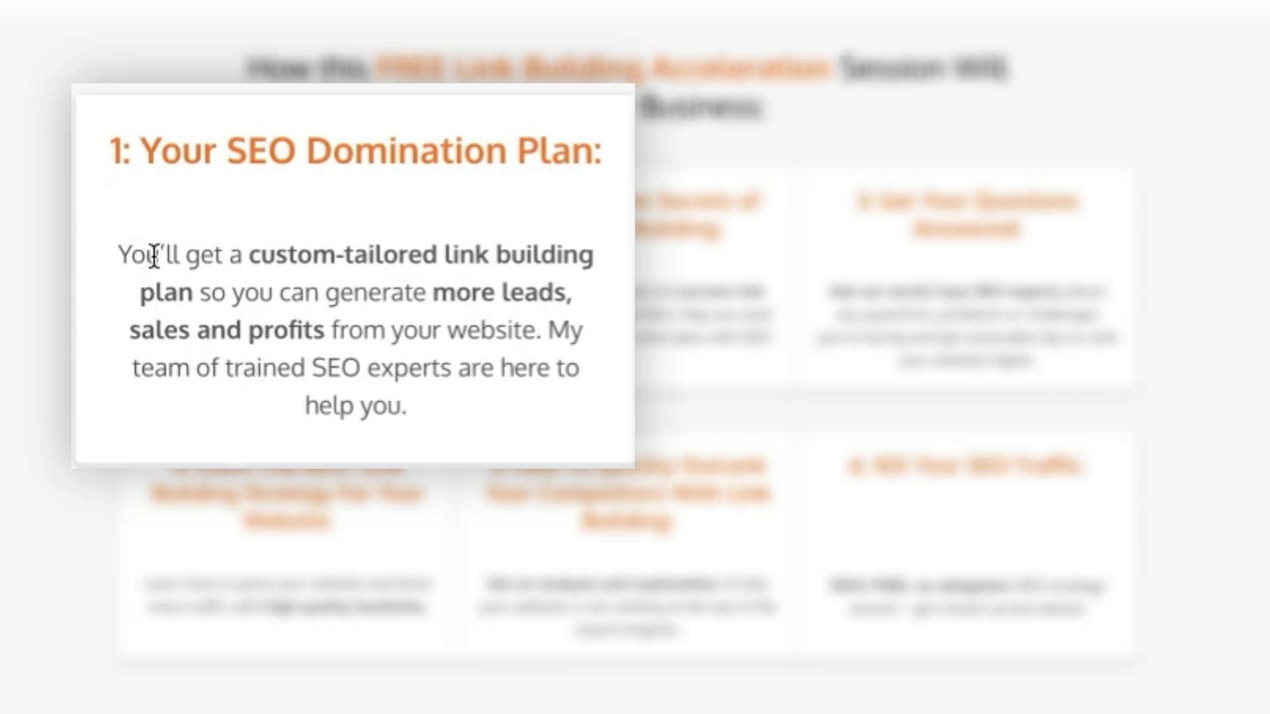
mouse_move(89, 319)
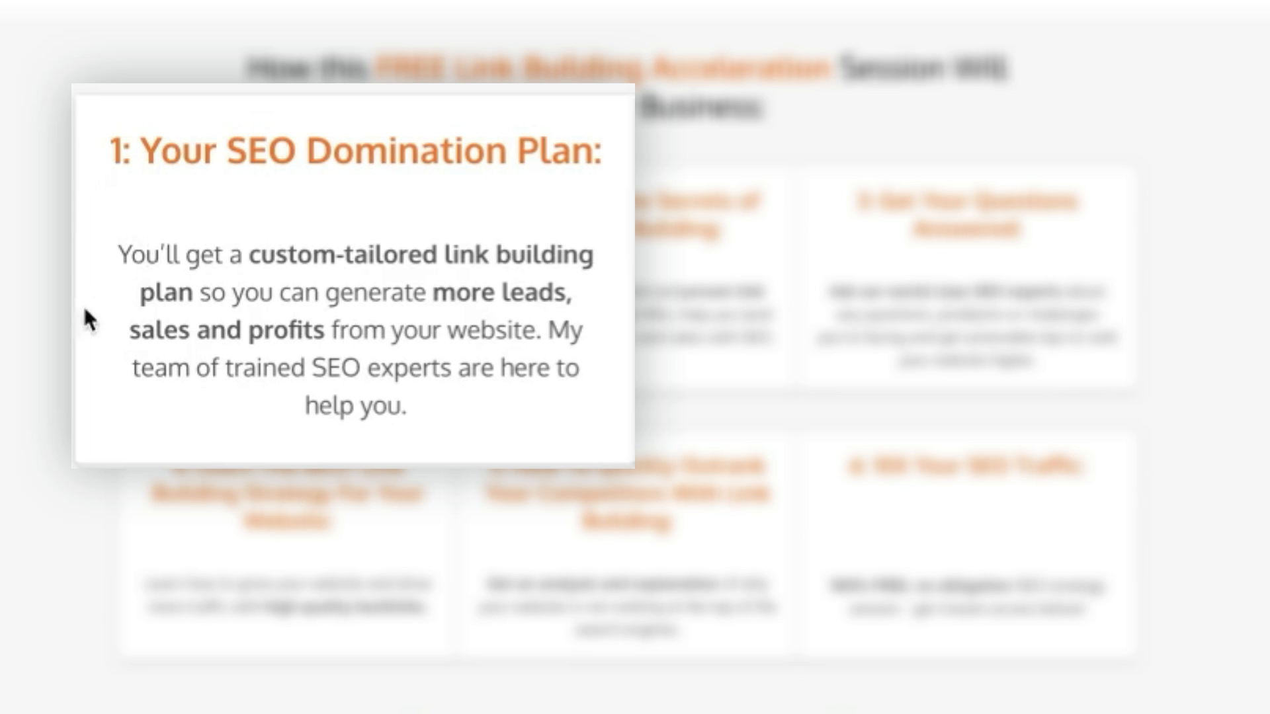
mouse_move(522, 366)
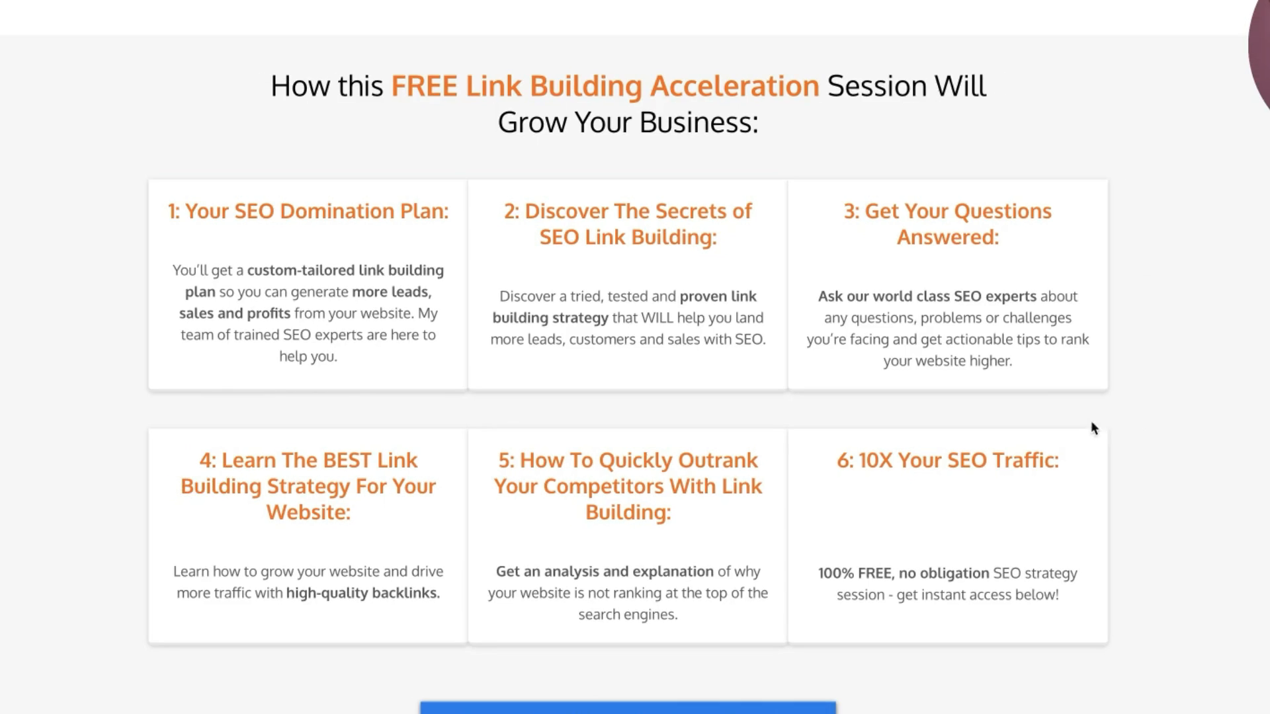
scroll(up, 3)
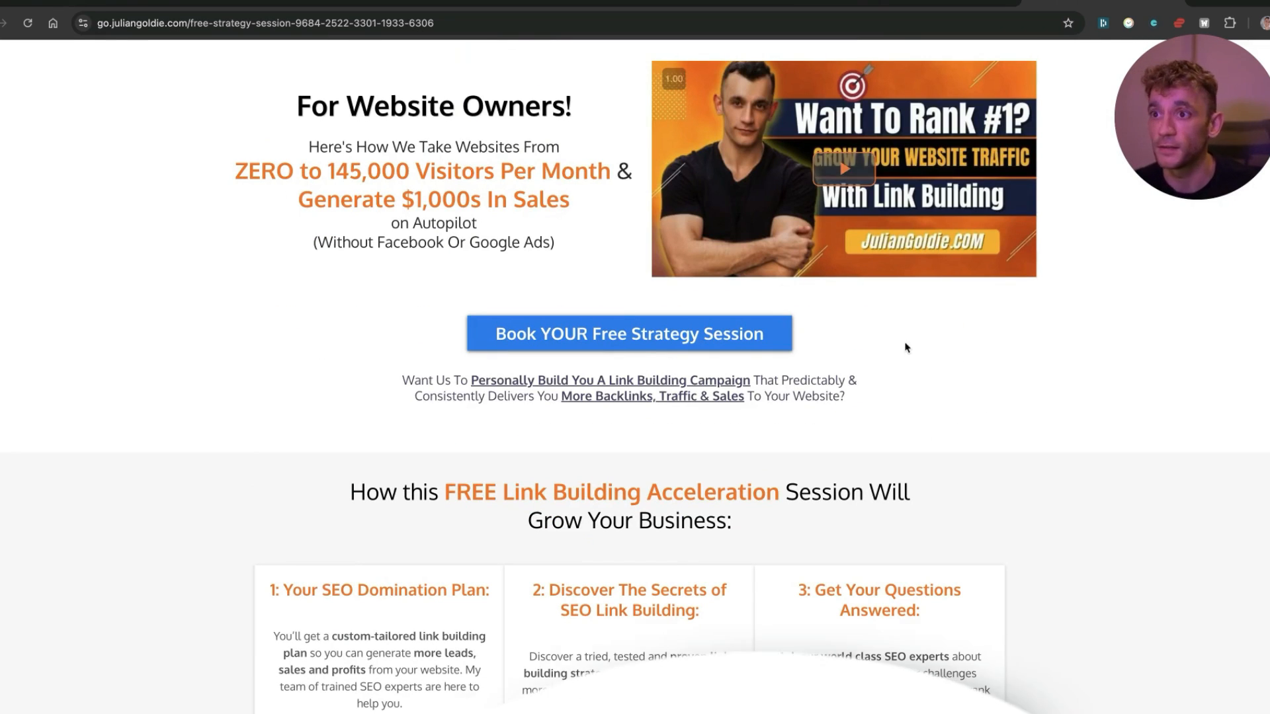